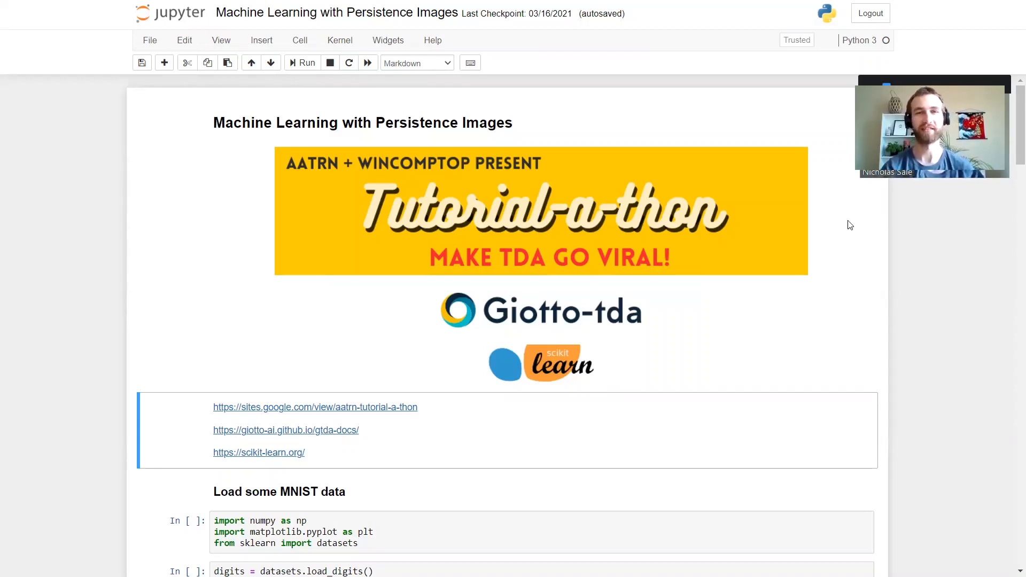
mouse_move(863, 222)
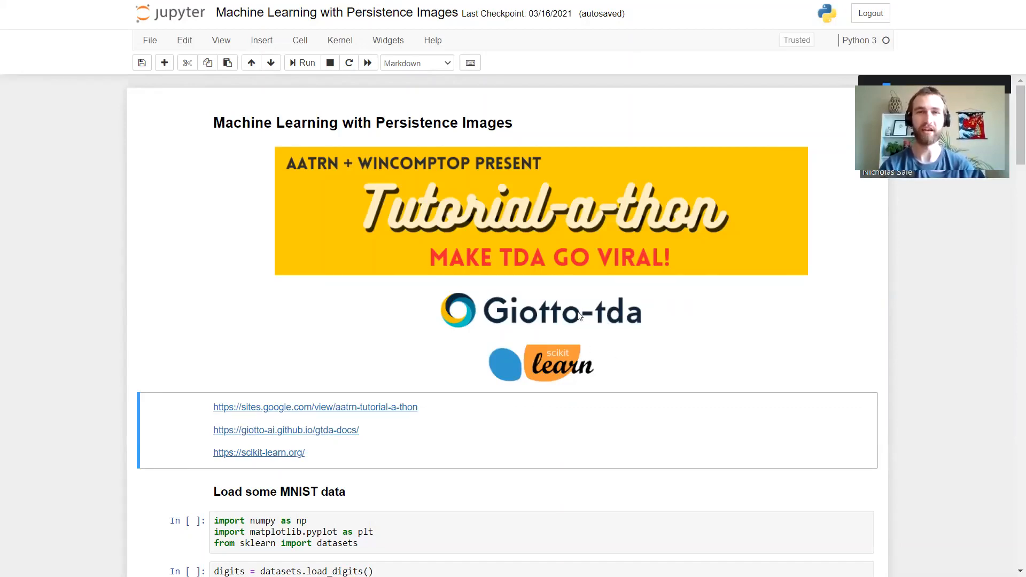
mouse_move(628, 293)
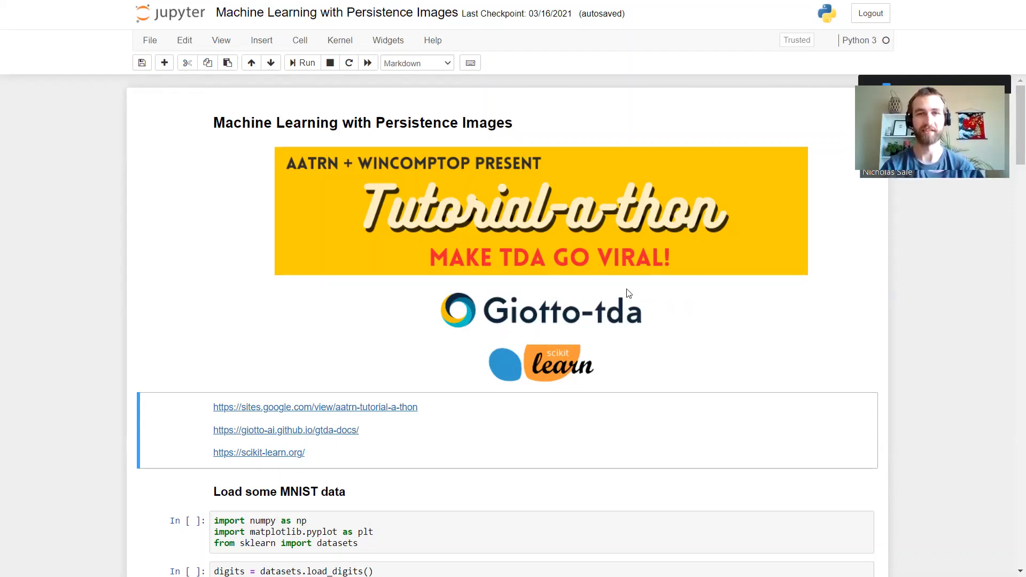
mouse_move(822, 268)
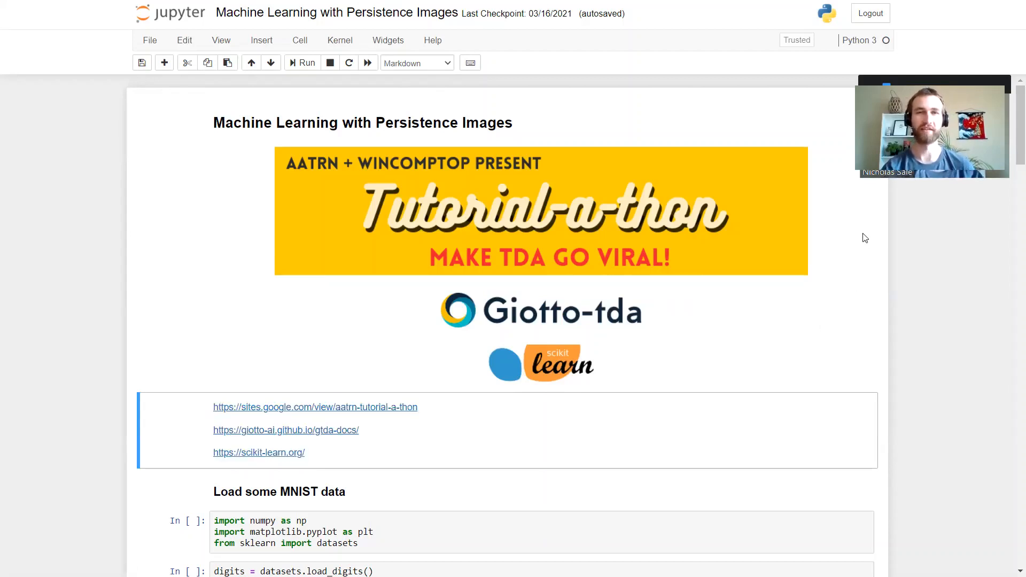
mouse_move(806, 304)
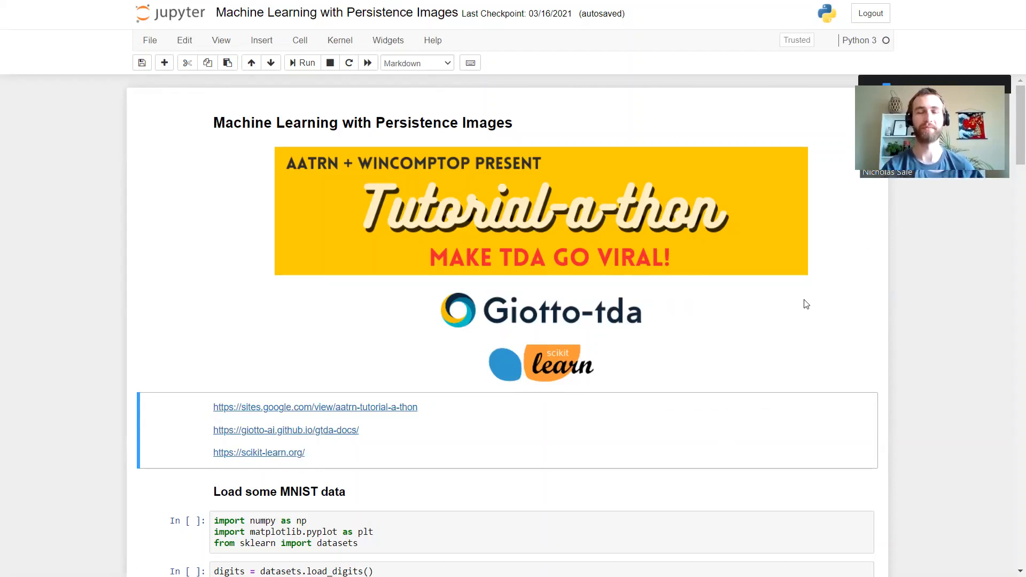
mouse_move(806, 300)
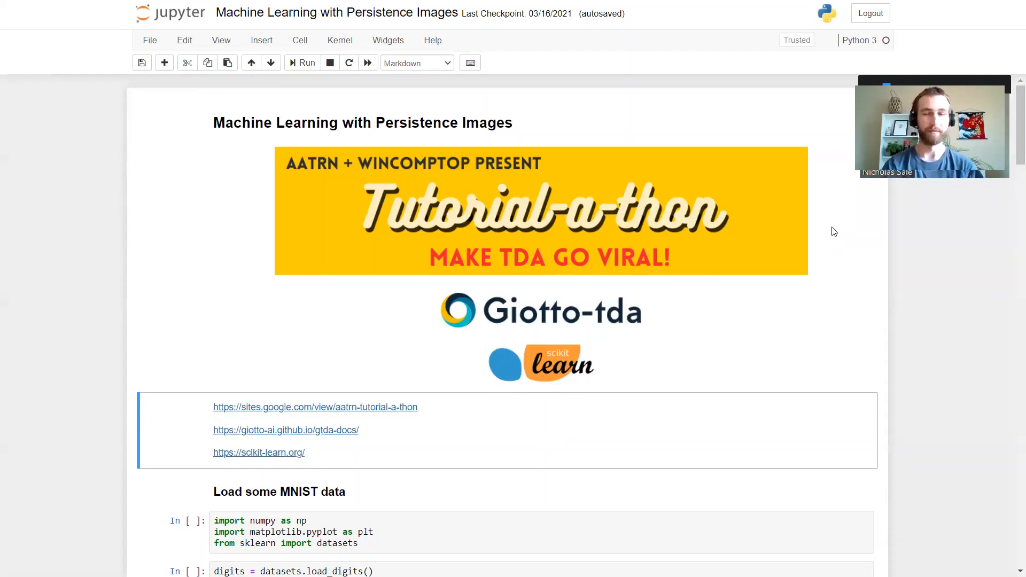
- Run the MNIST loading cells to show digits X[0], X[1], X[40], X[51] in a 2x2 grid
scroll("down", 3)
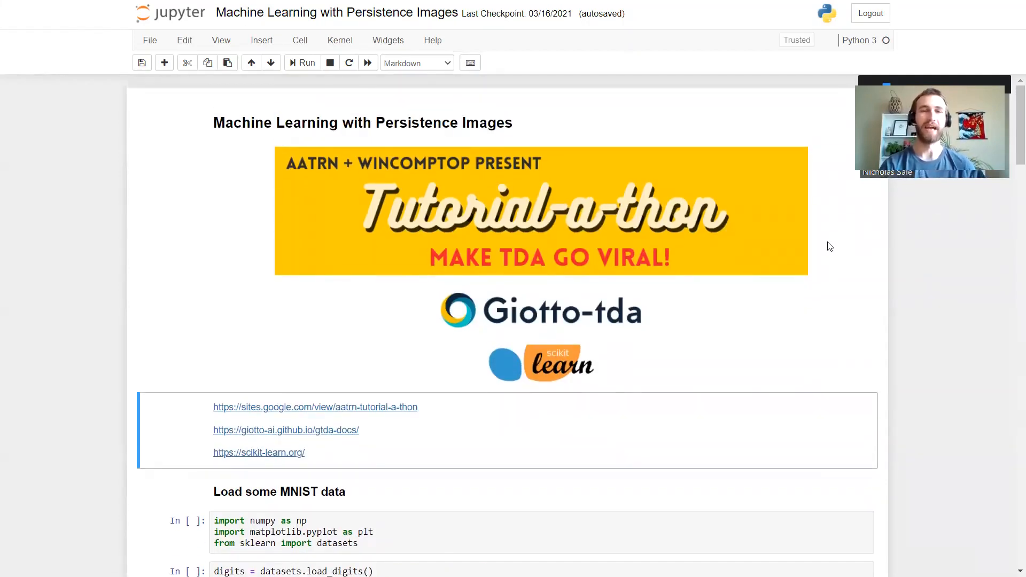
scroll("down", 3)
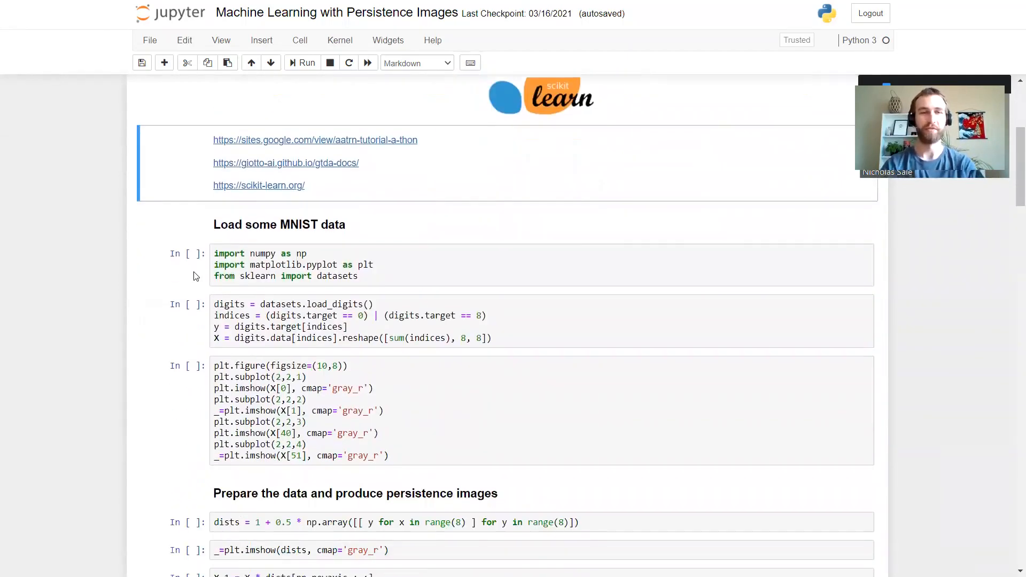
key("Shift+Enter")
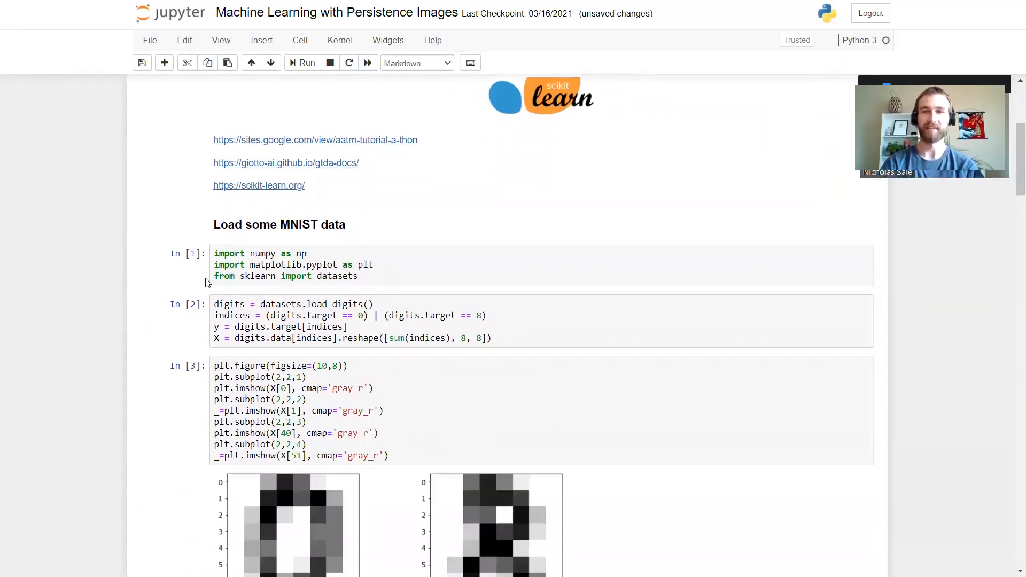
scroll("down", 3)
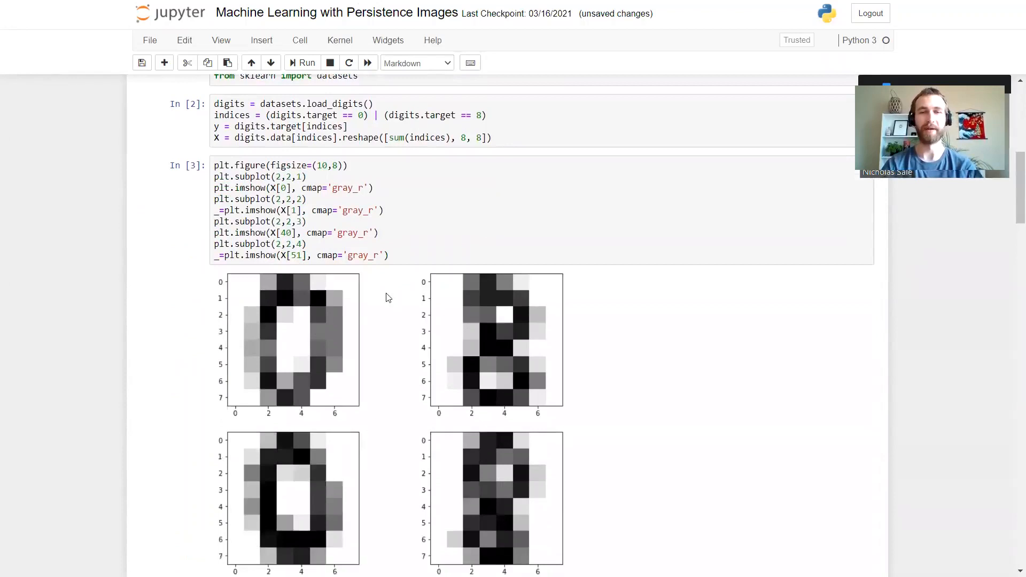
mouse_move(74, 243)
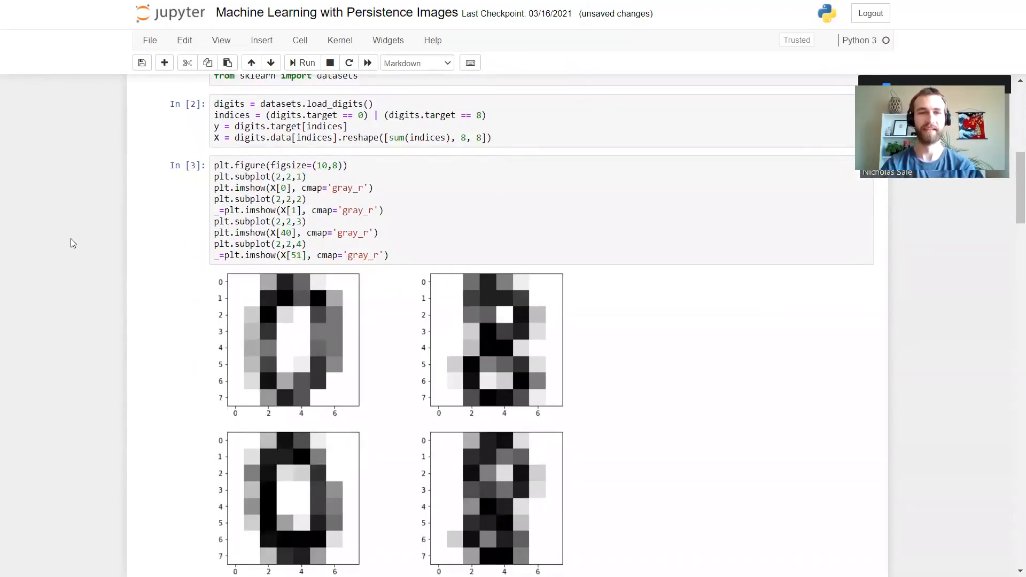
scroll("down", 3)
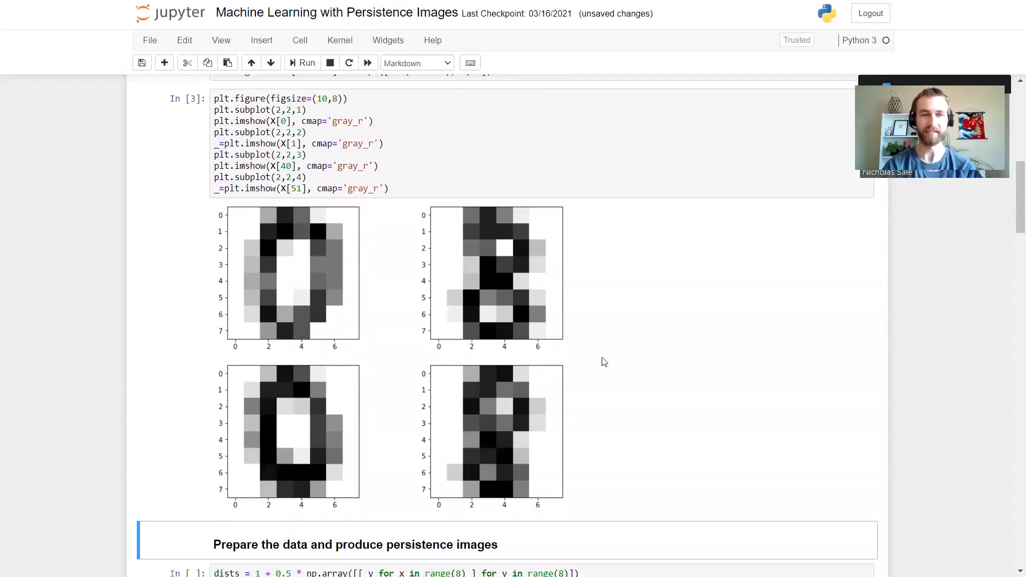
mouse_move(526, 242)
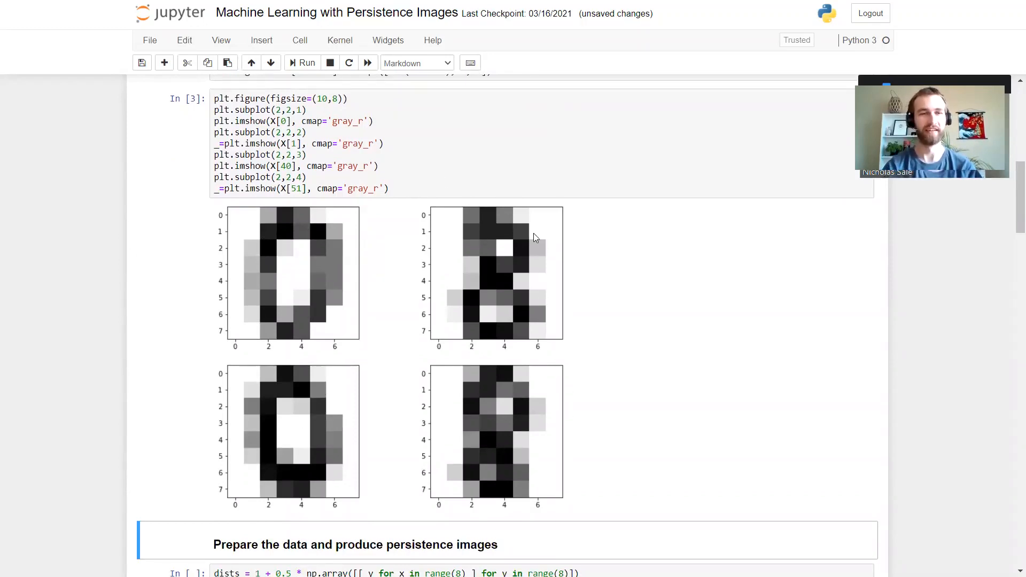
mouse_move(322, 291)
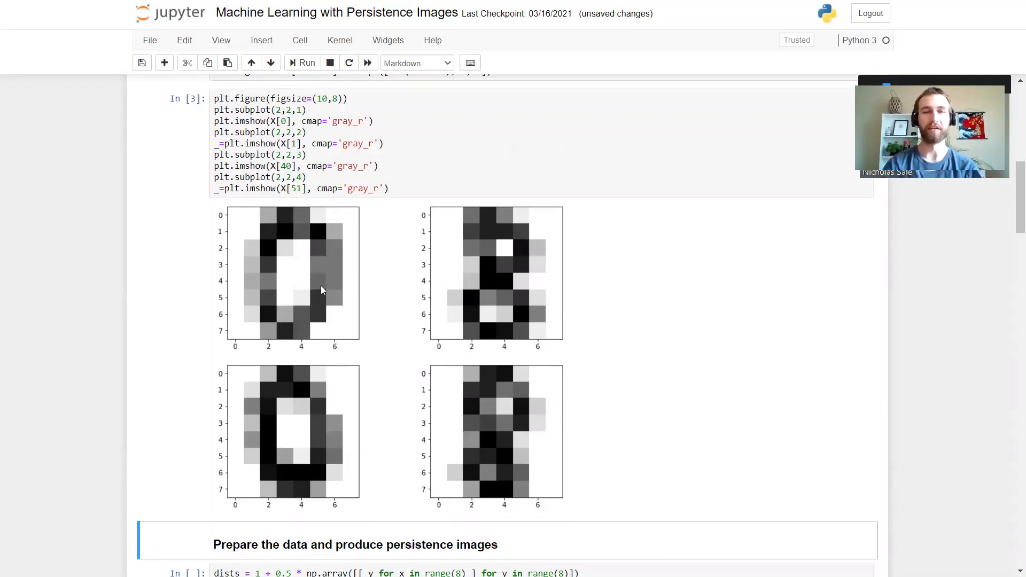
mouse_move(279, 245)
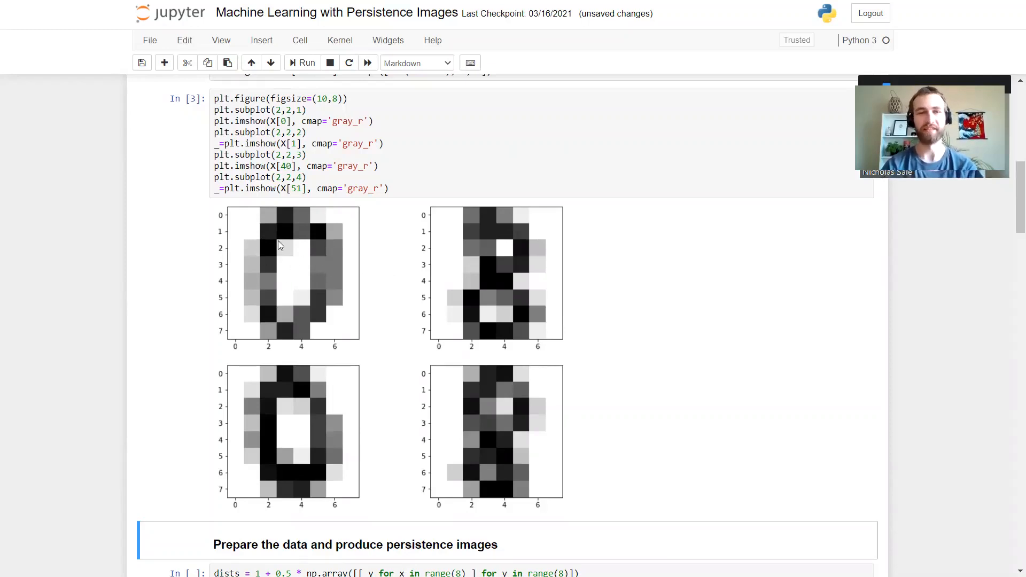
mouse_move(521, 298)
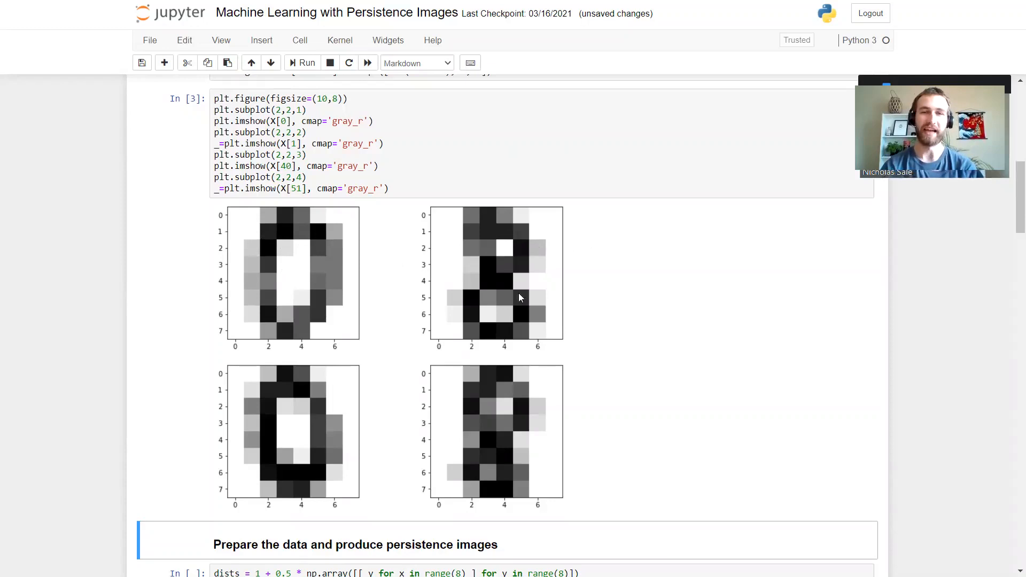
mouse_move(497, 258)
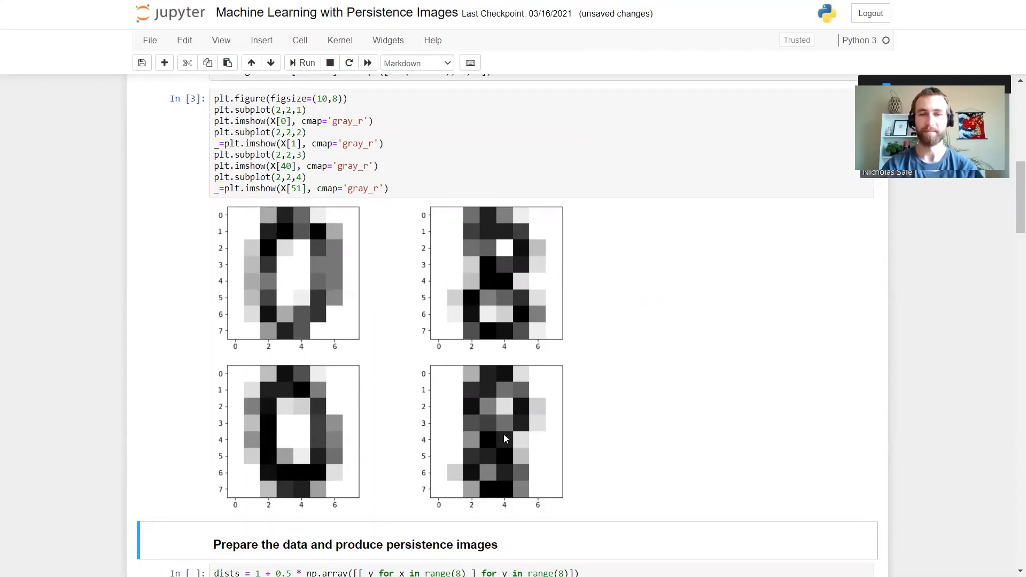
mouse_move(523, 433)
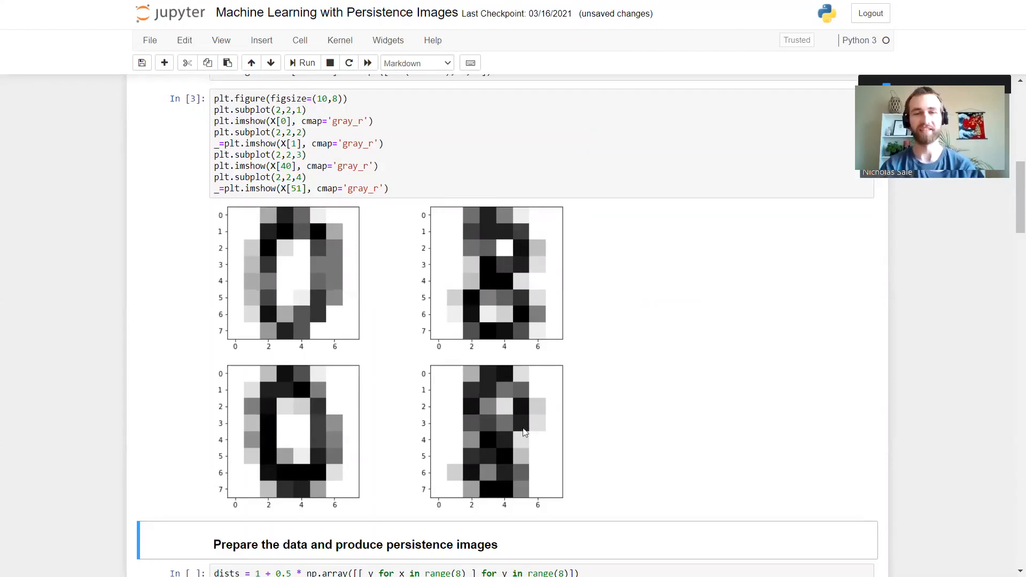
mouse_move(478, 479)
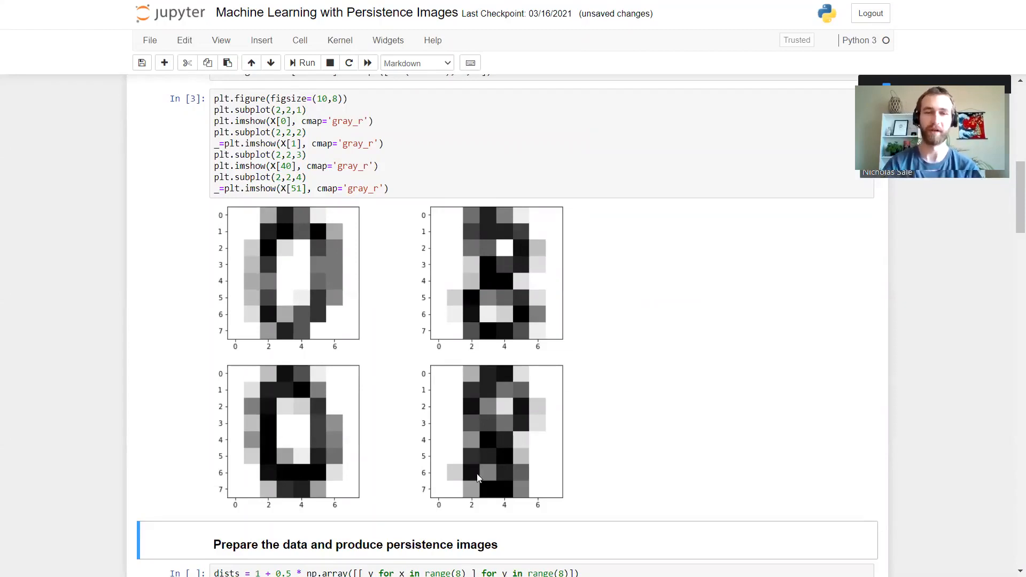
mouse_move(489, 505)
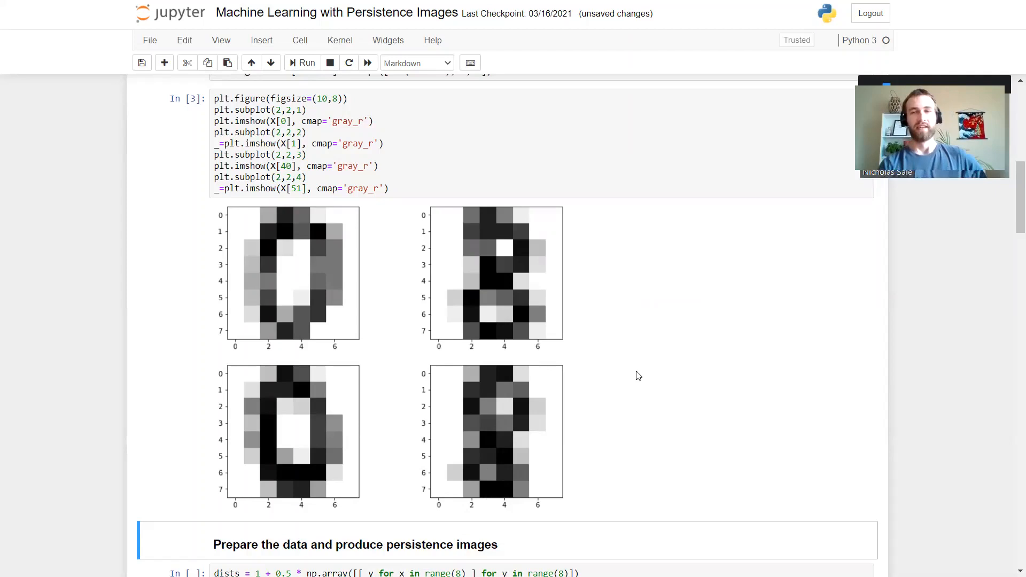
mouse_move(439, 312)
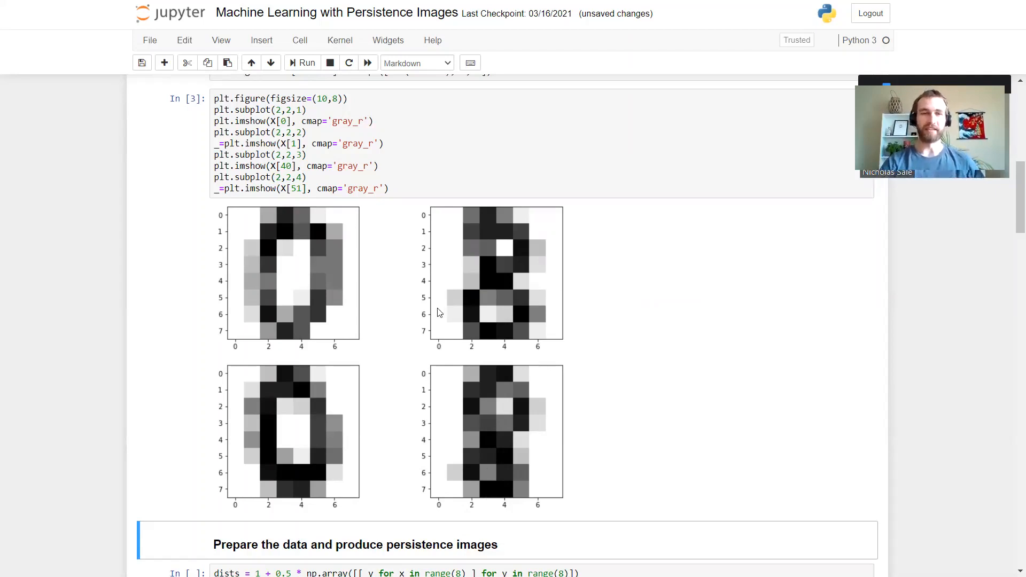
mouse_move(598, 297)
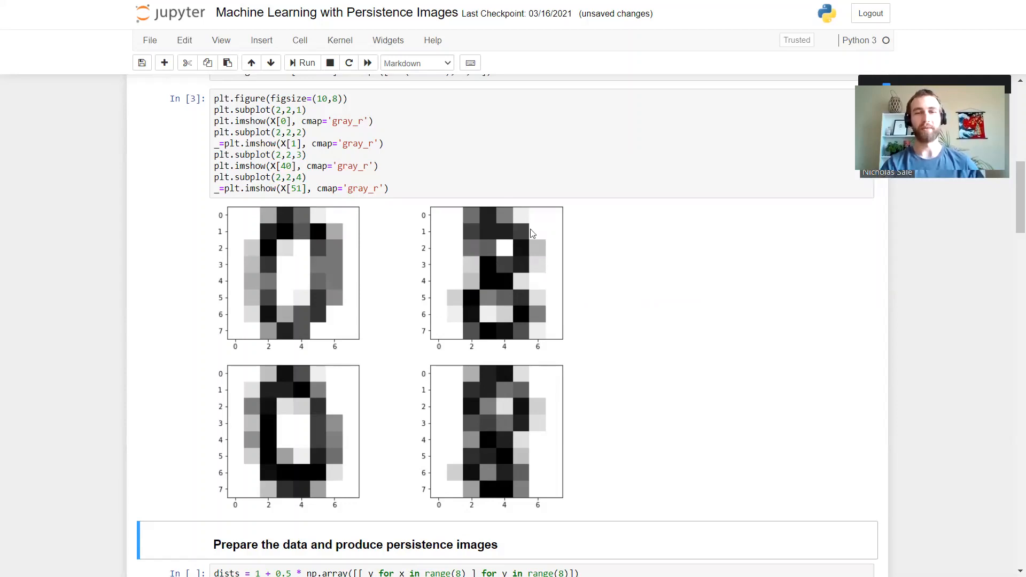
mouse_move(527, 287)
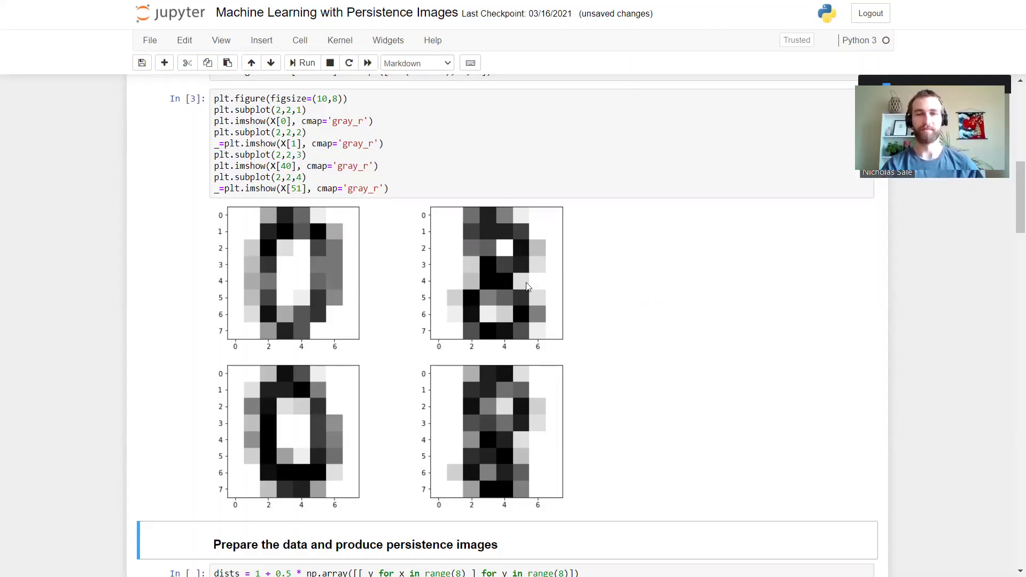
mouse_move(511, 291)
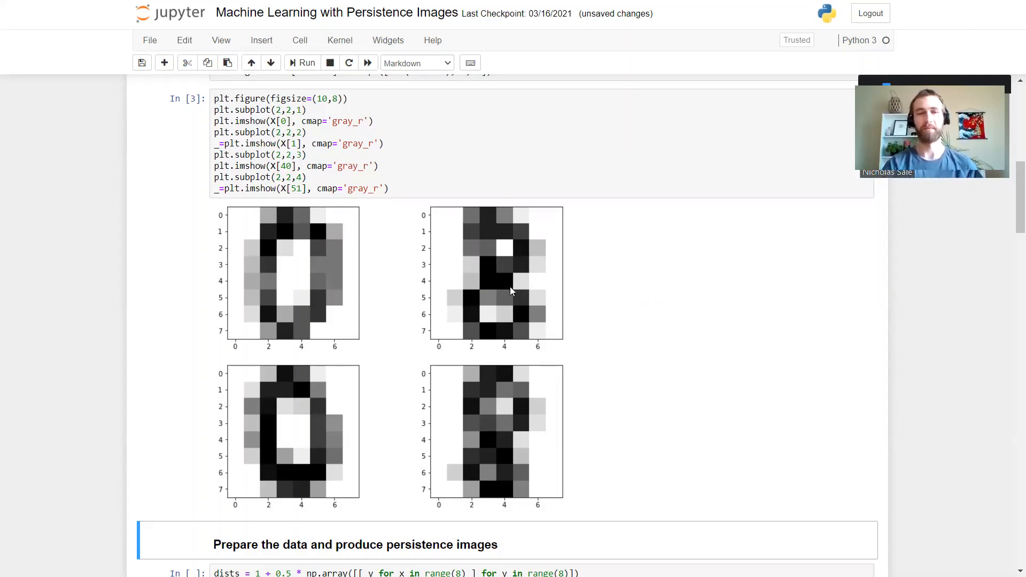
mouse_move(504, 239)
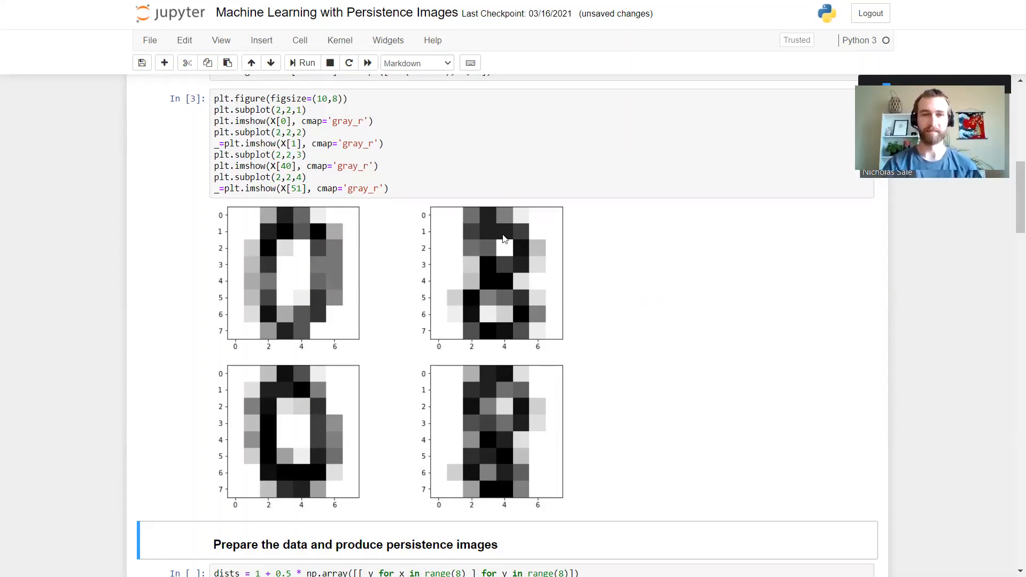
mouse_move(521, 231)
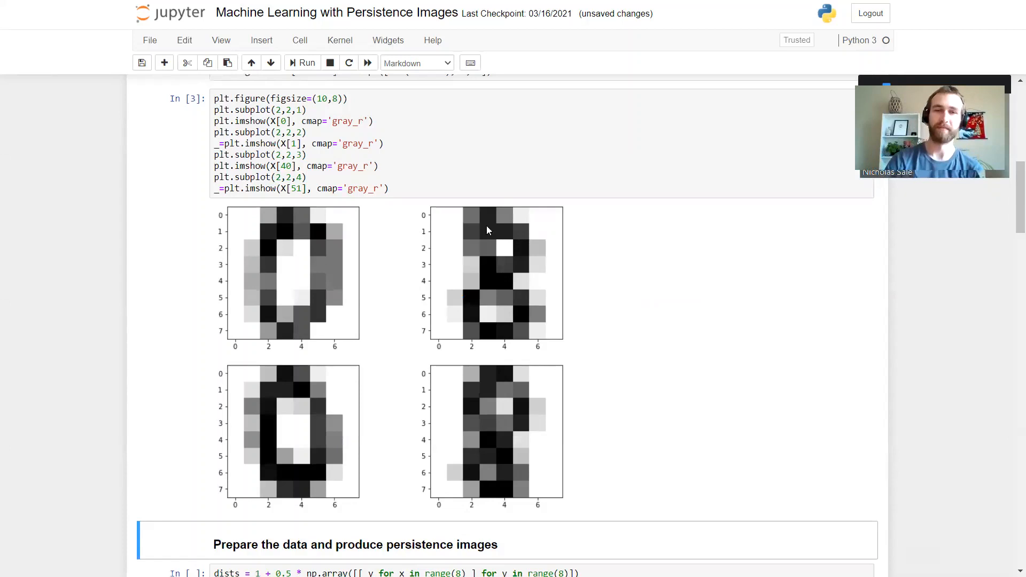
mouse_move(503, 233)
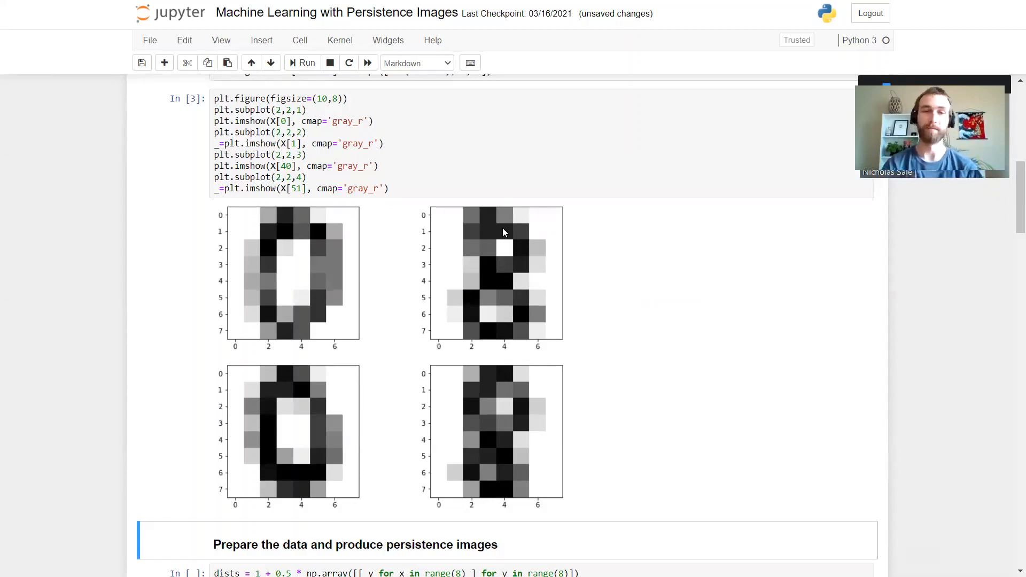
mouse_move(508, 225)
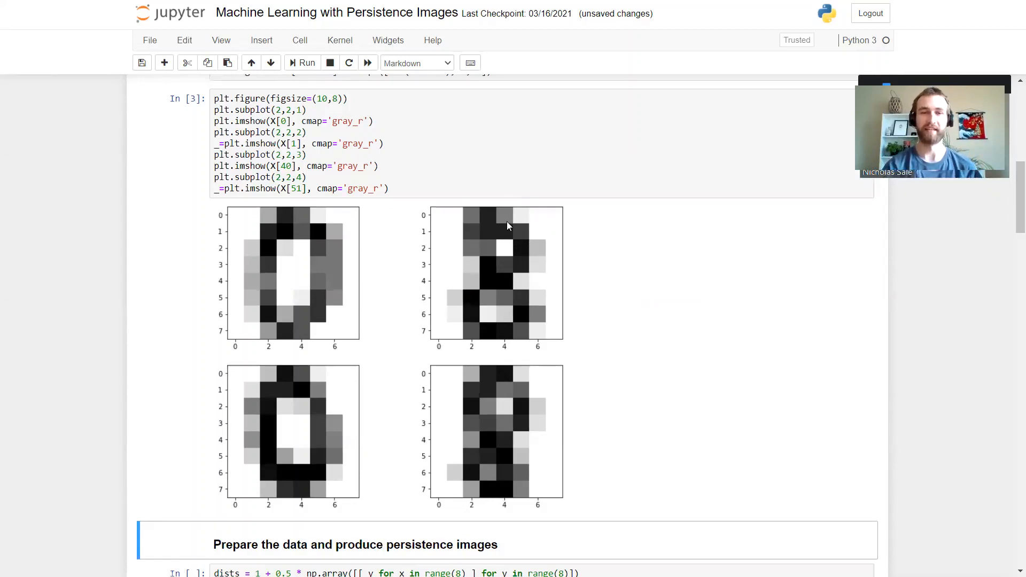
mouse_move(498, 246)
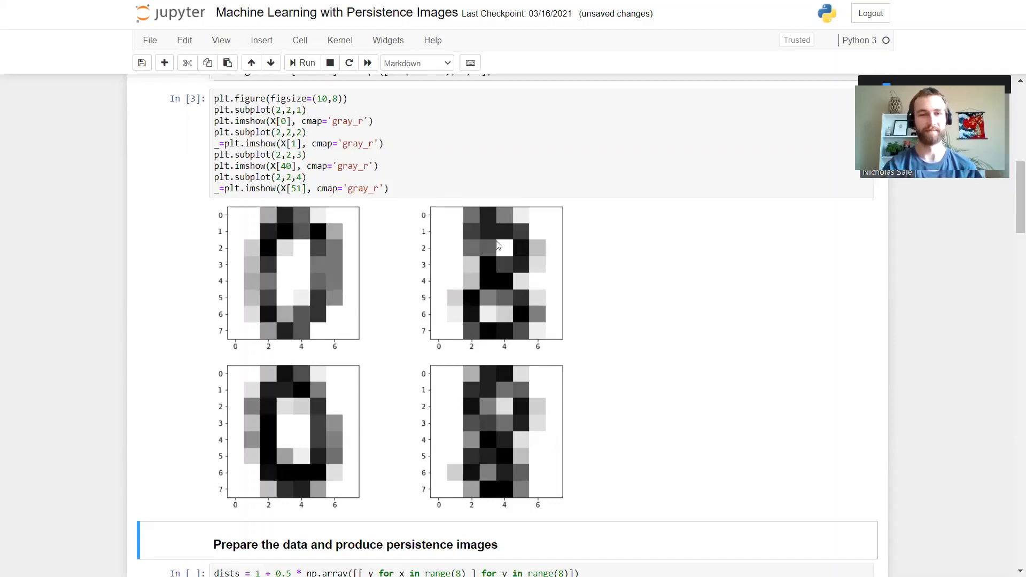
mouse_move(596, 263)
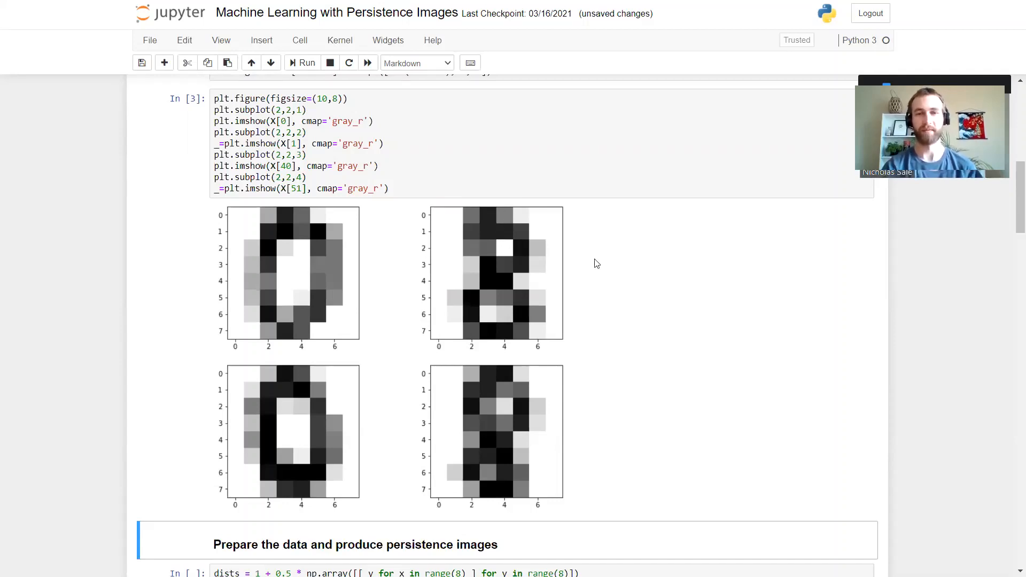
- Run the dists weighting, its gradient plot, and the X_1 = X * dists reweighted digits
scroll("down", 3)
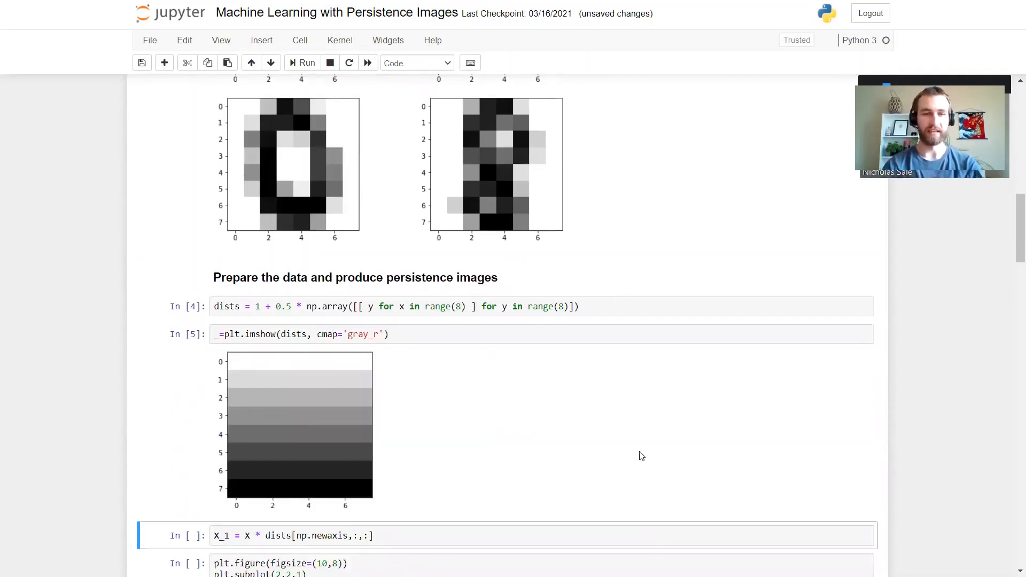
scroll("down", 3)
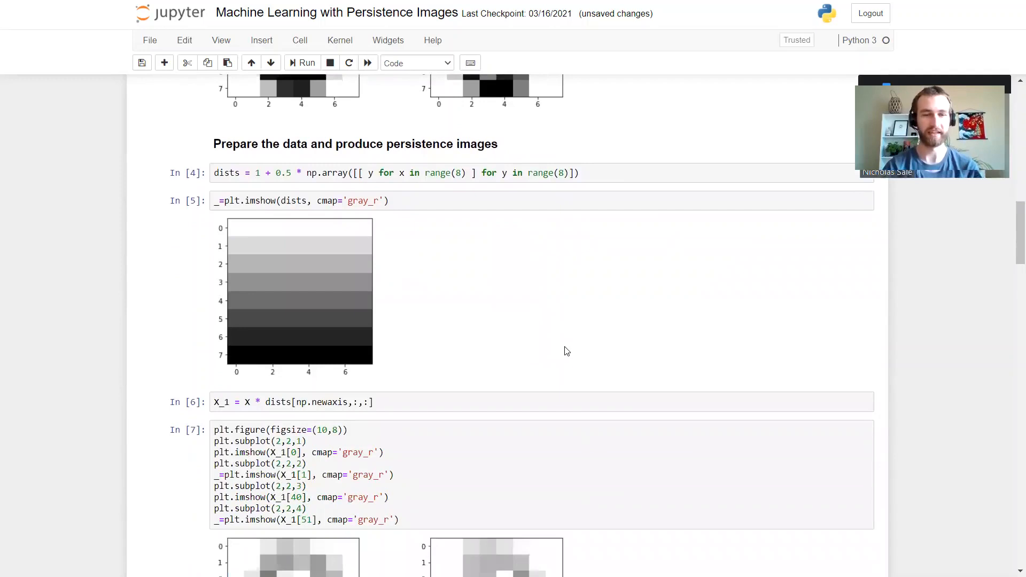
scroll("down", 3)
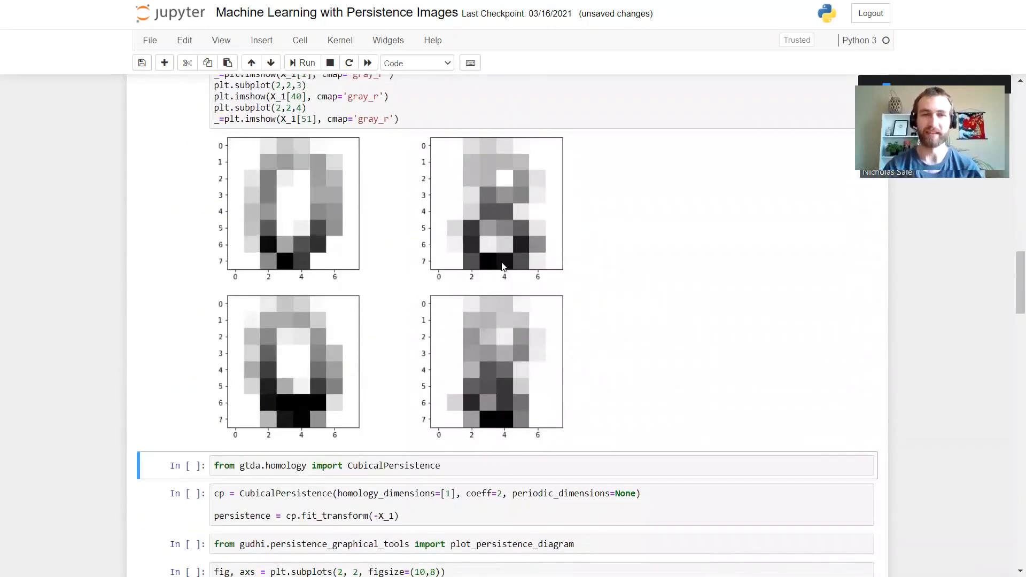
mouse_move(688, 215)
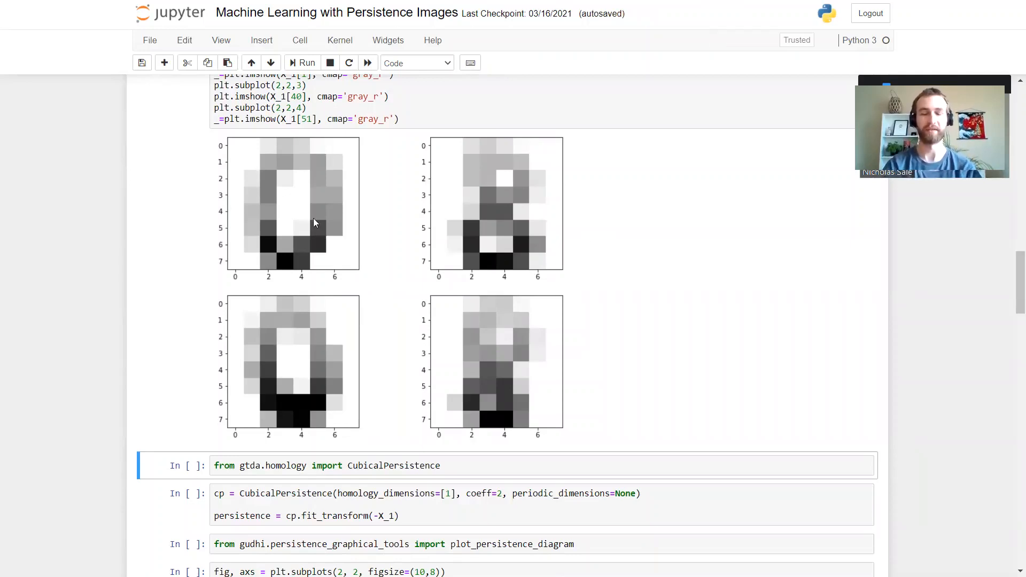
mouse_move(310, 214)
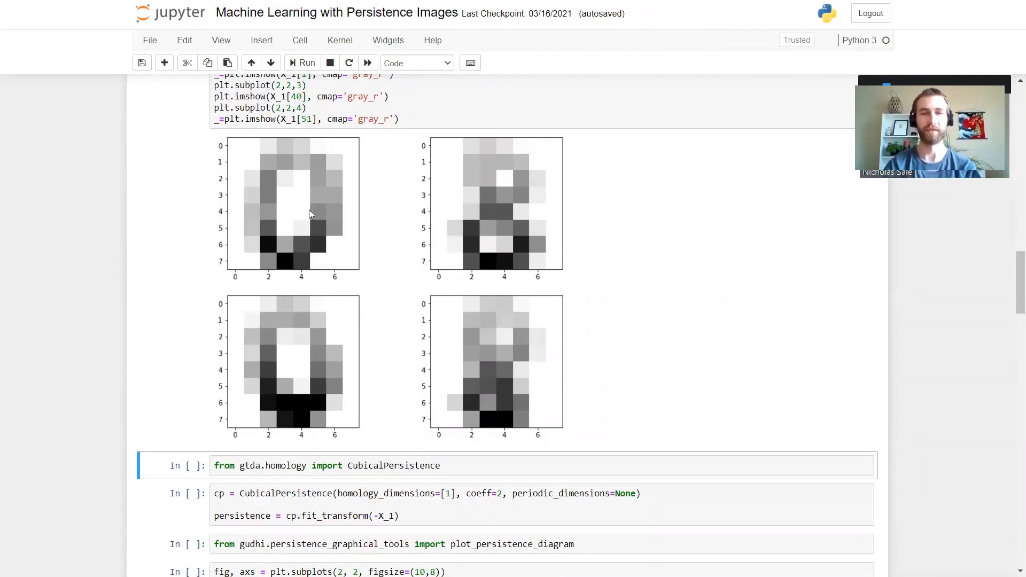
mouse_move(269, 250)
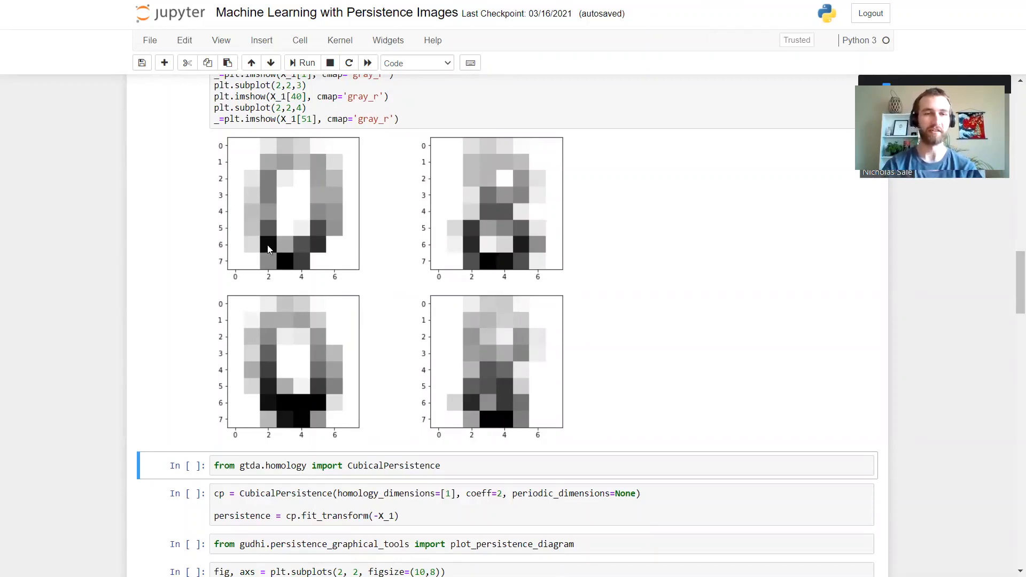
mouse_move(300, 162)
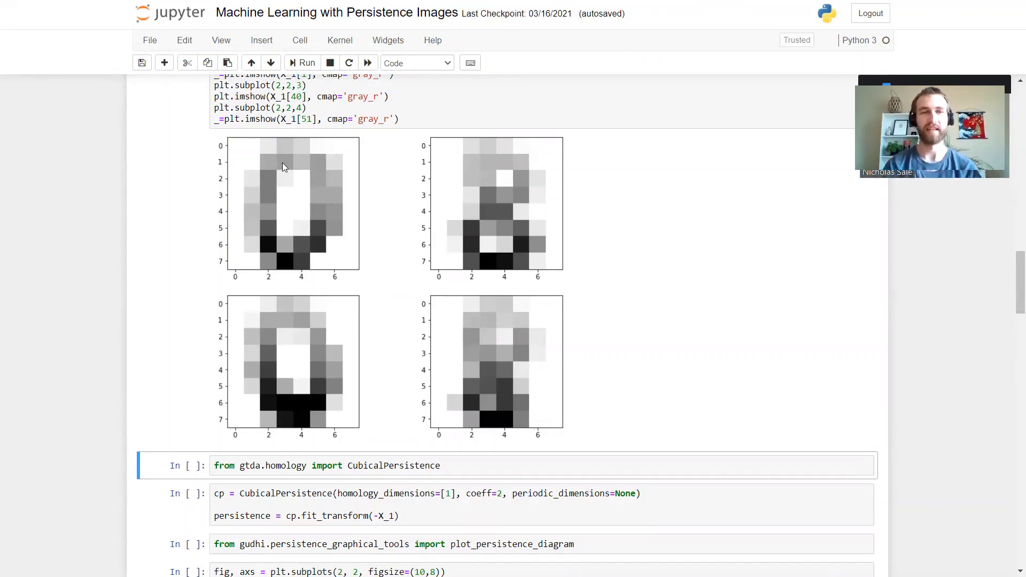
mouse_move(297, 203)
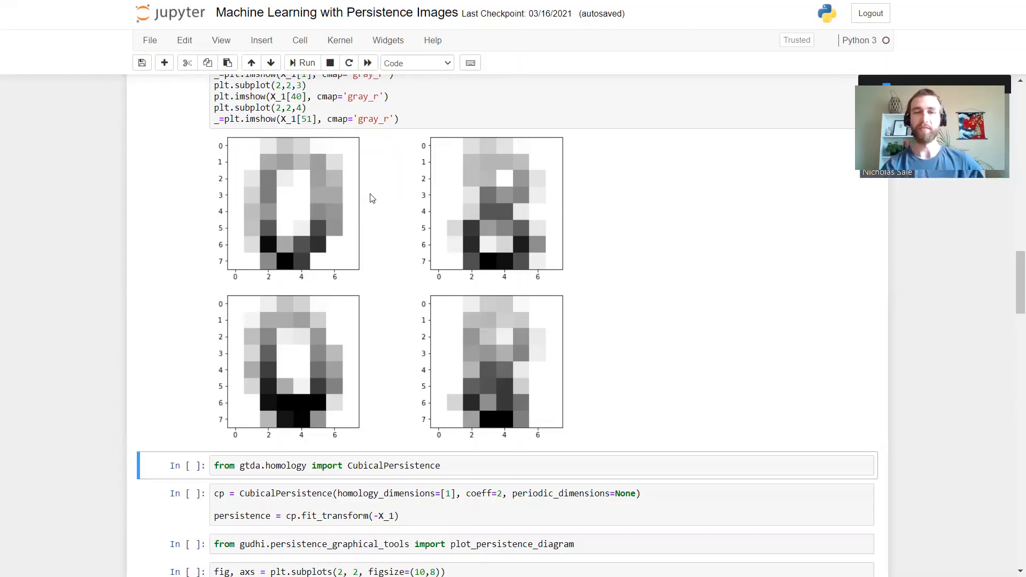
mouse_move(497, 231)
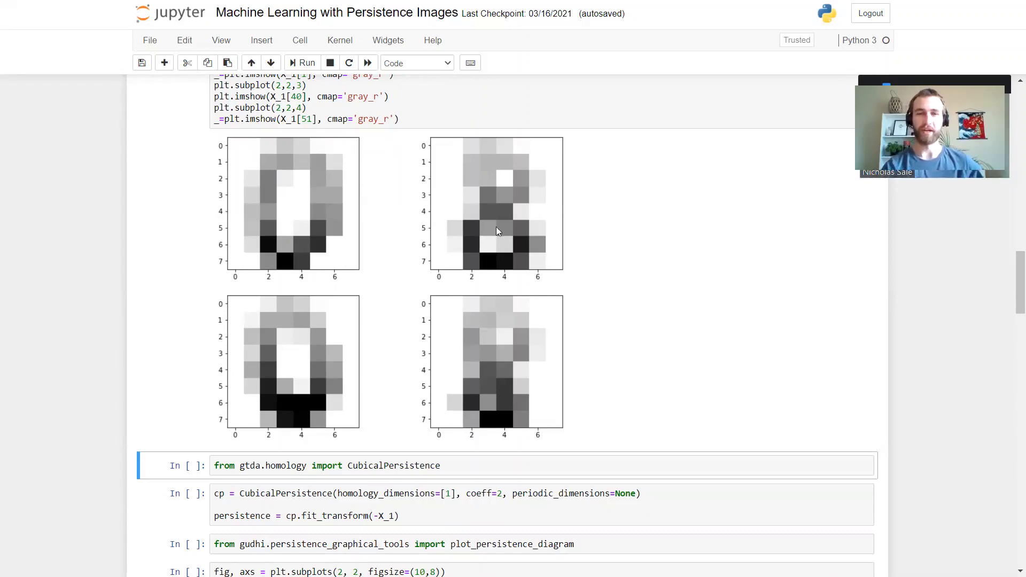
mouse_move(490, 233)
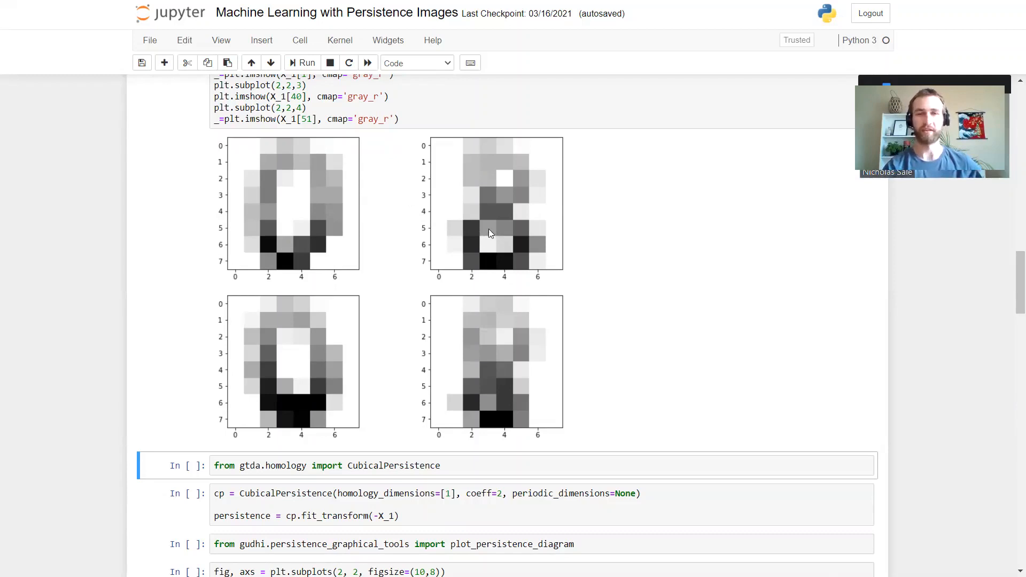
mouse_move(506, 244)
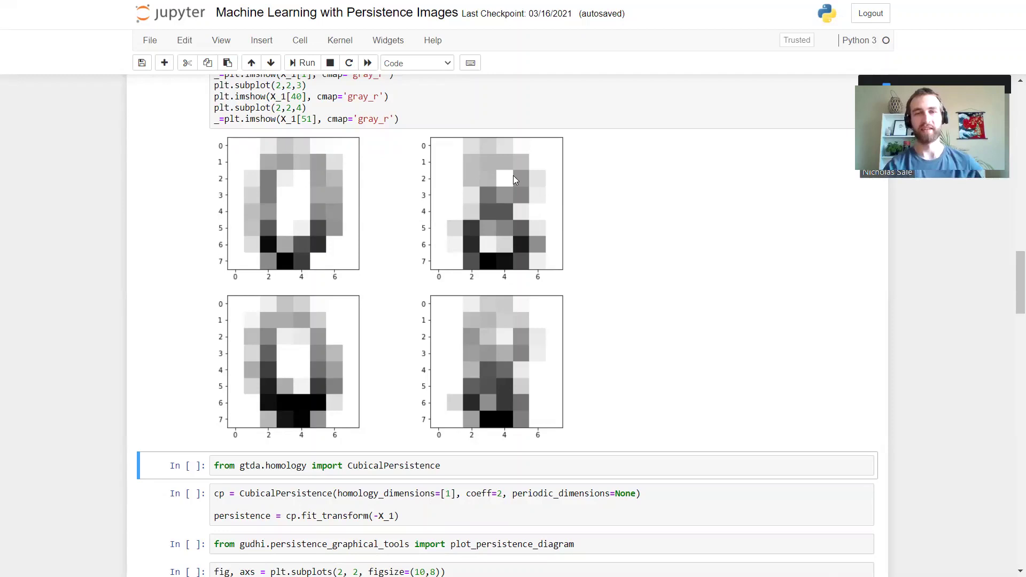
mouse_move(310, 171)
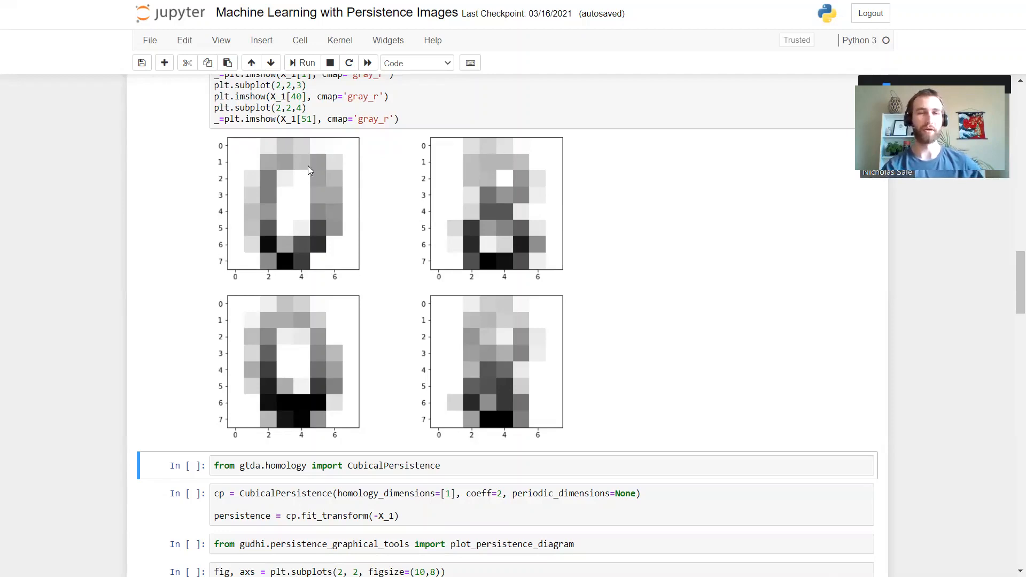
mouse_move(509, 164)
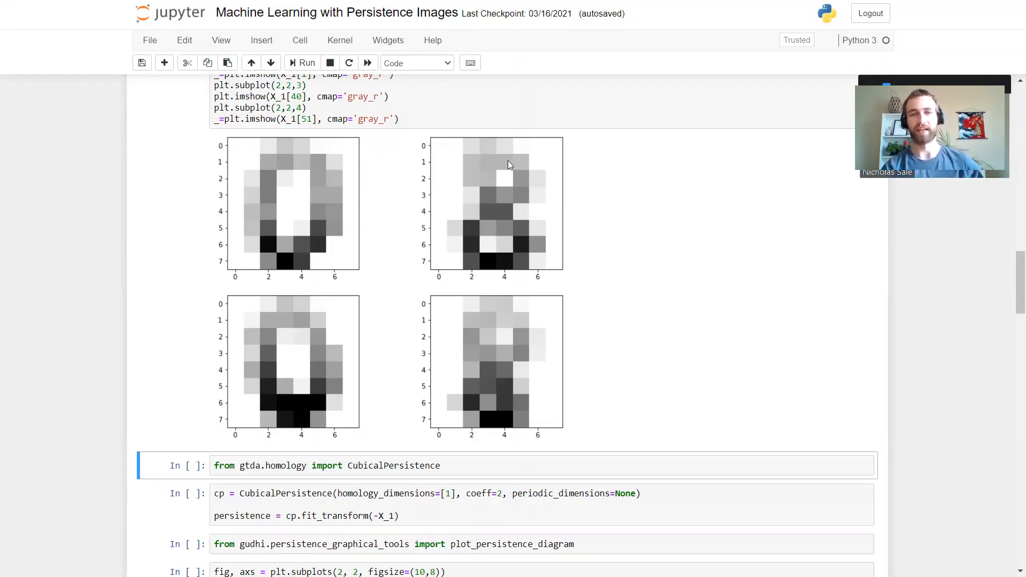
mouse_move(502, 162)
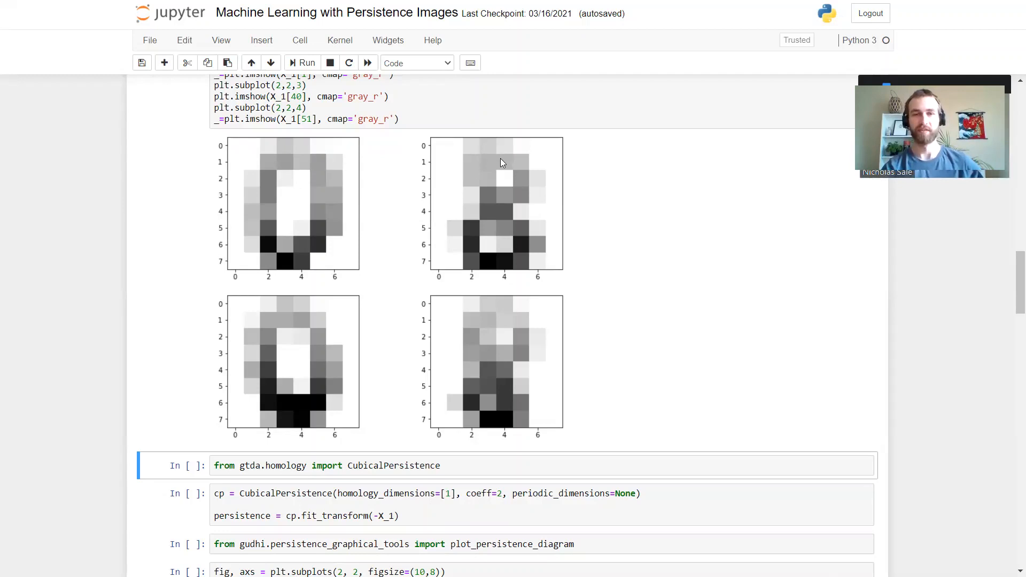
mouse_move(502, 180)
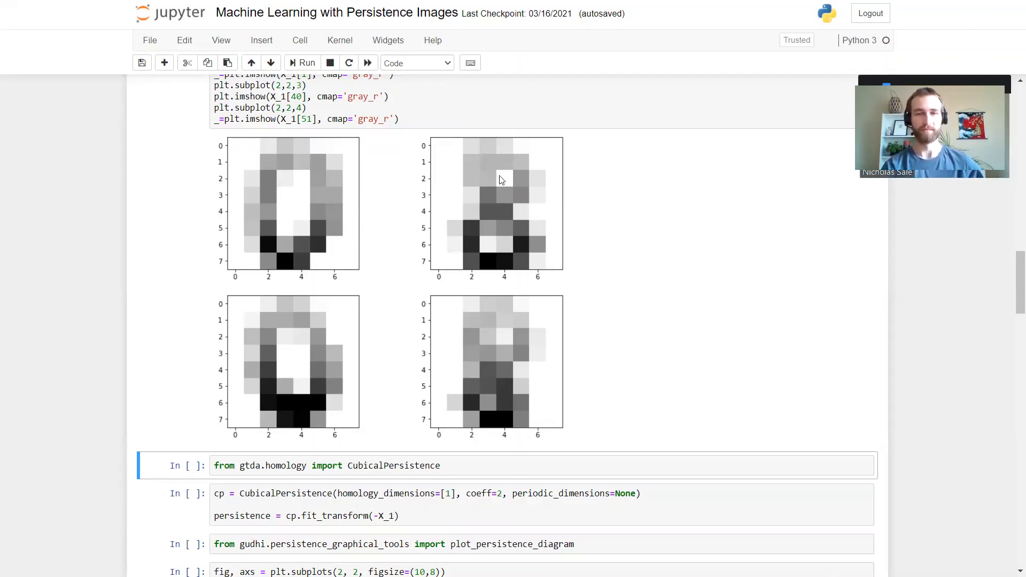
mouse_move(509, 200)
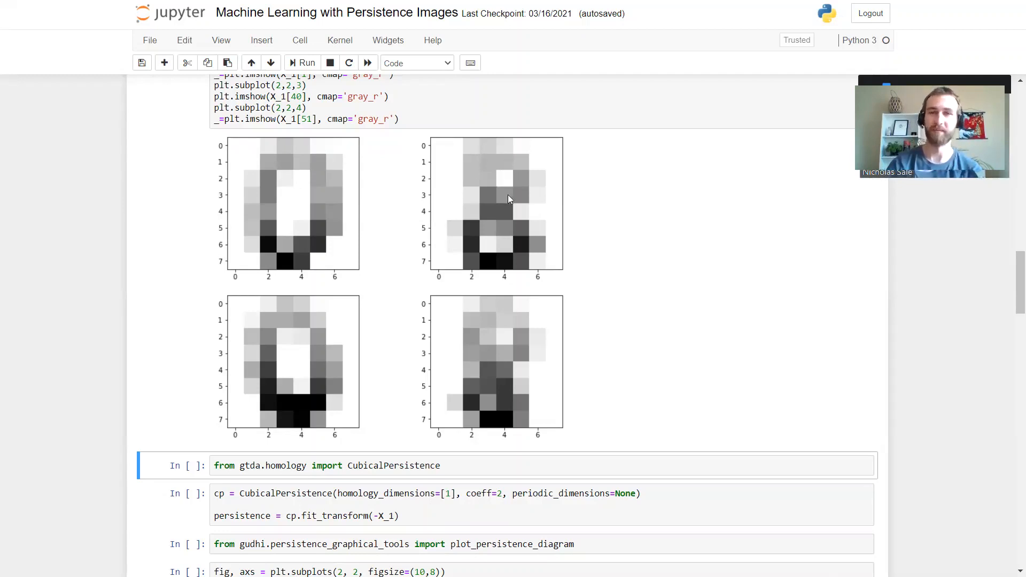
mouse_move(383, 203)
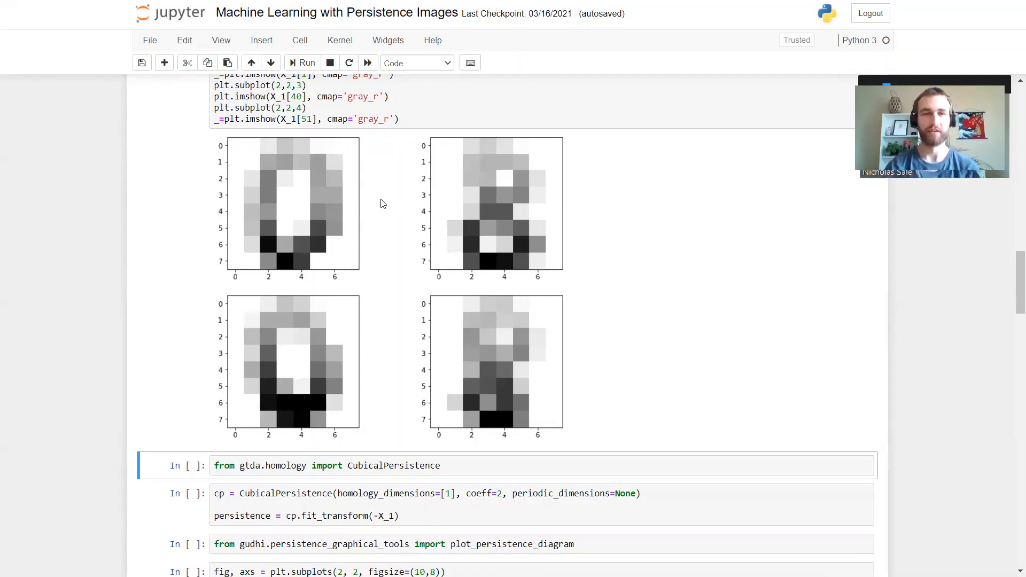
mouse_move(518, 331)
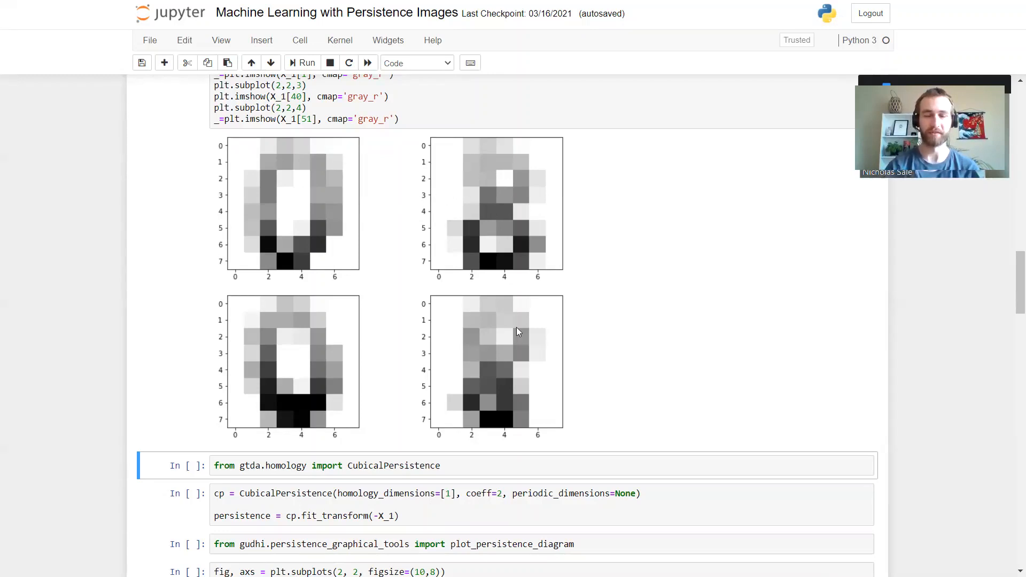
mouse_move(486, 407)
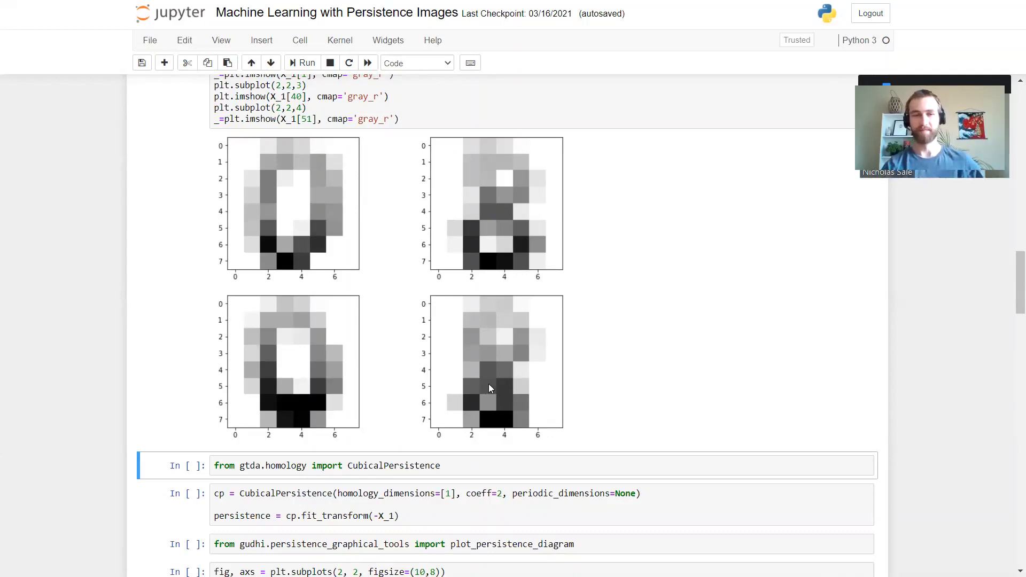
mouse_move(487, 399)
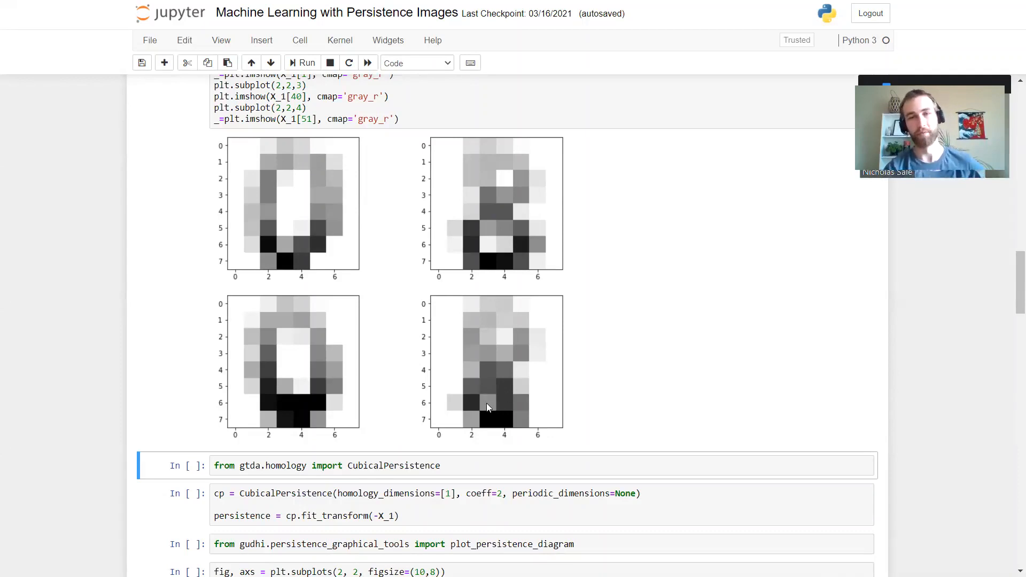
mouse_move(657, 316)
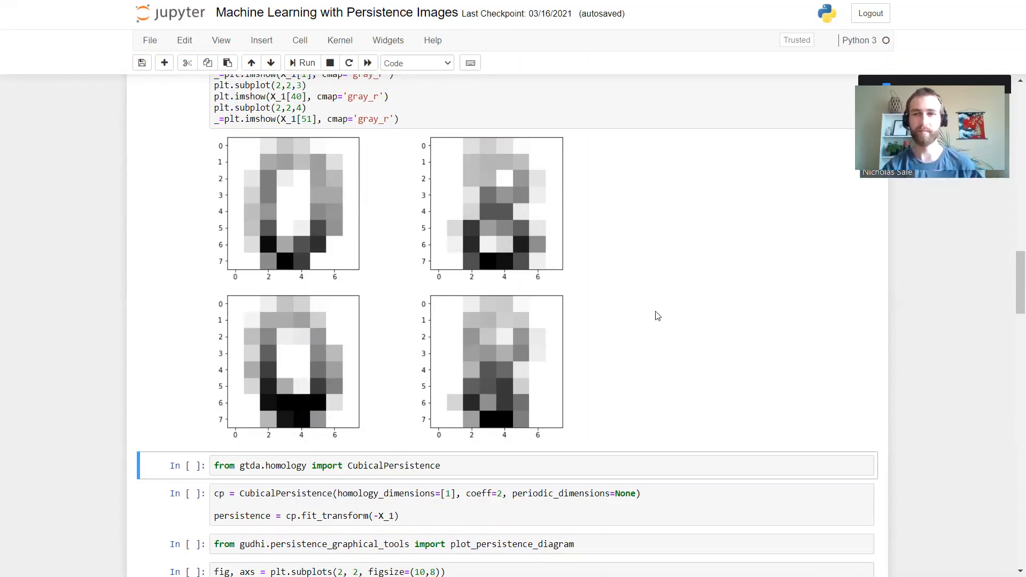
left_click(301, 62)
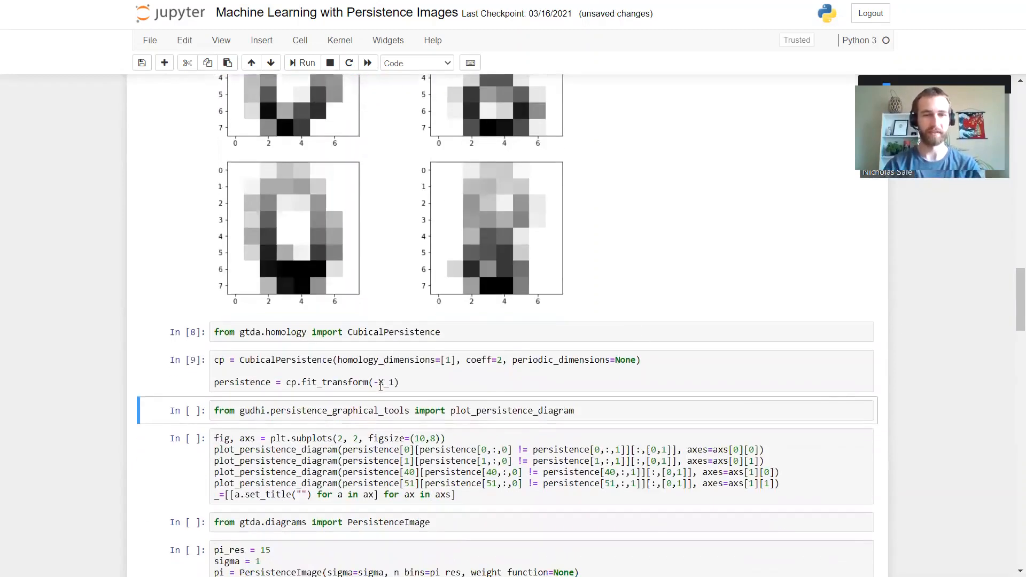
scroll("down", 3)
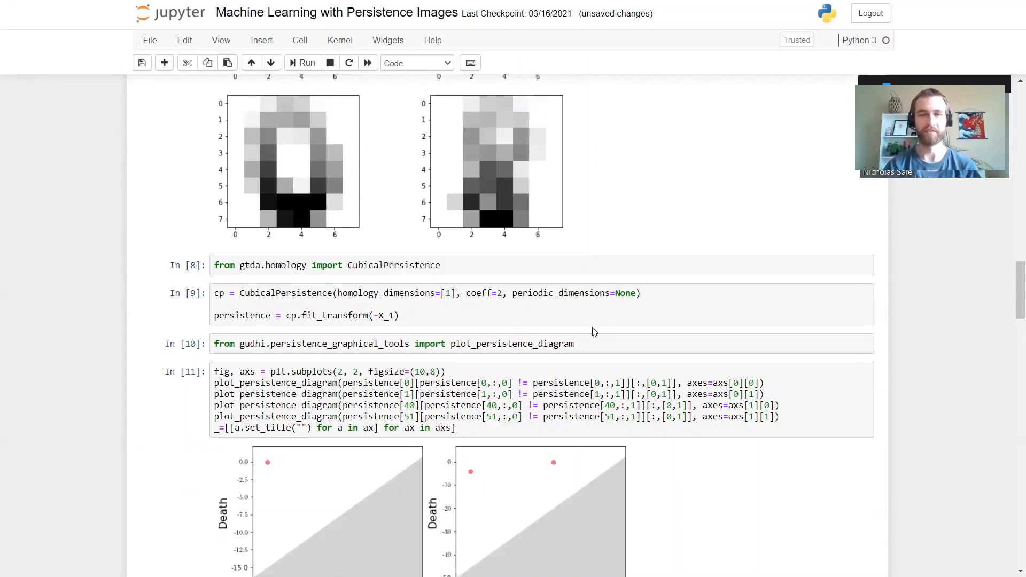
scroll("down", 3)
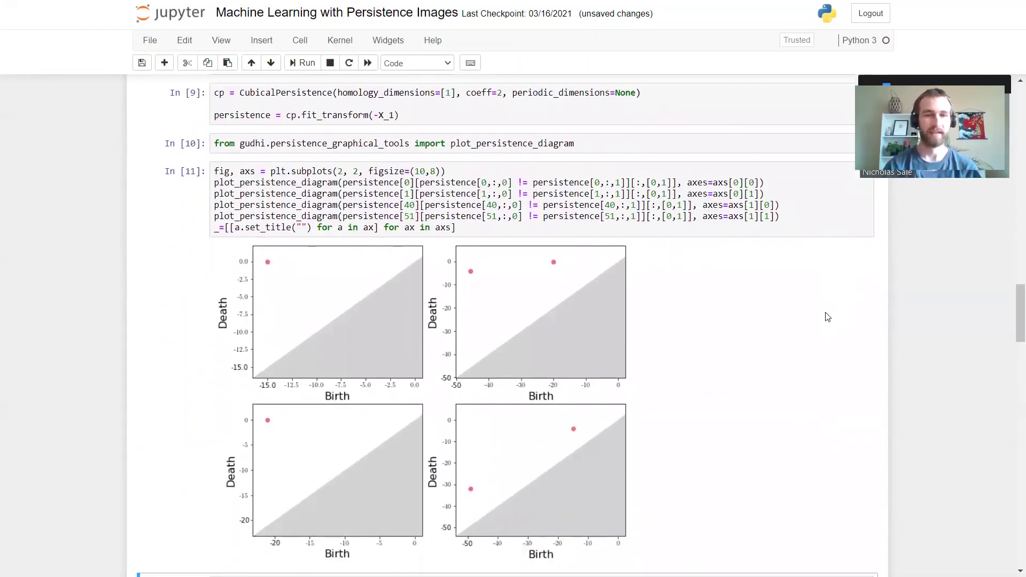
mouse_move(274, 306)
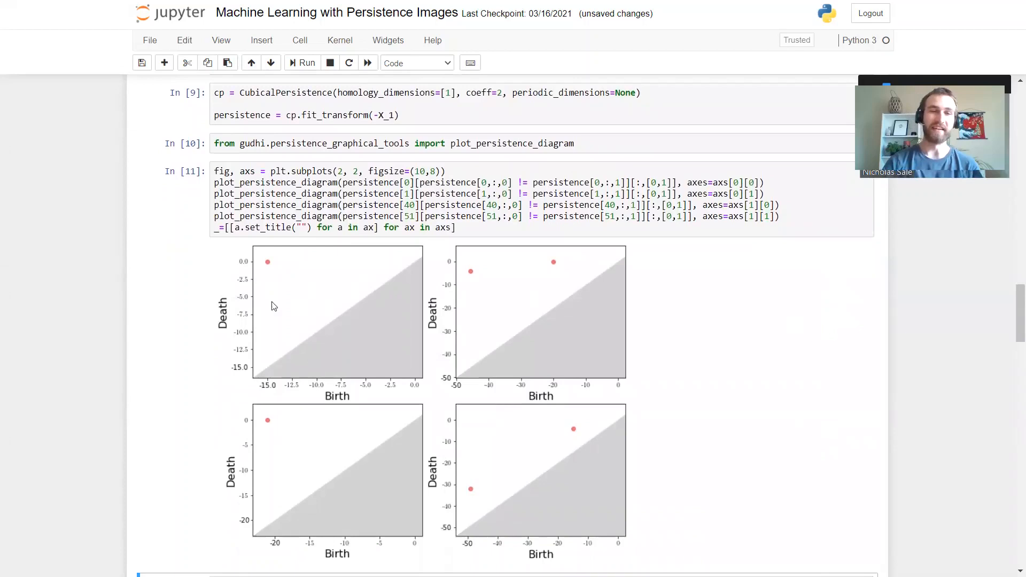
mouse_move(278, 265)
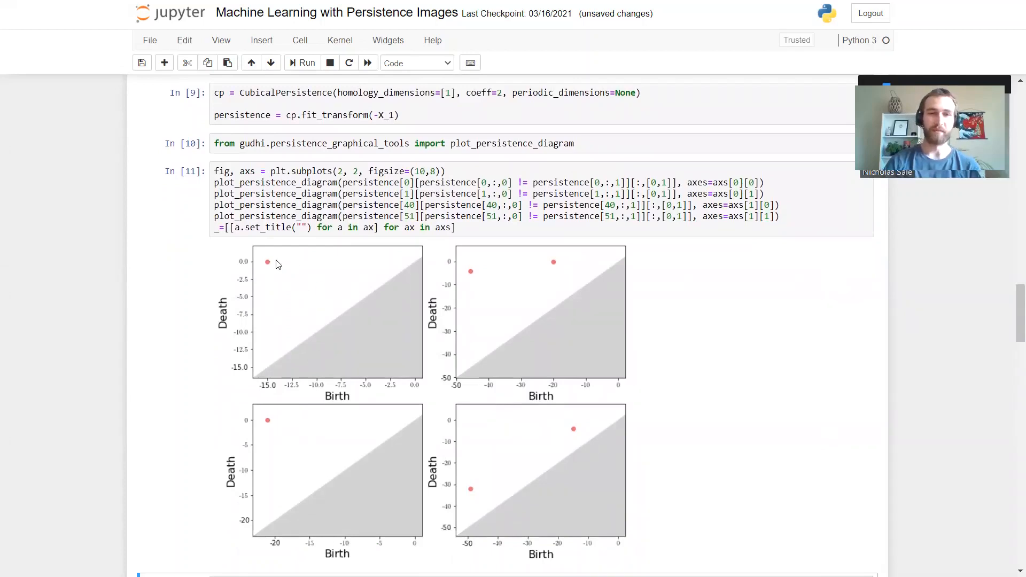
mouse_move(272, 286)
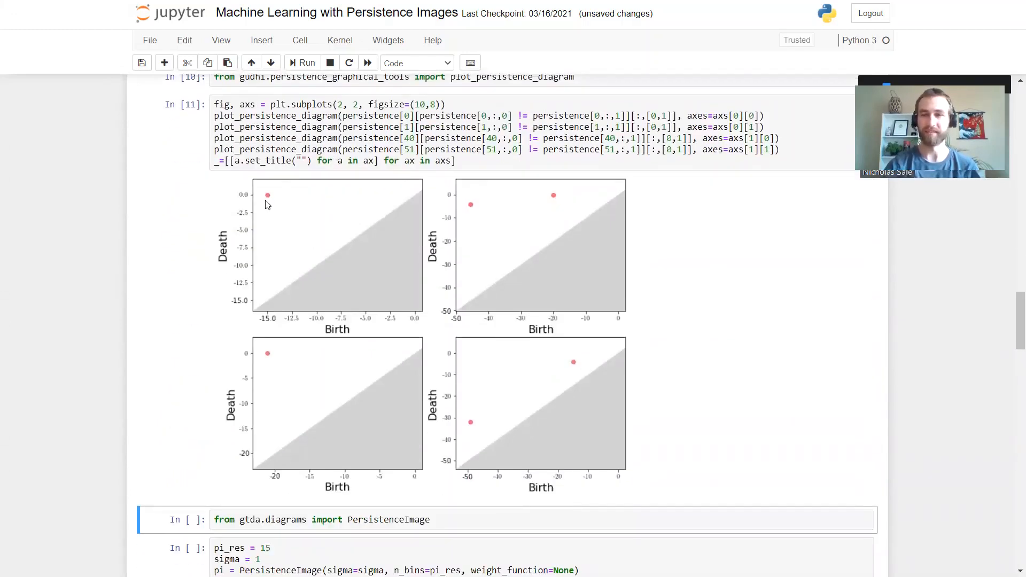
mouse_move(431, 202)
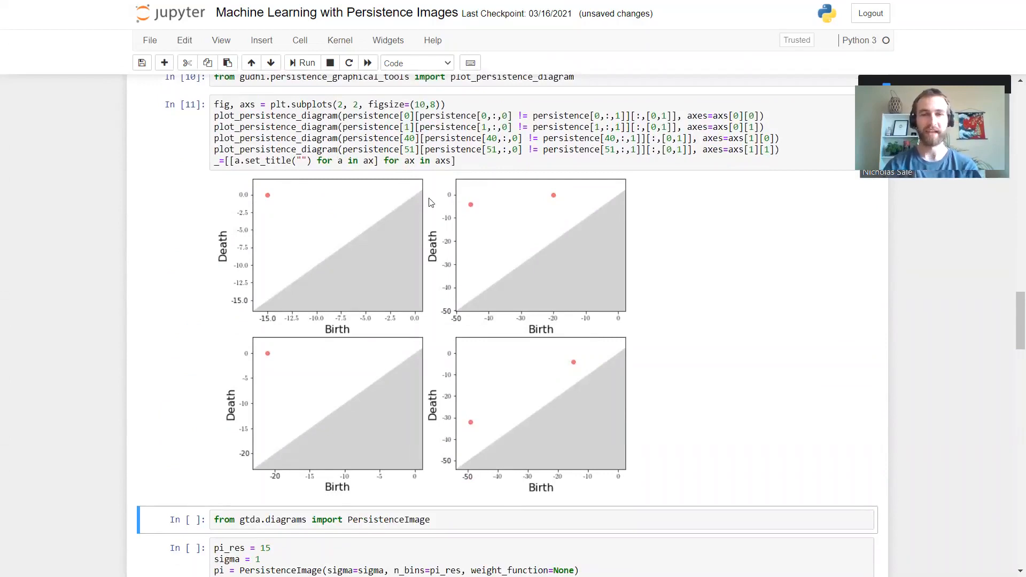
mouse_move(546, 217)
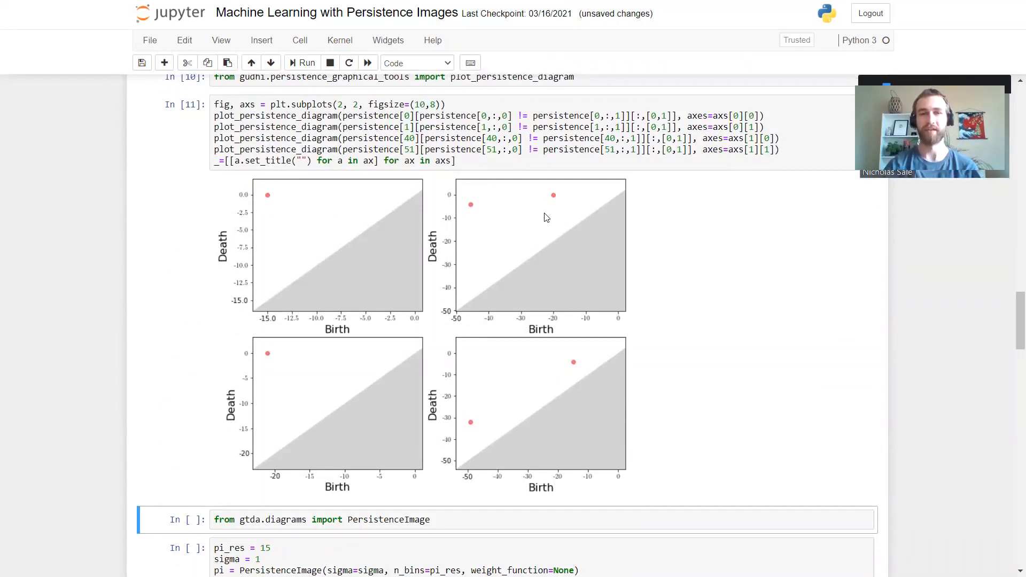
mouse_move(471, 208)
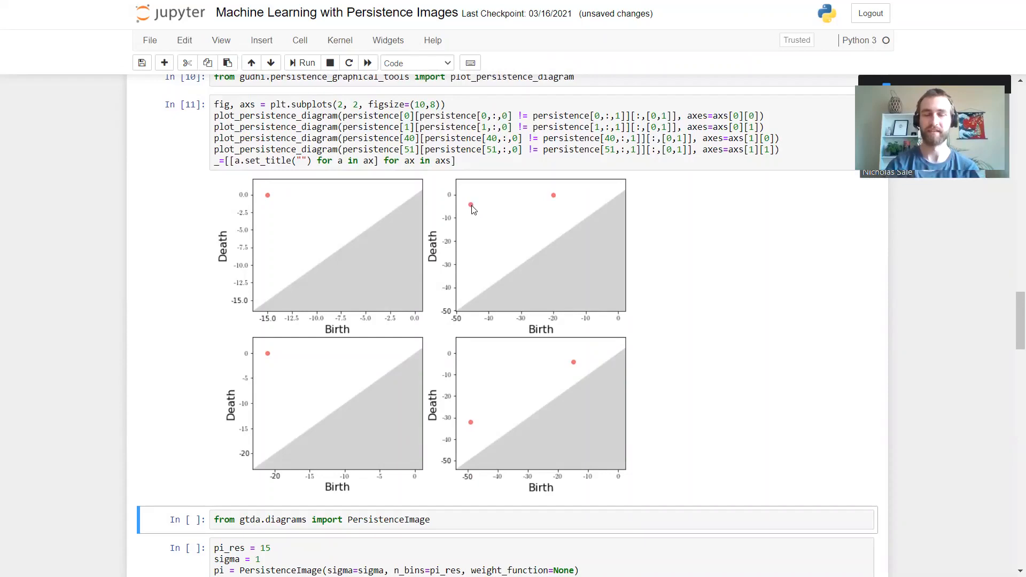
mouse_move(542, 200)
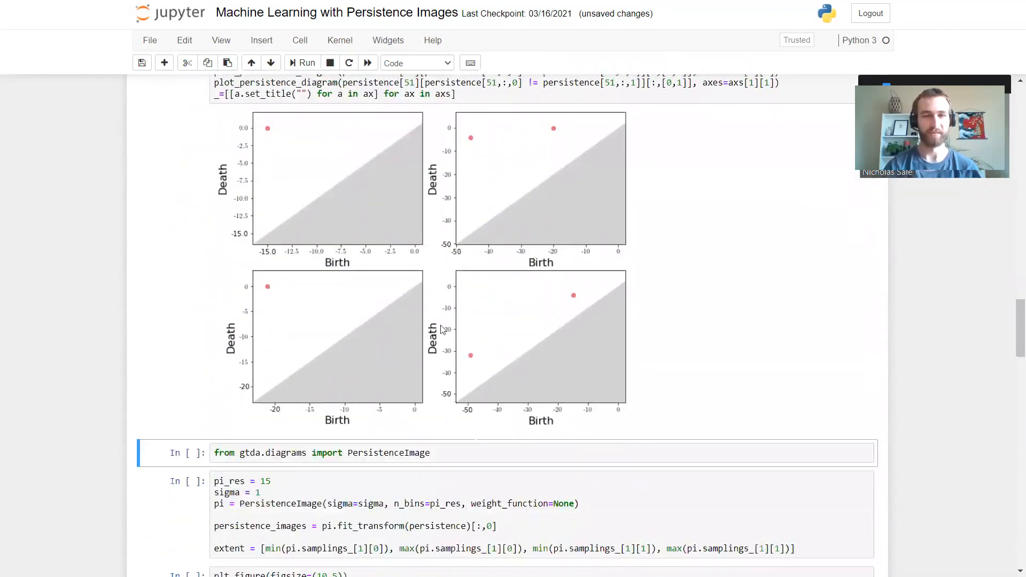
mouse_move(491, 353)
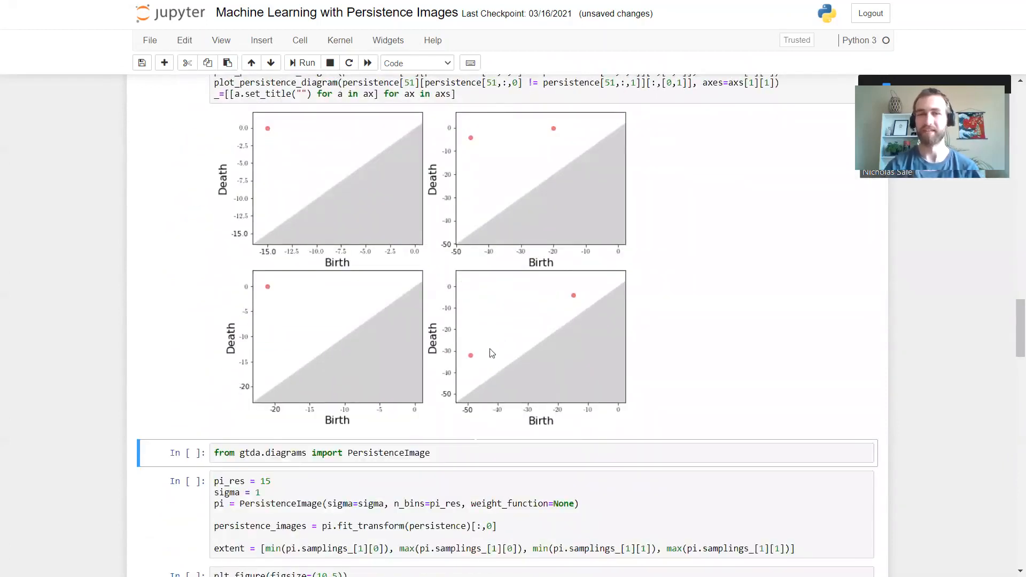
mouse_move(477, 344)
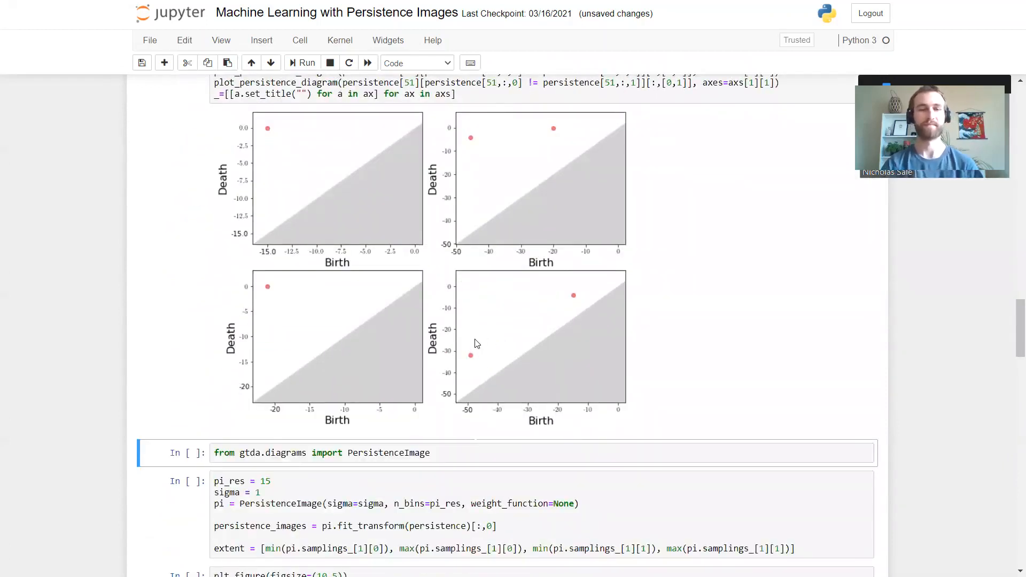
mouse_move(106, 223)
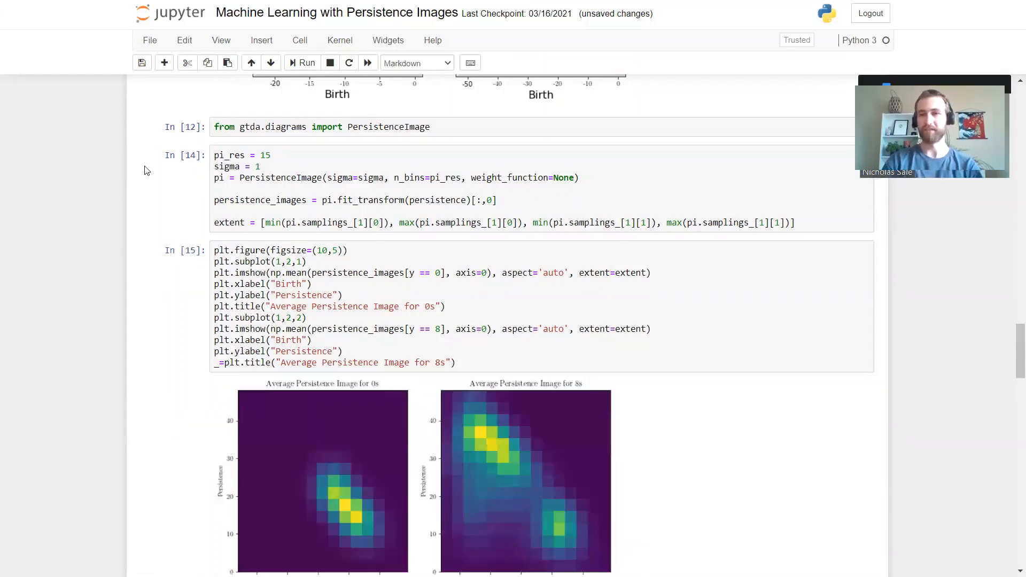
- Run the PersistenceImage cells and plot the average images for zeros beside eights
scroll("down", 3)
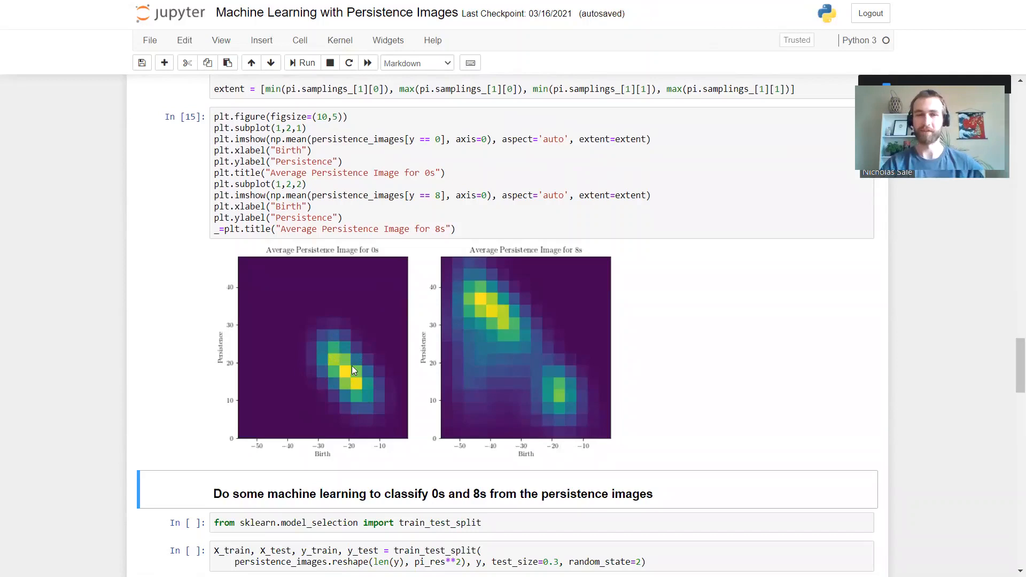
mouse_move(361, 395)
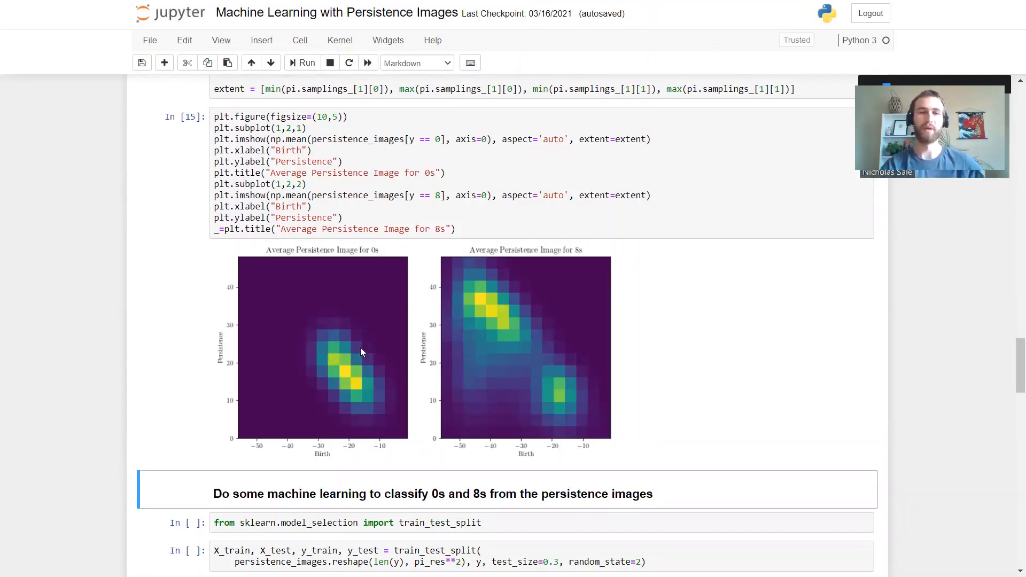
mouse_move(347, 347)
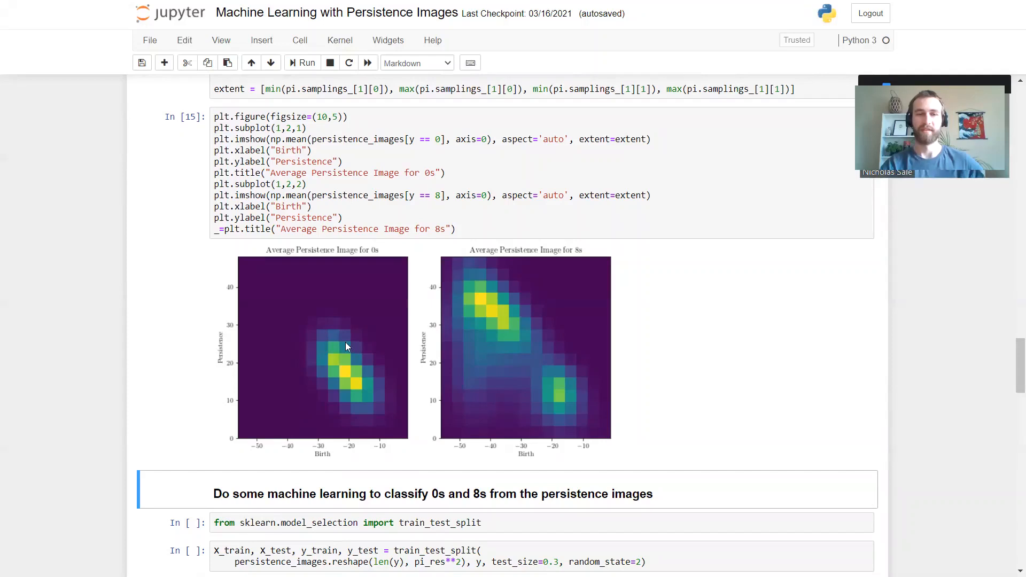
mouse_move(359, 387)
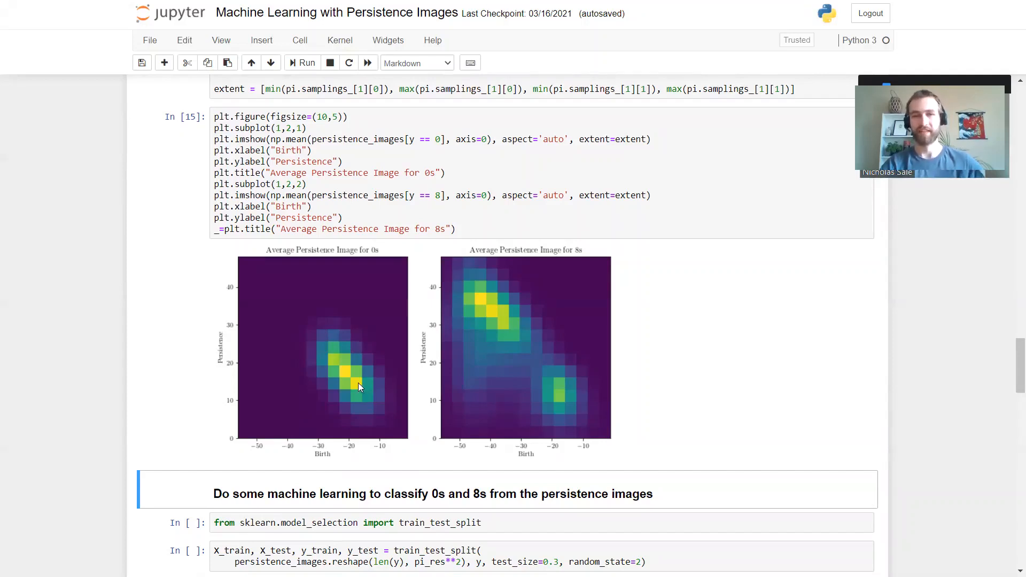
mouse_move(525, 303)
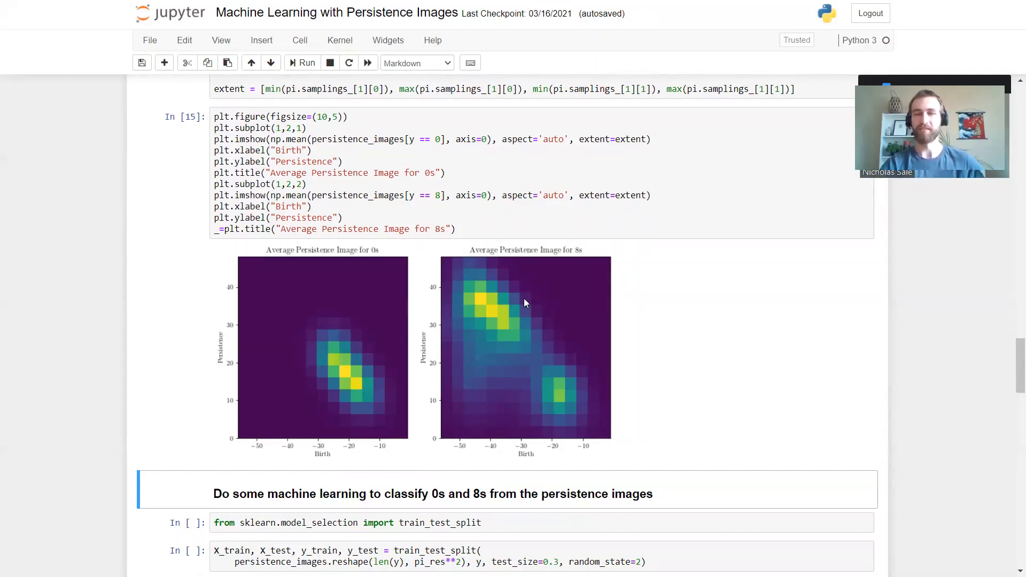
mouse_move(560, 361)
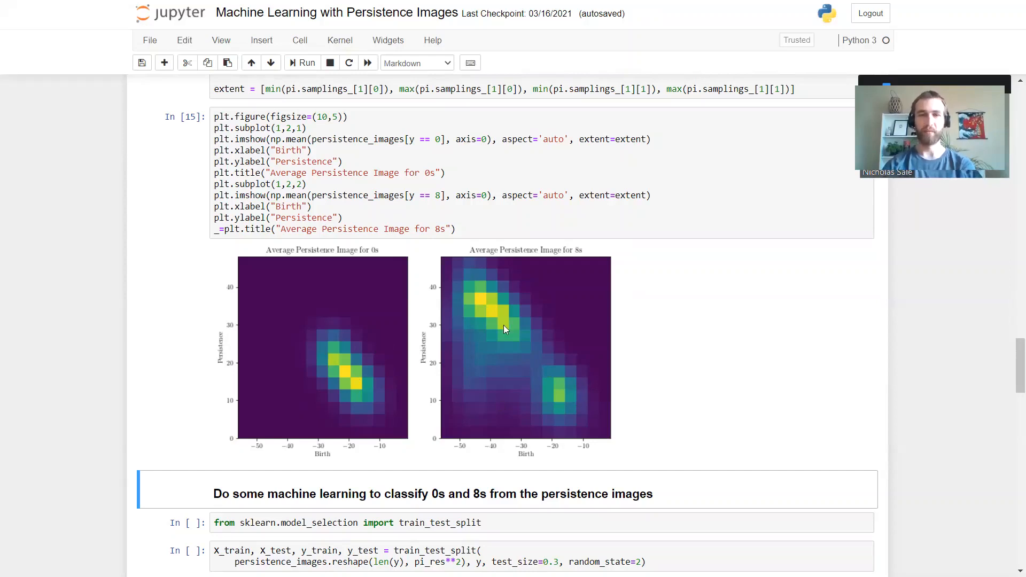
mouse_move(507, 297)
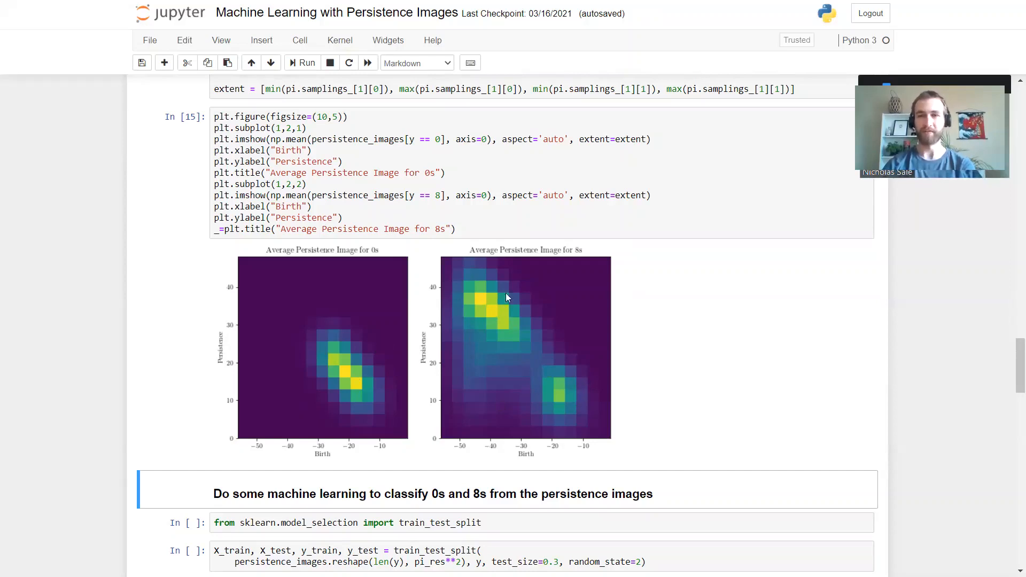
mouse_move(457, 374)
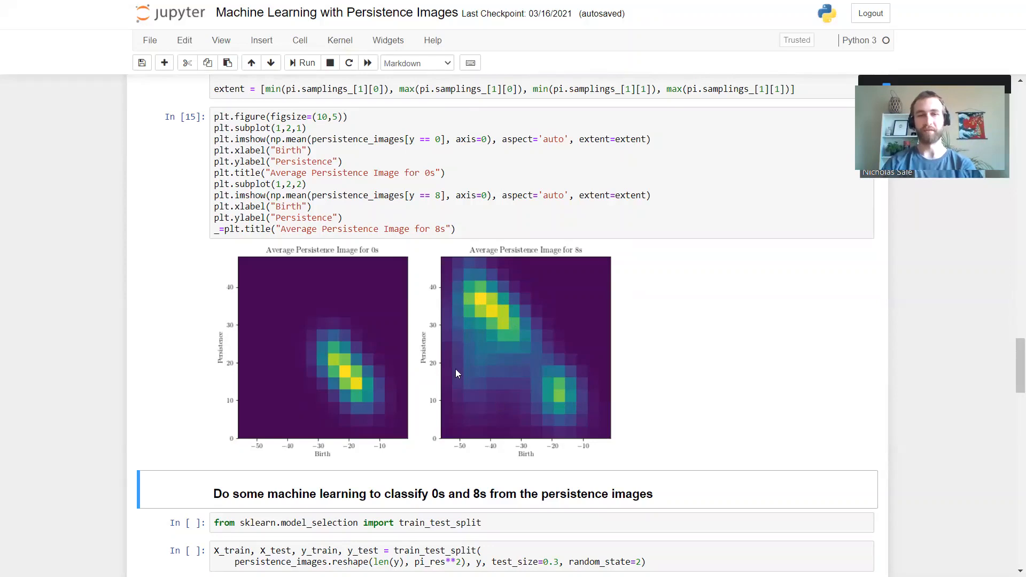
mouse_move(465, 358)
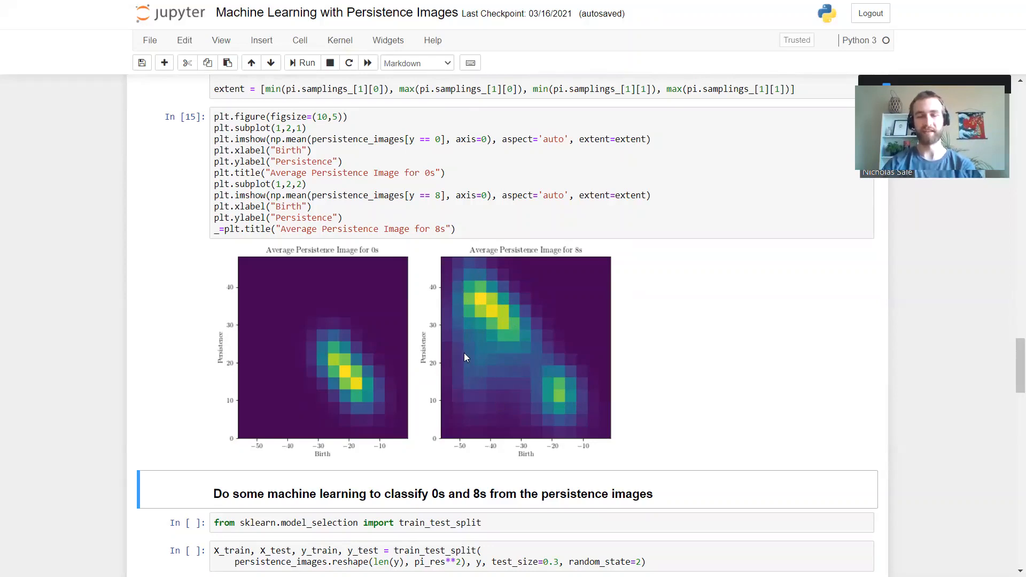
mouse_move(449, 358)
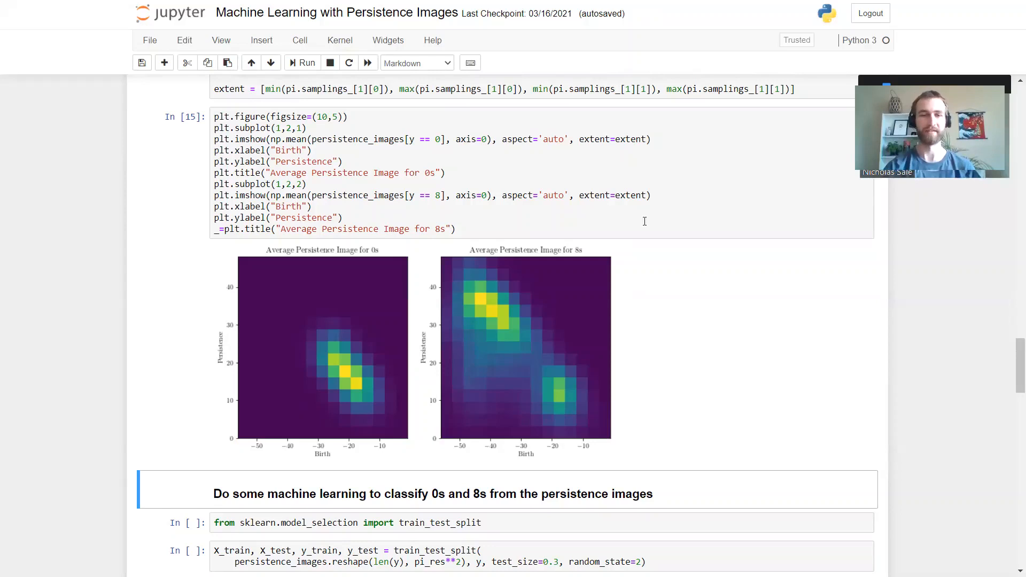
mouse_move(669, 271)
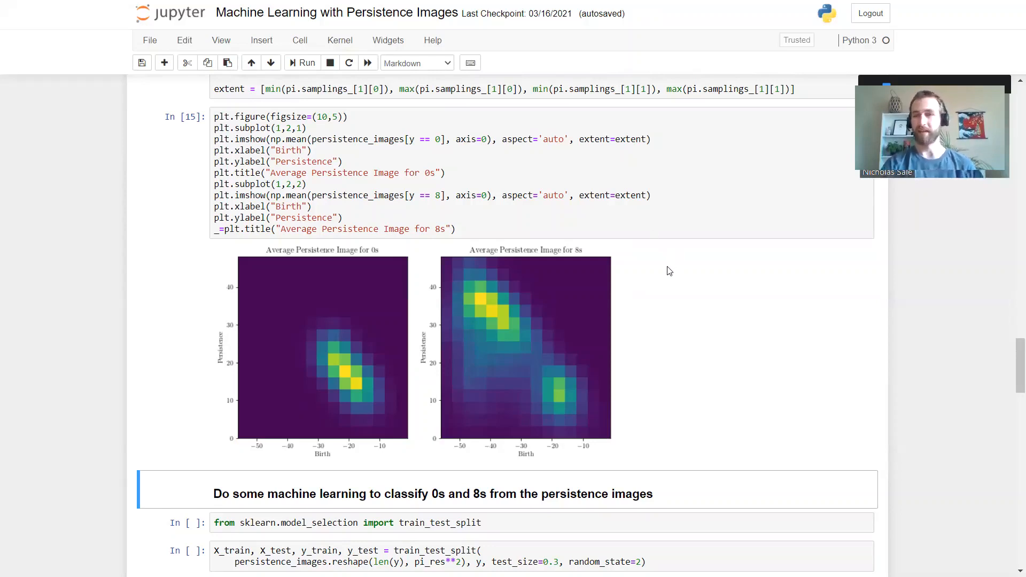
mouse_move(682, 278)
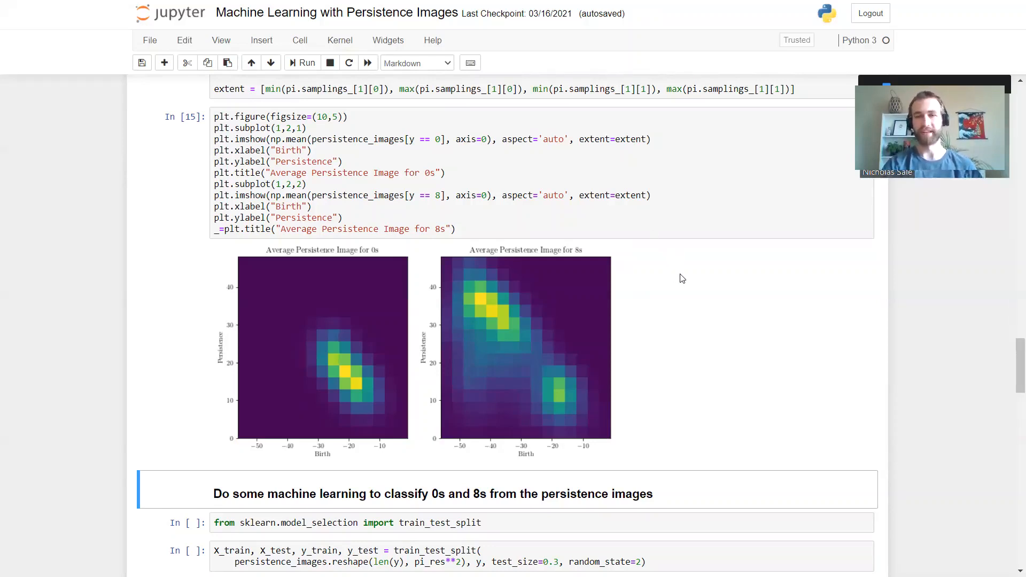
- Split persistence images and labels with train_test_split, holding out 30% for testing
scroll("down", 3)
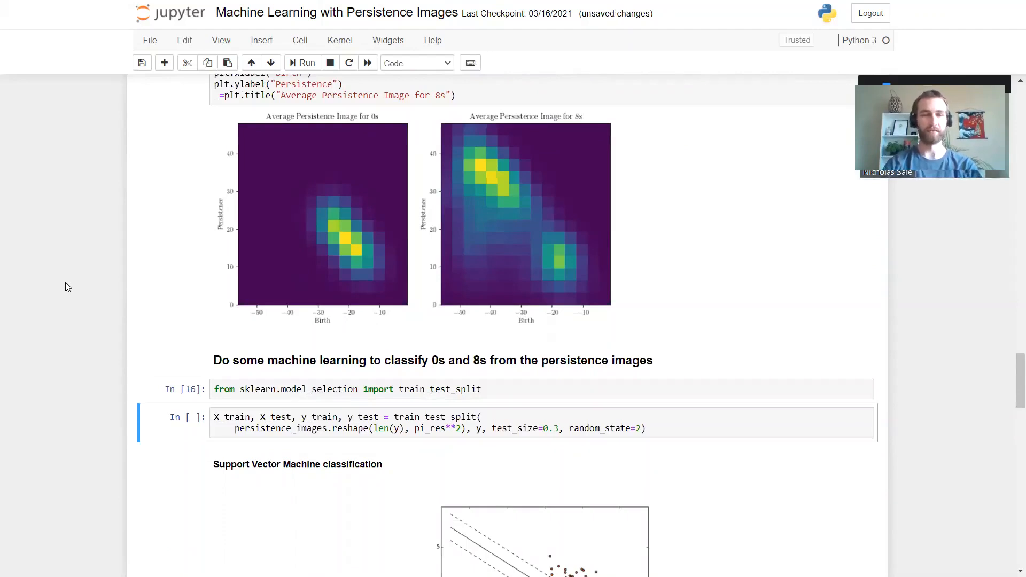
scroll("down", 3)
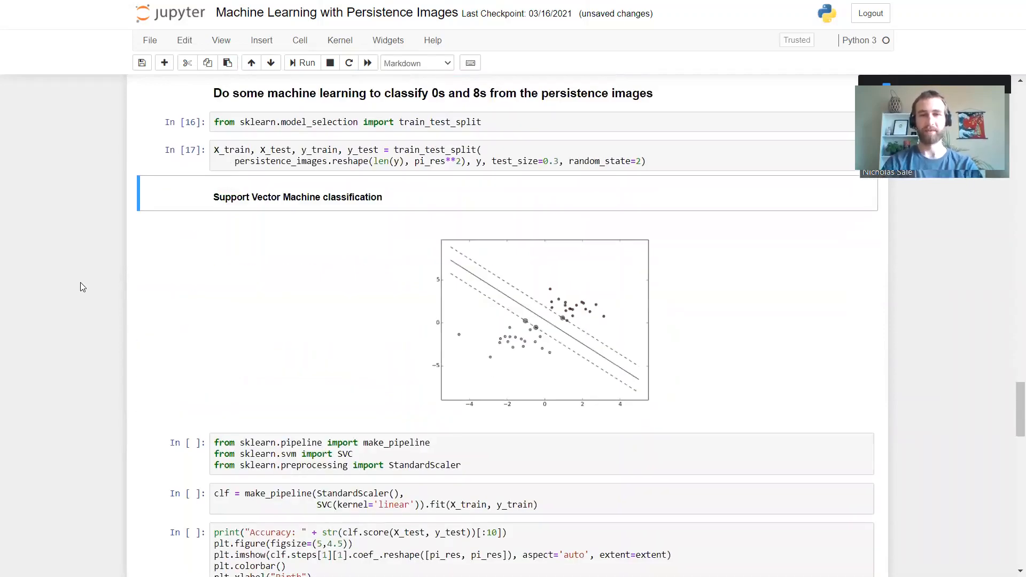
mouse_move(565, 314)
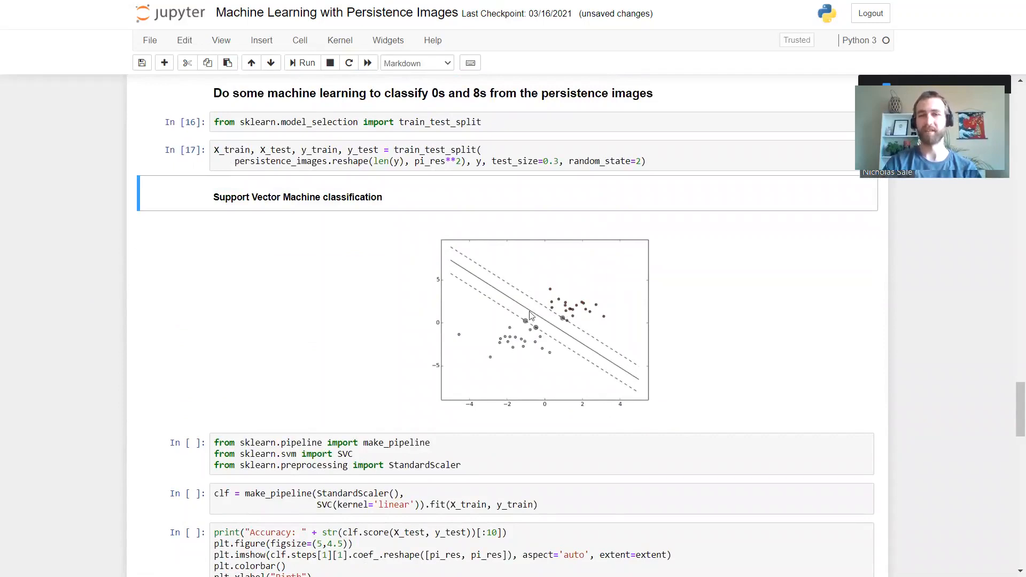
mouse_move(546, 304)
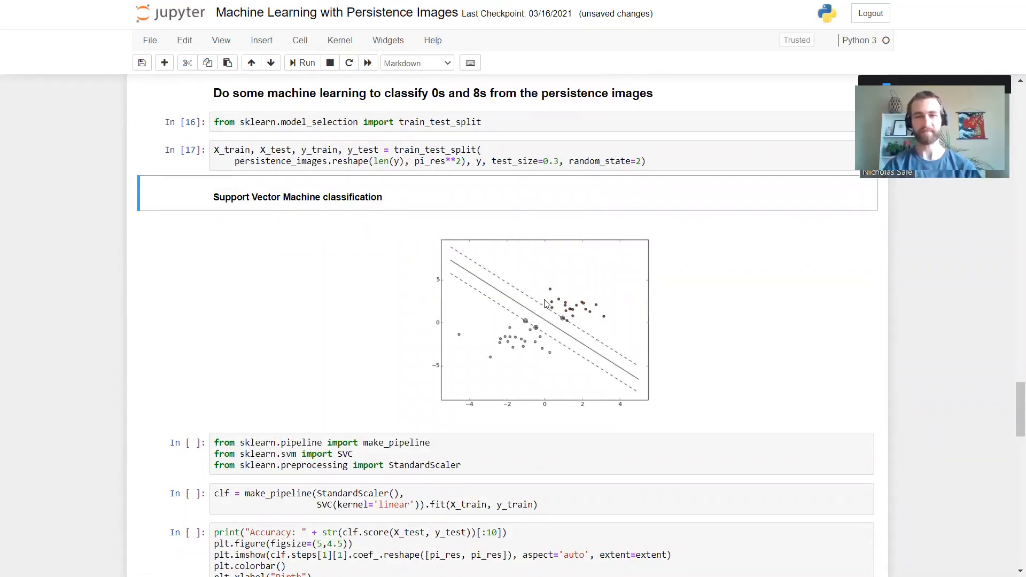
mouse_move(568, 300)
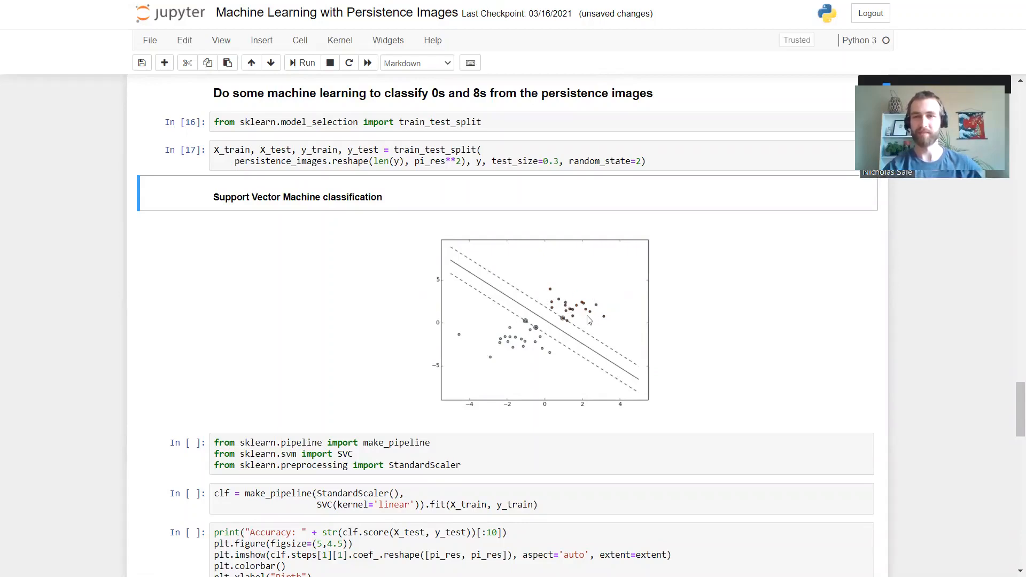
mouse_move(498, 345)
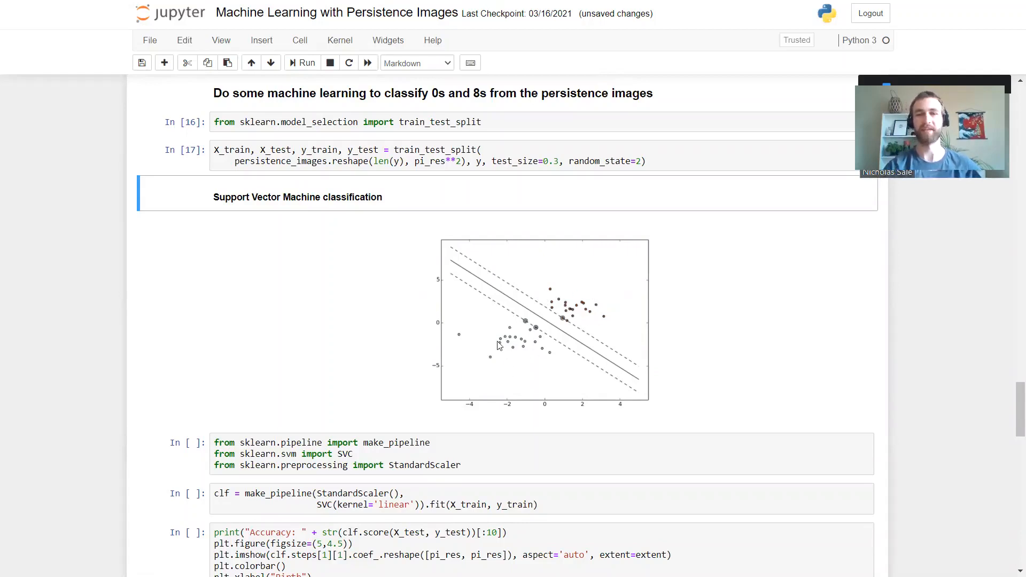
mouse_move(450, 291)
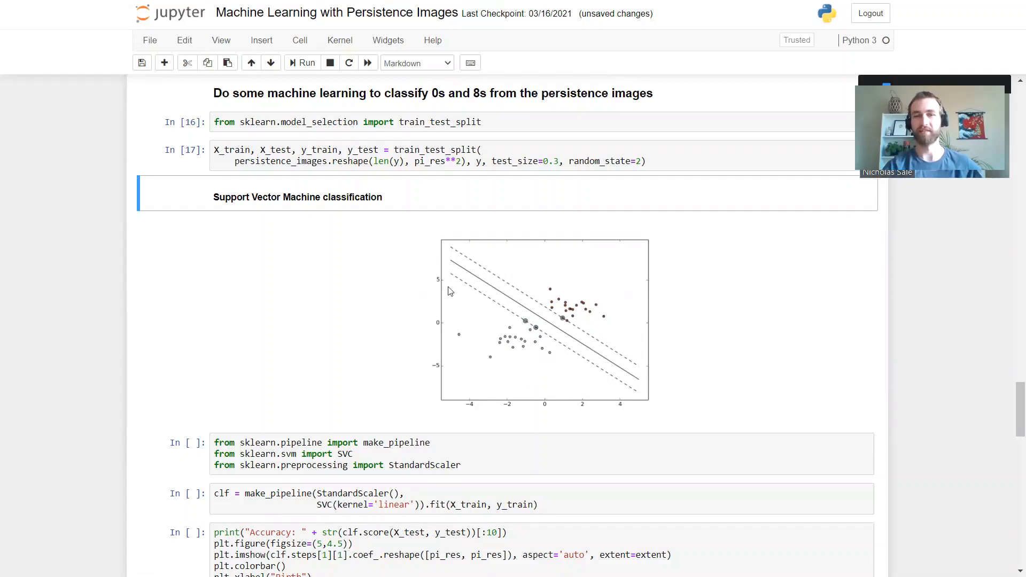
mouse_move(542, 277)
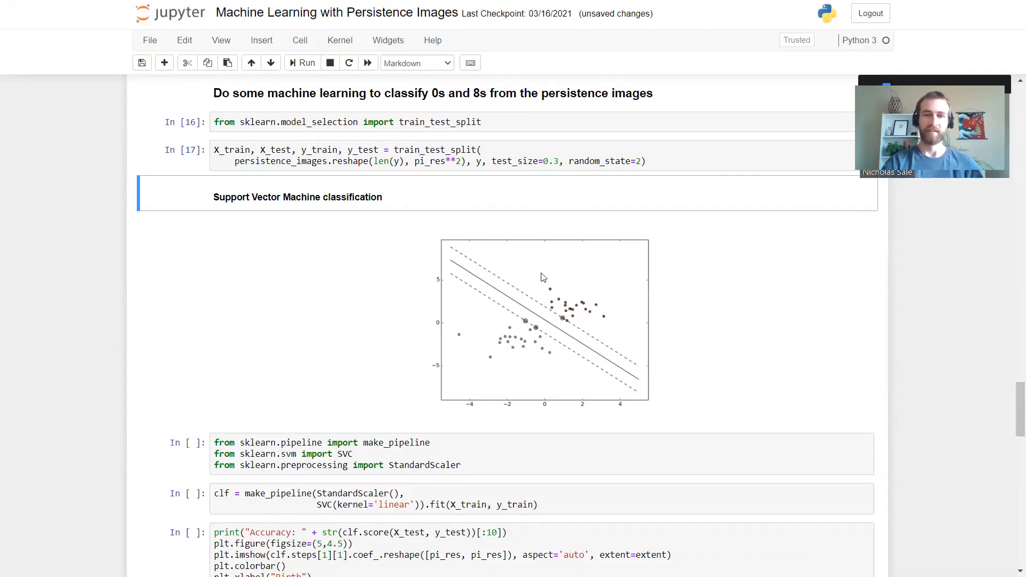
mouse_move(562, 331)
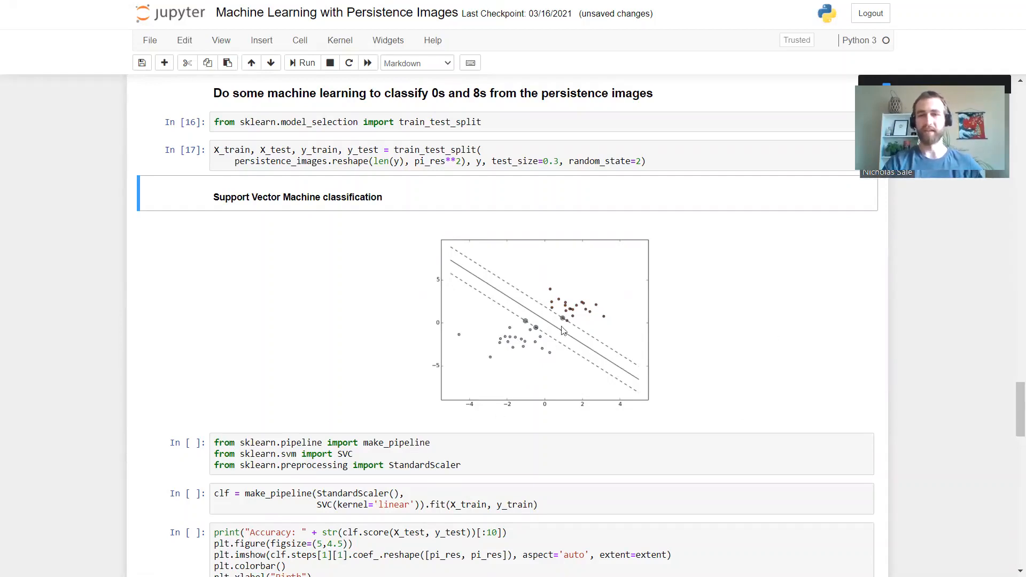
- Train the scaled linear SVM pipeline, scoring 0.953 accuracy with its coefficient heatmap
scroll("down", 3)
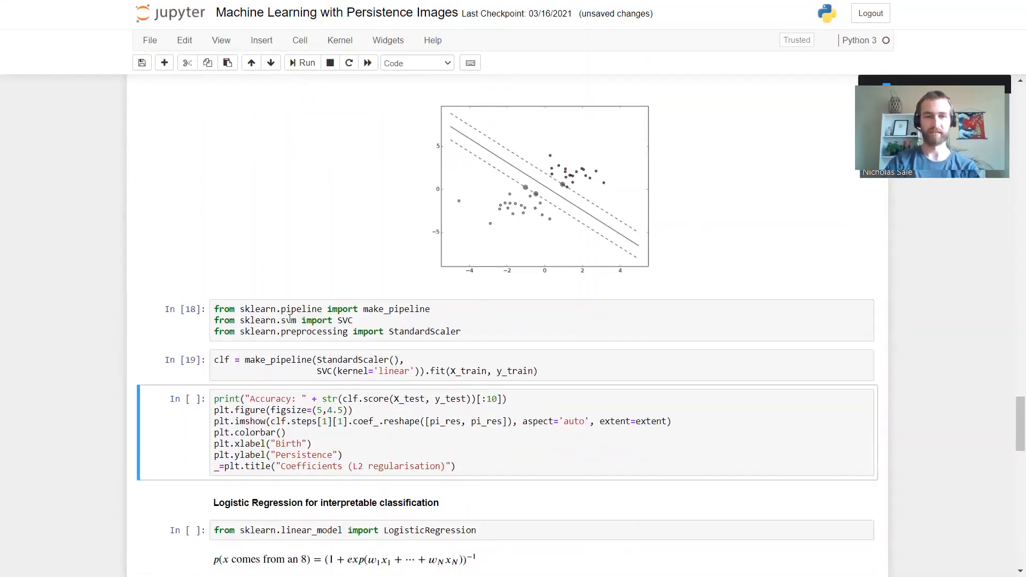
left_click(410, 292)
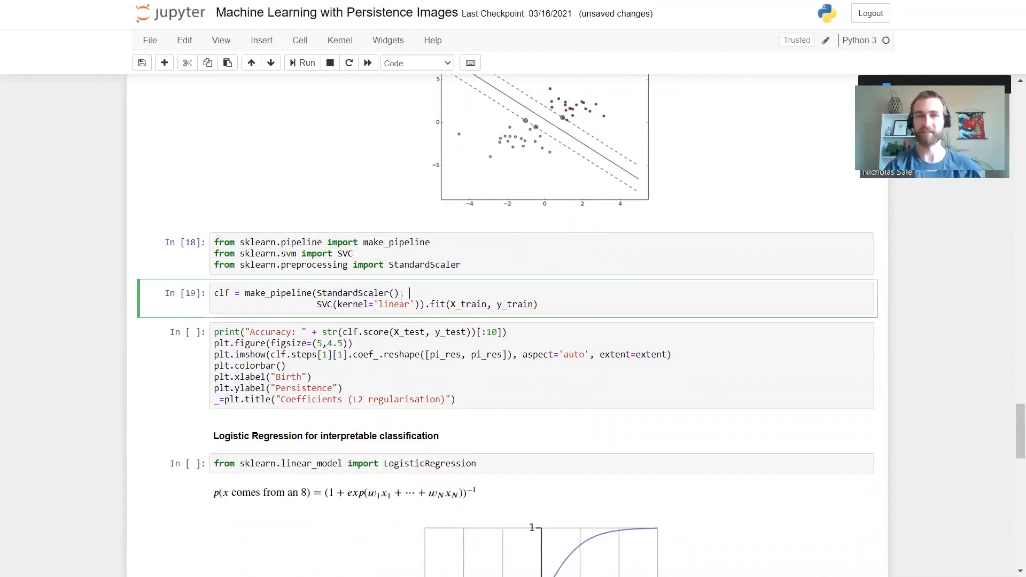
type(",")
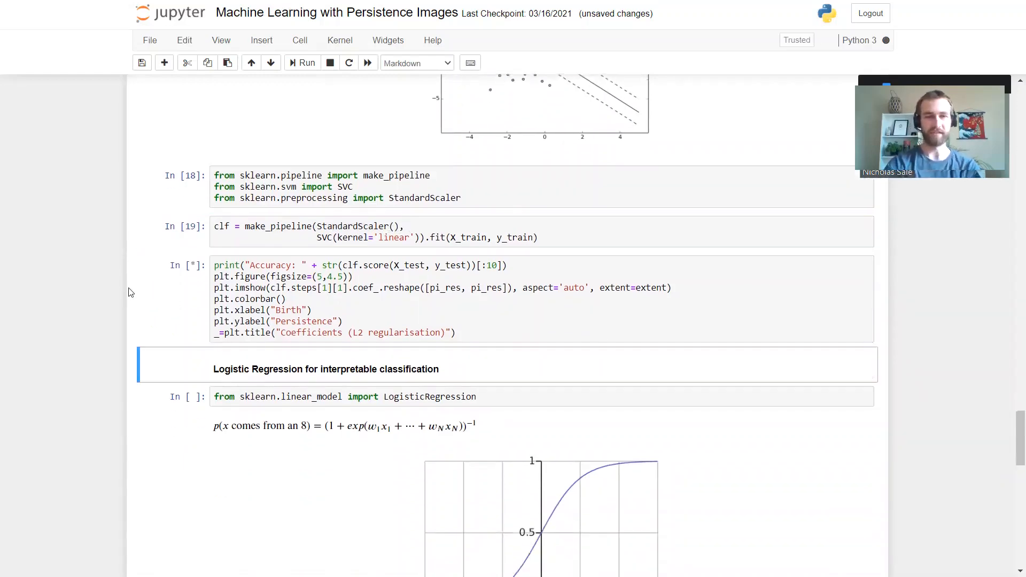
left_click(302, 62)
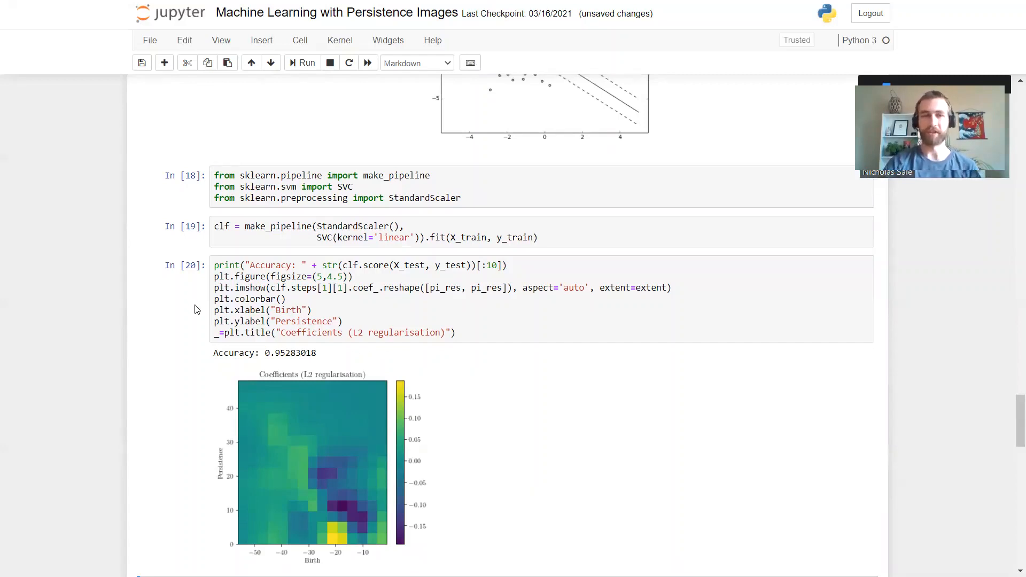
scroll("down", 3)
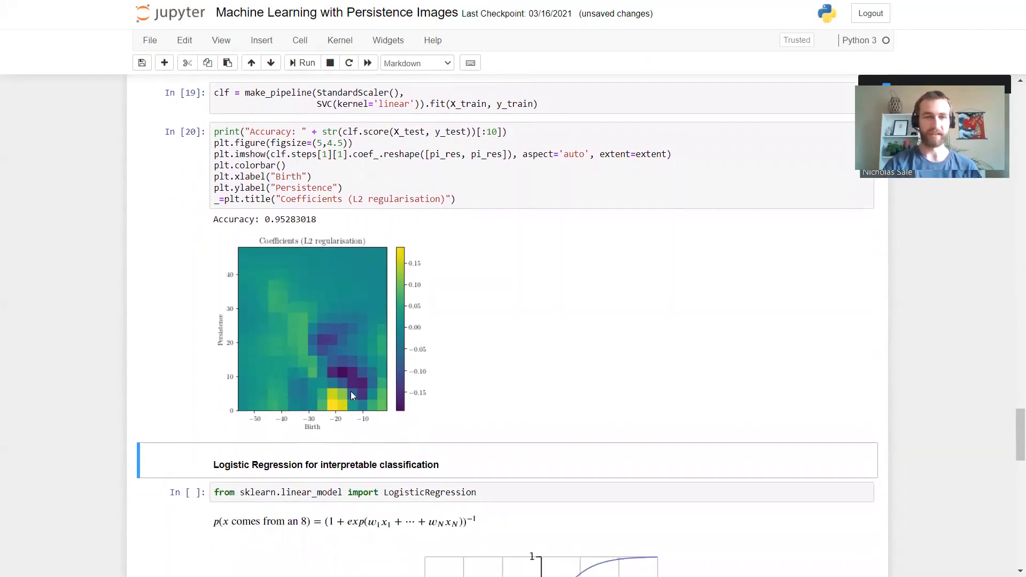
mouse_move(328, 323)
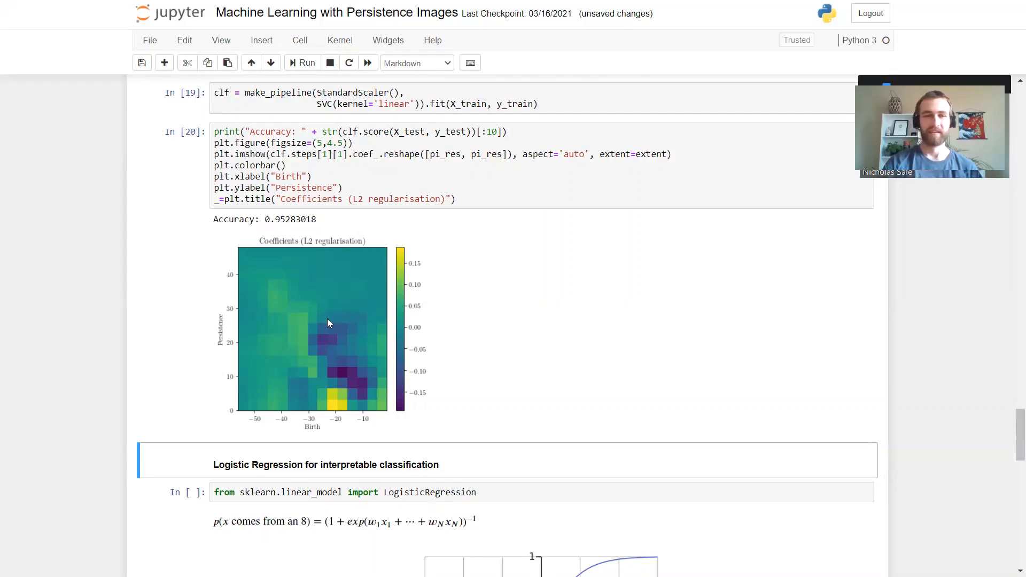
mouse_move(318, 323)
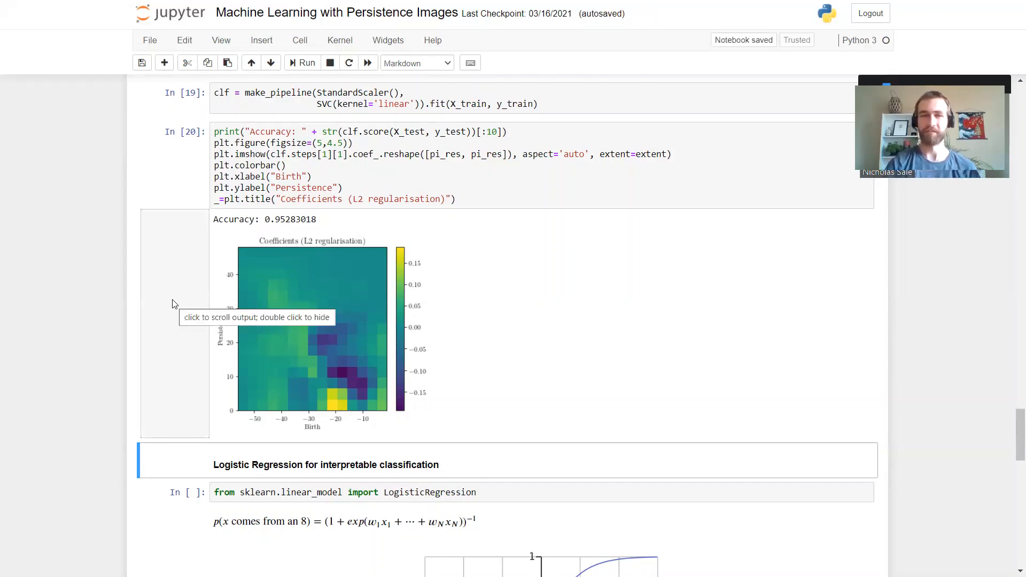
mouse_move(52, 306)
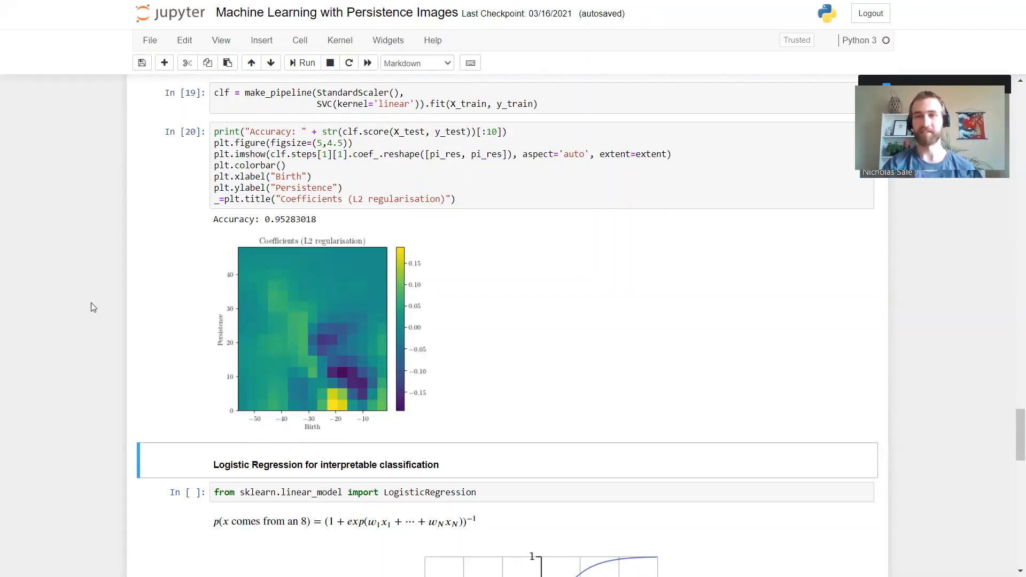
mouse_move(111, 305)
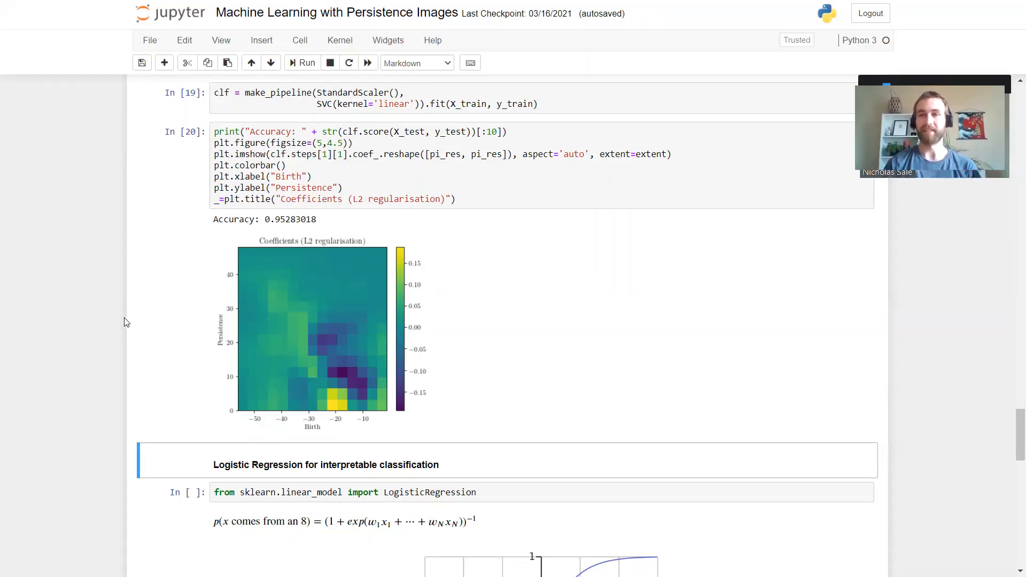
mouse_move(131, 330)
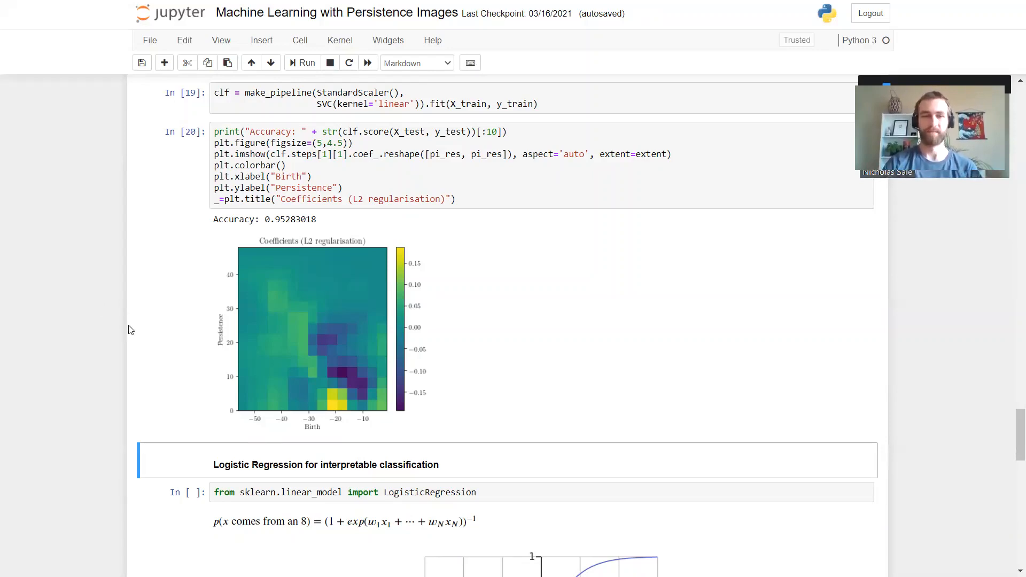
- Reach the Logistic Regression section and run the LogisticRegression import cell
scroll("down", 3)
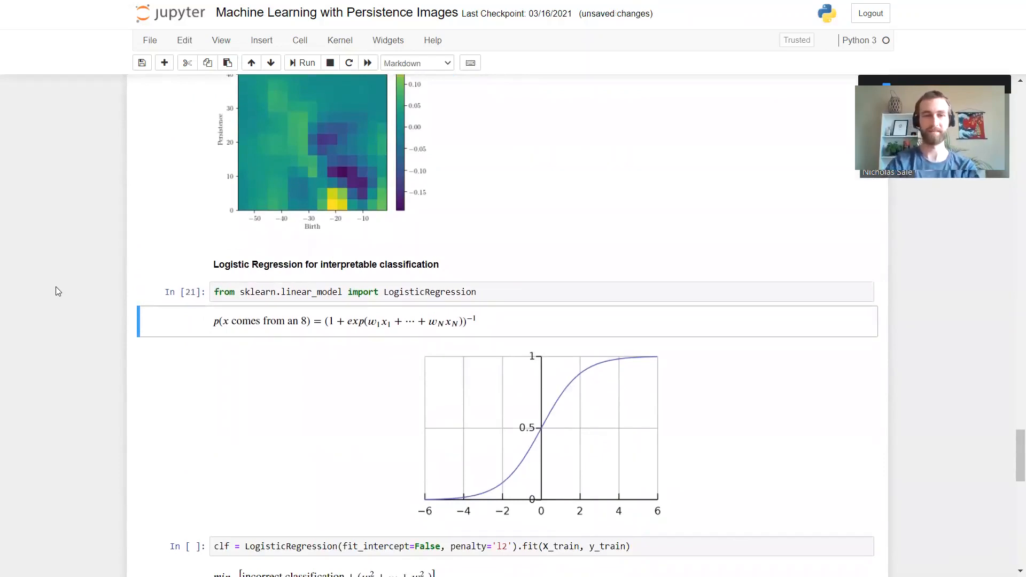
scroll("down", 3)
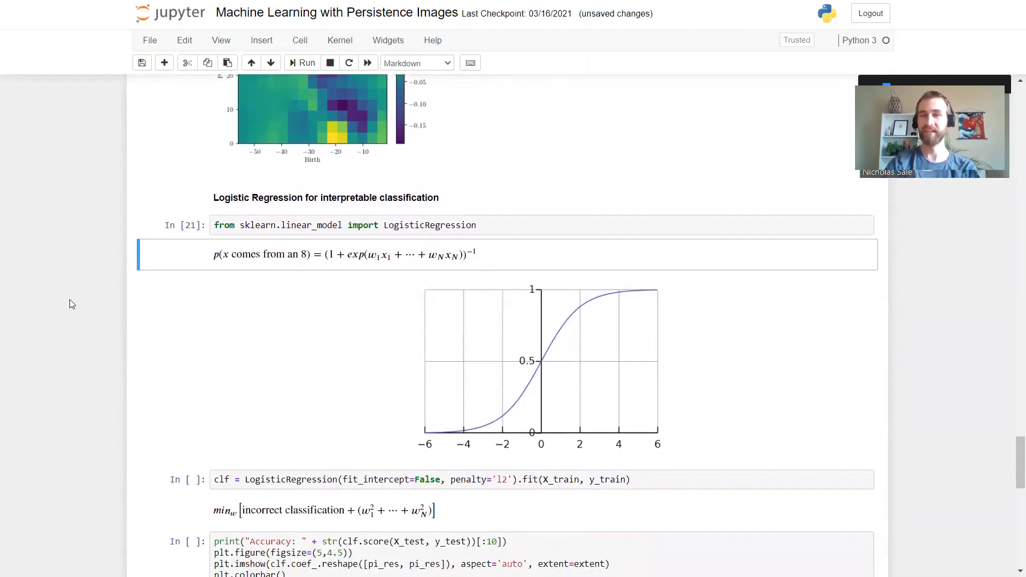
mouse_move(122, 324)
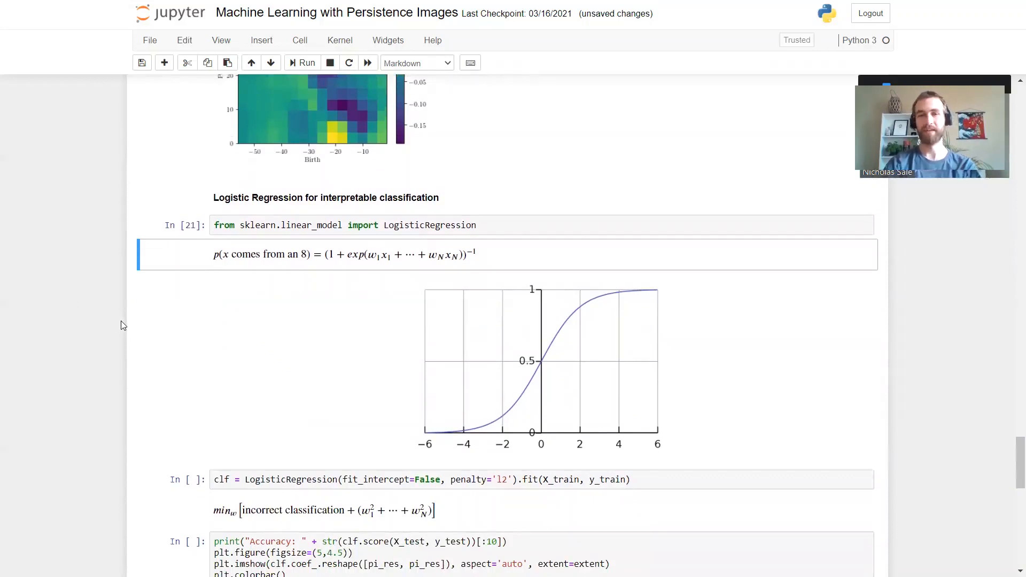
scroll("down", 3)
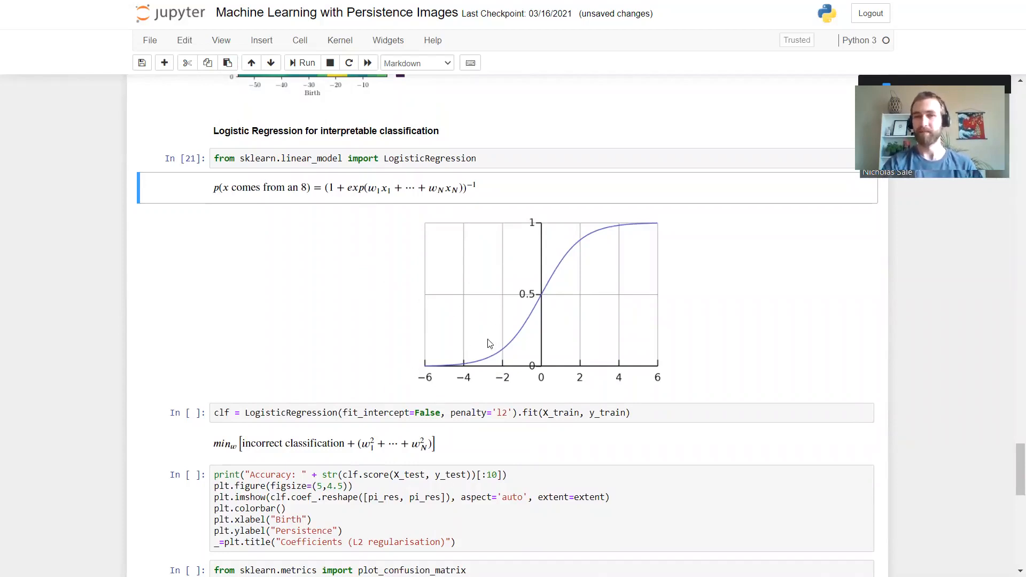
mouse_move(530, 333)
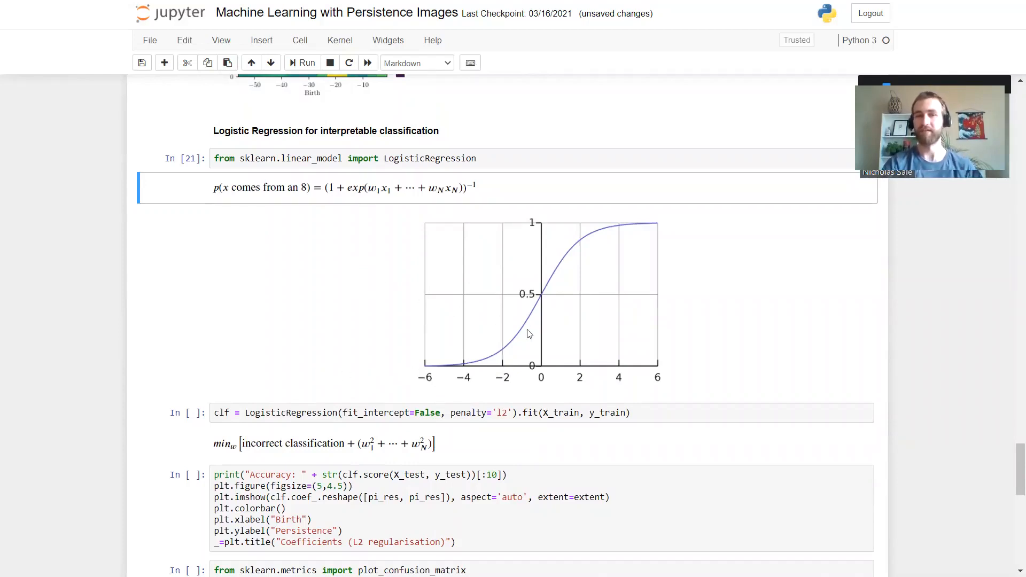
mouse_move(761, 225)
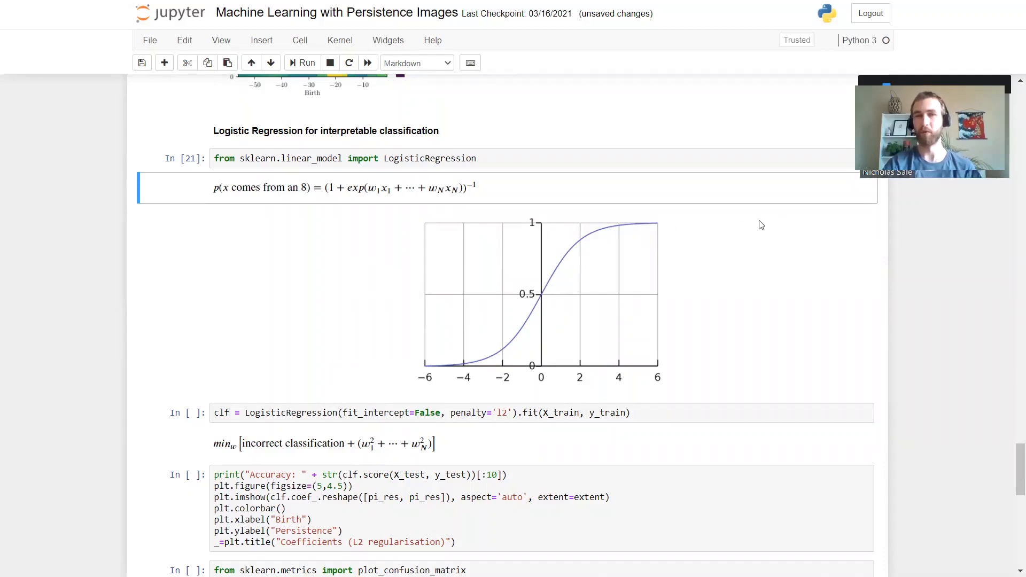
mouse_move(741, 230)
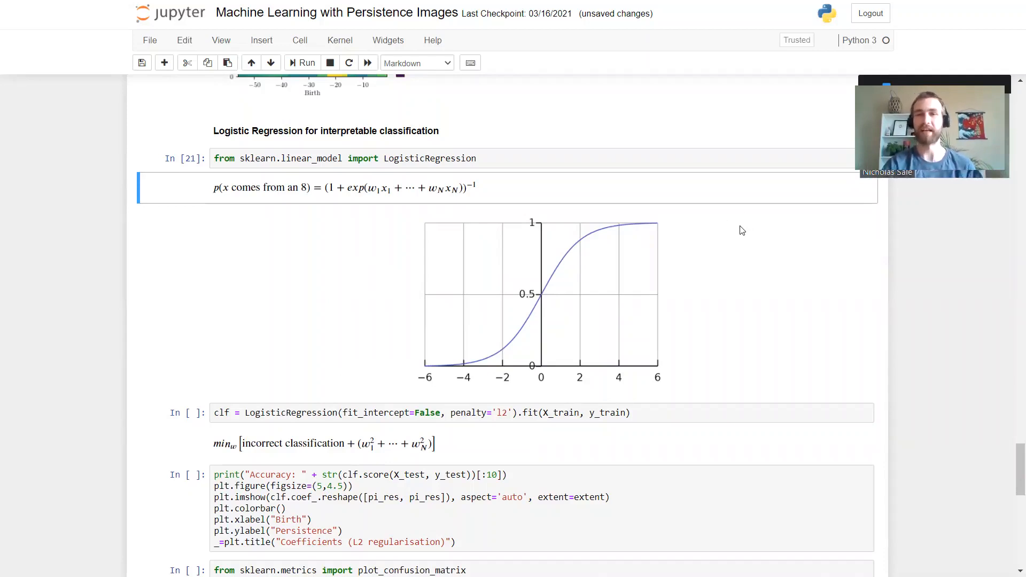
mouse_move(481, 335)
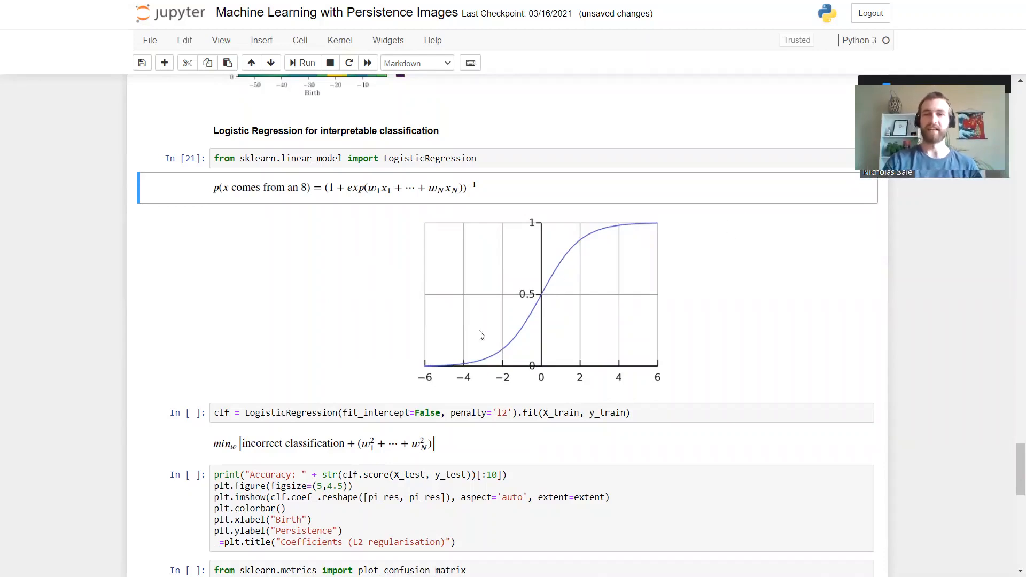
mouse_move(533, 323)
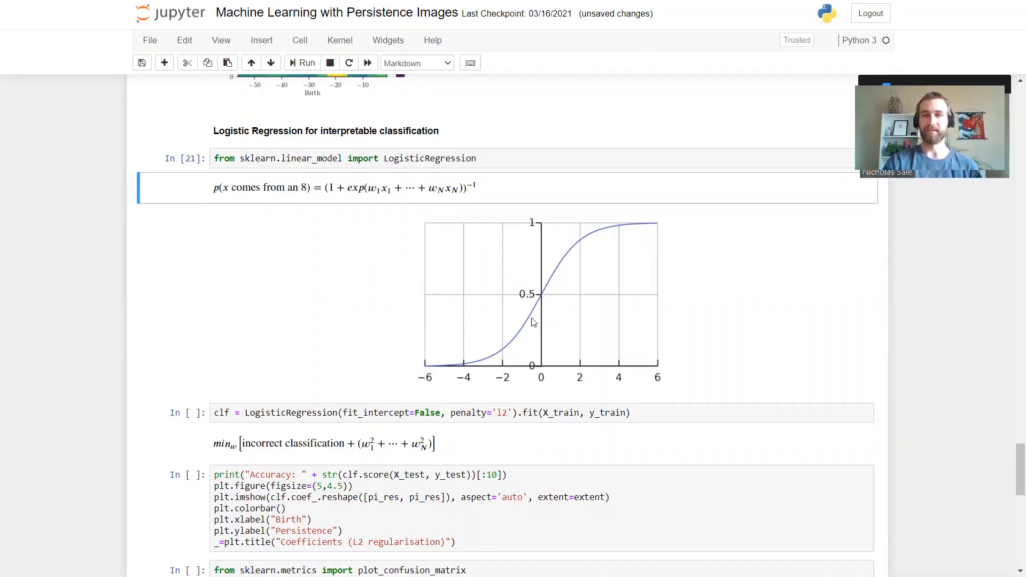
mouse_move(531, 337)
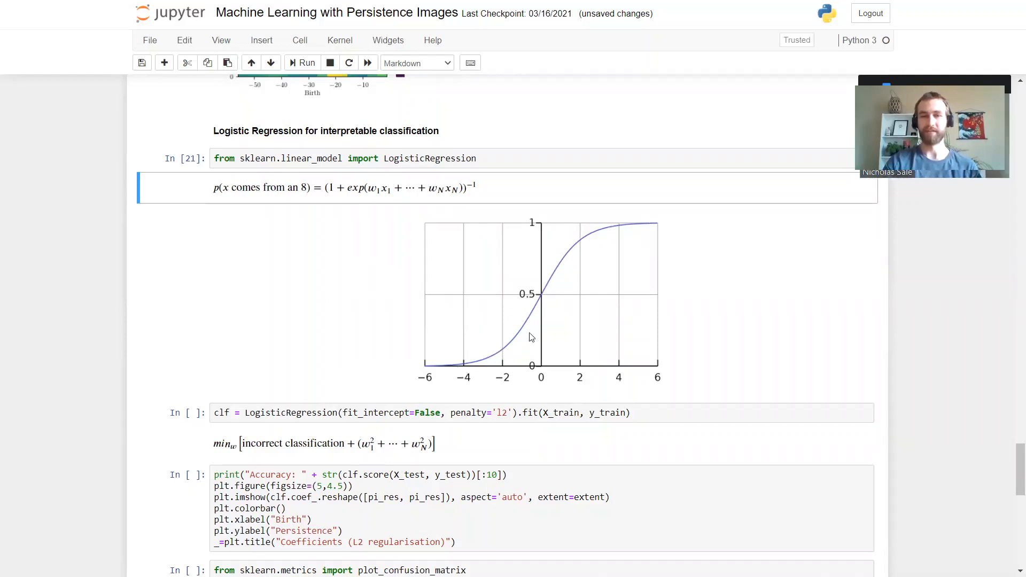
mouse_move(837, 291)
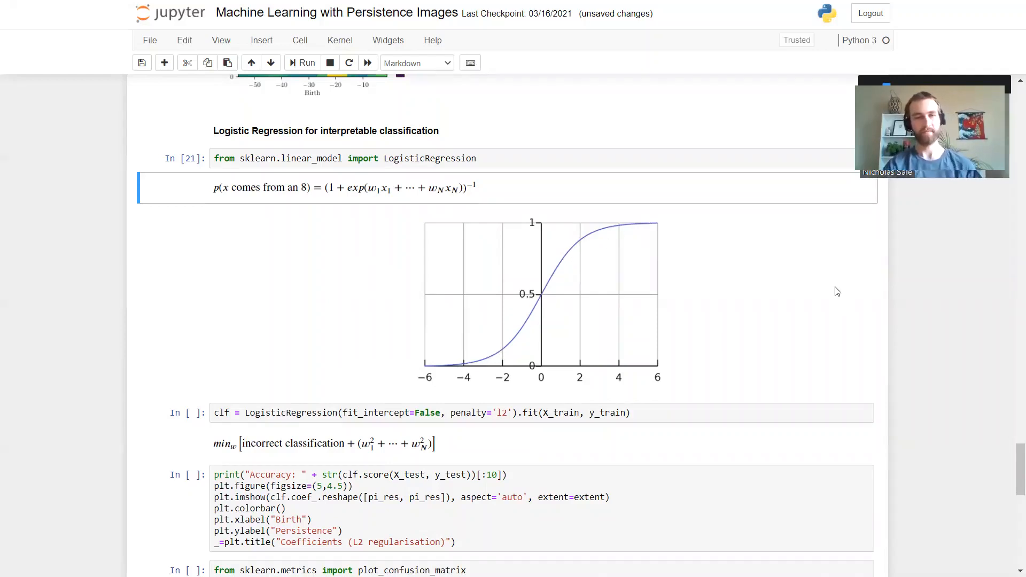
- Fit LogisticRegression with fit_intercept=False and penalty='l2' on the training images
scroll("down", 3)
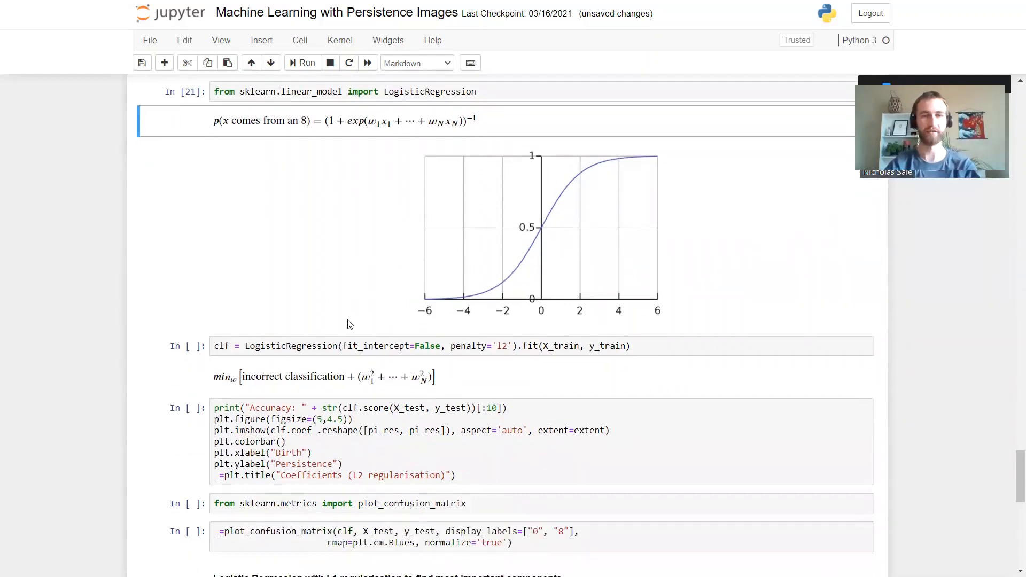
left_click(301, 62)
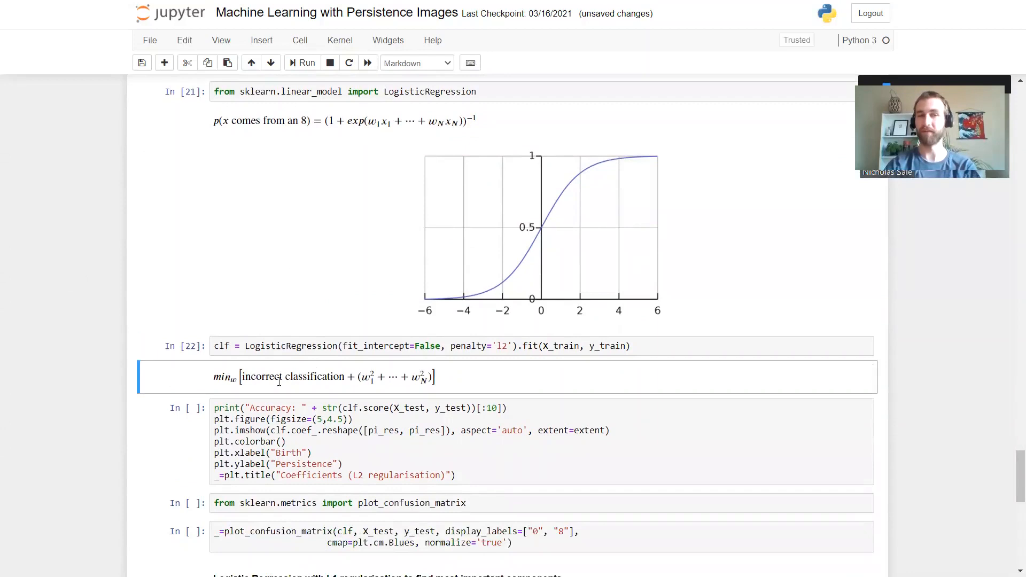
mouse_move(308, 240)
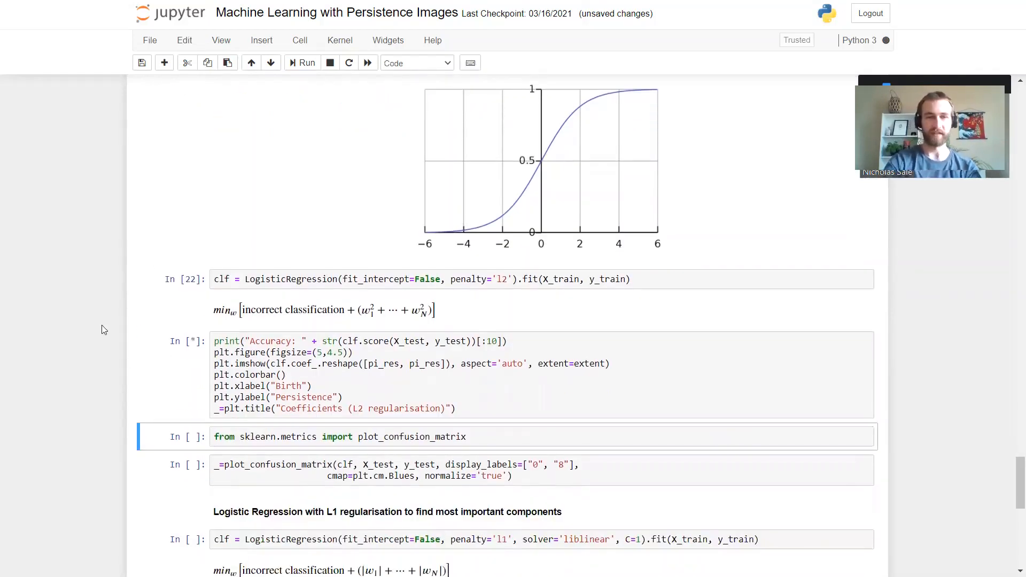
left_click(302, 63)
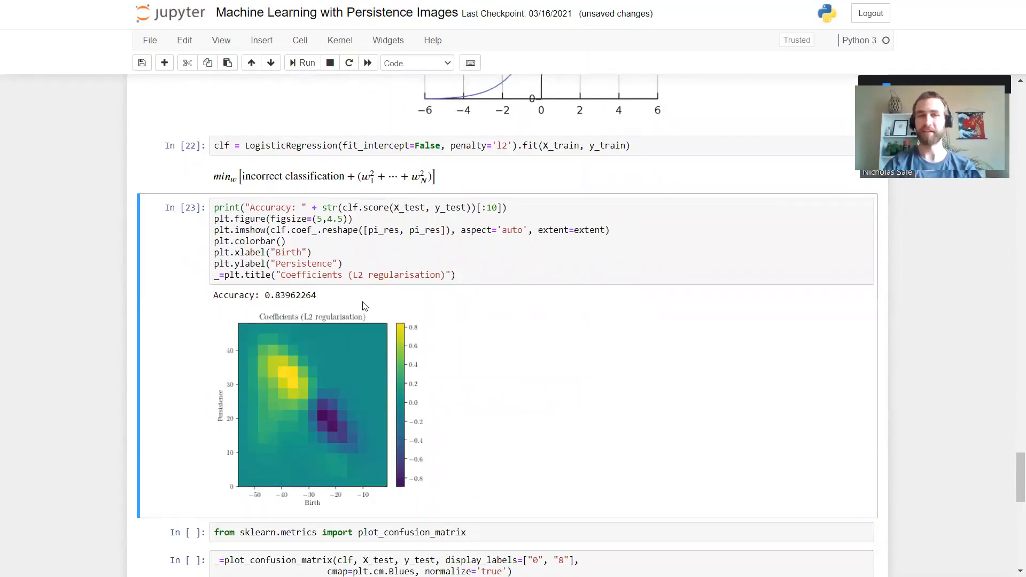
mouse_move(274, 374)
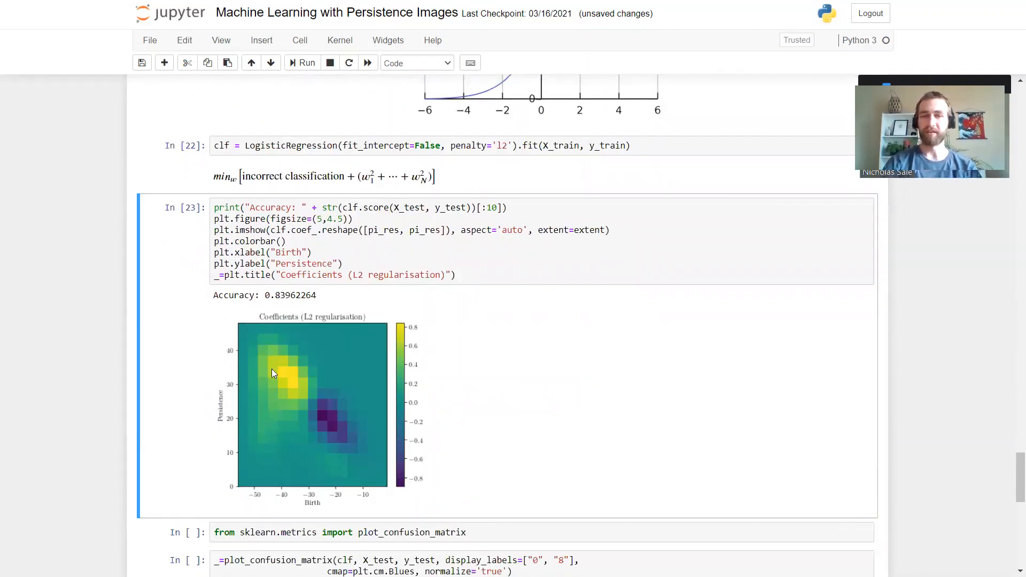
mouse_move(346, 361)
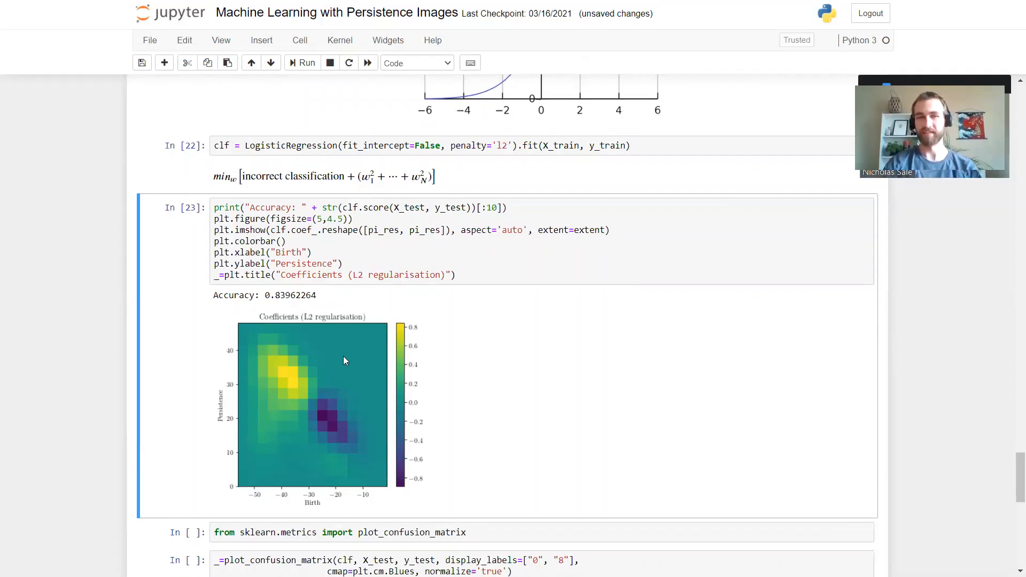
mouse_move(313, 354)
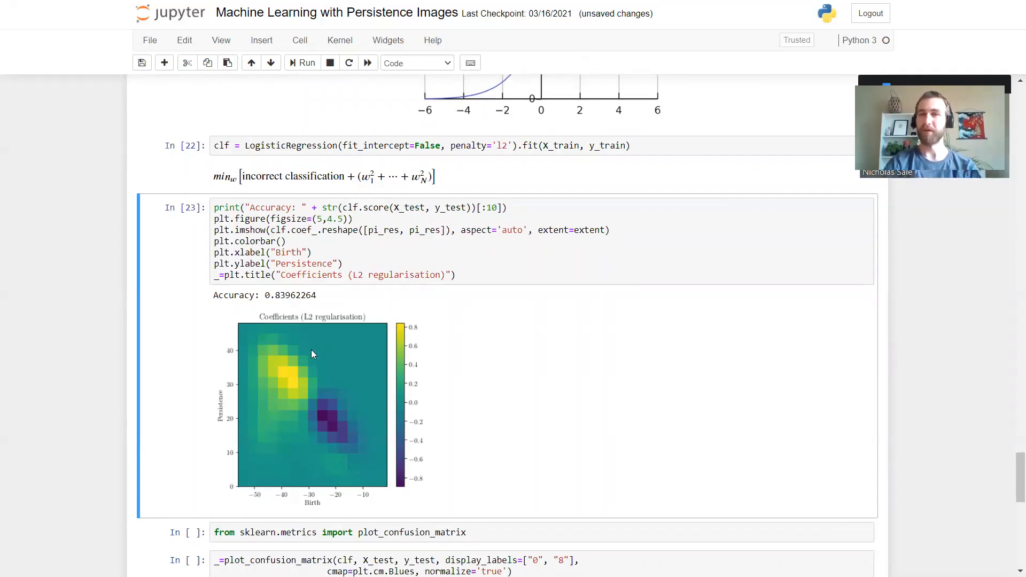
scroll("down", 3)
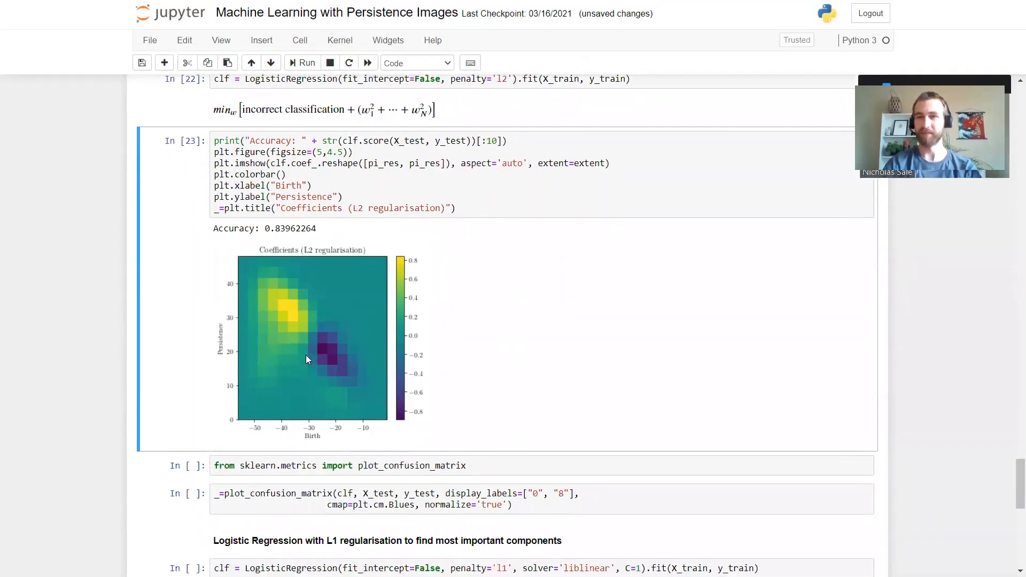
mouse_move(344, 357)
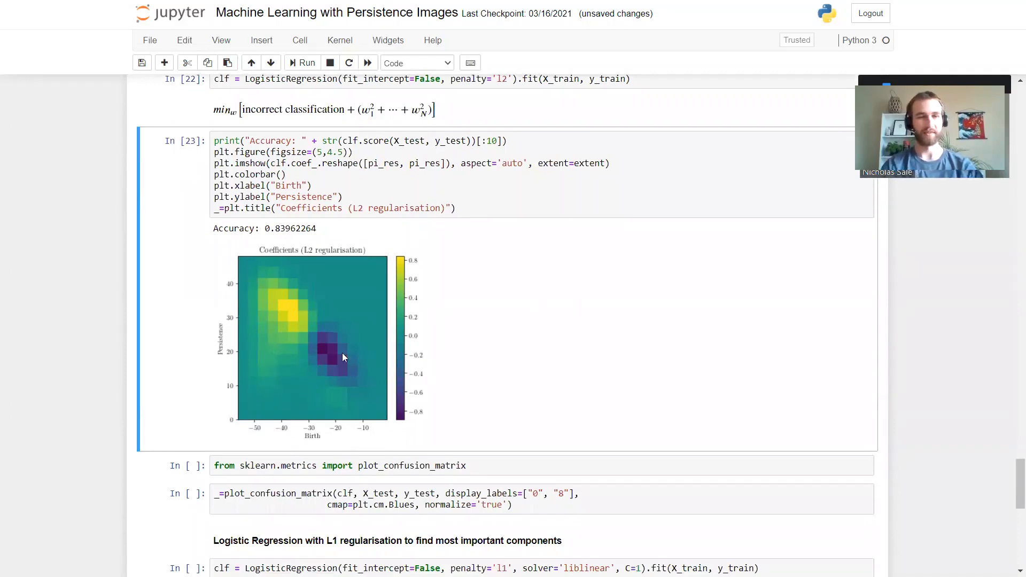
mouse_move(336, 356)
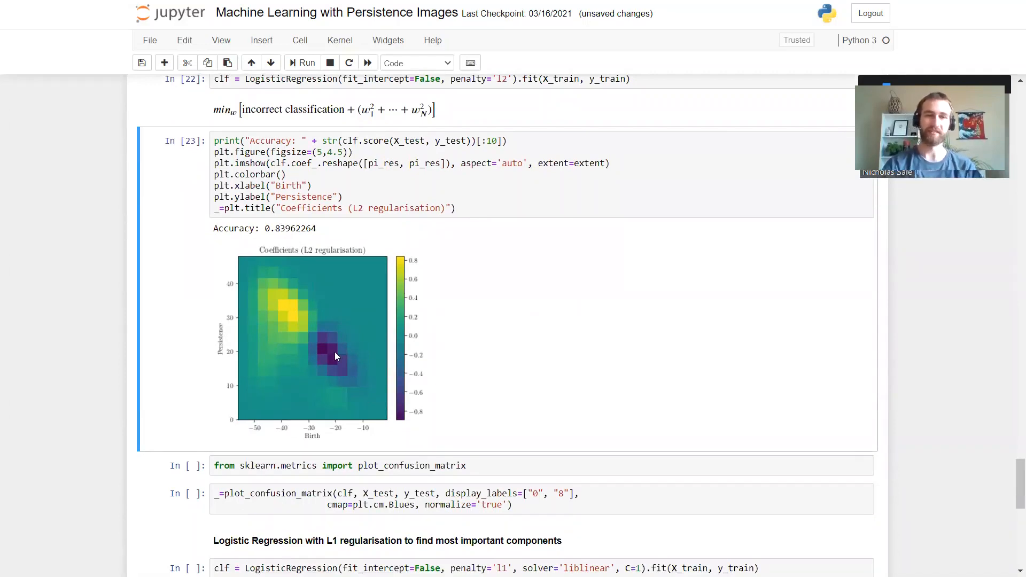
mouse_move(311, 355)
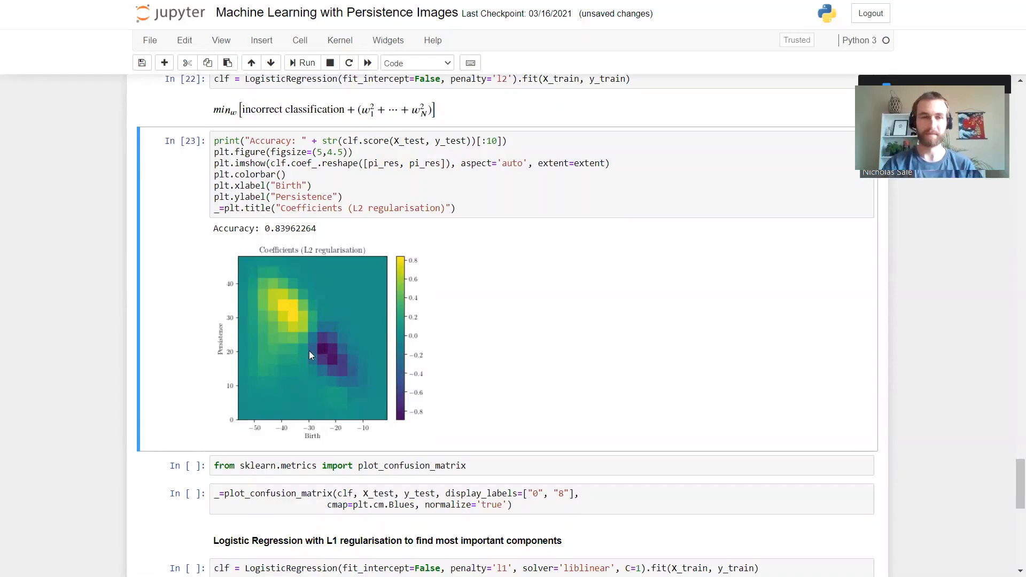
mouse_move(366, 353)
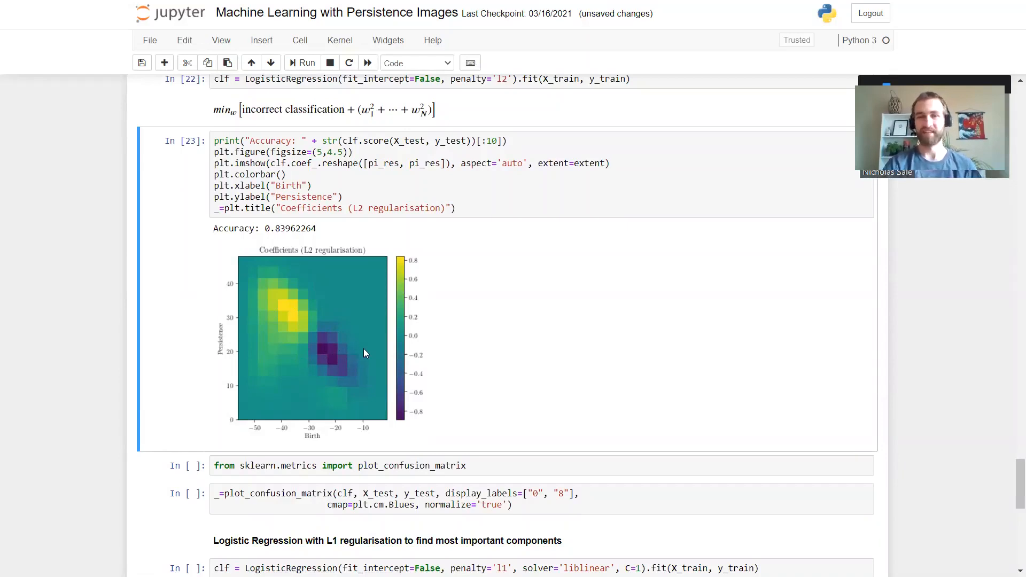
mouse_move(349, 356)
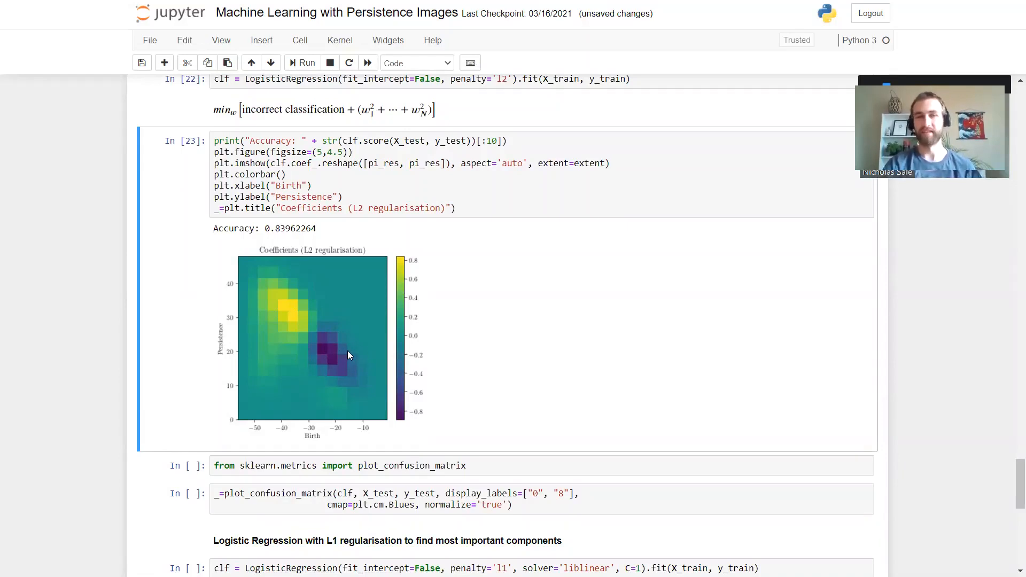
mouse_move(299, 306)
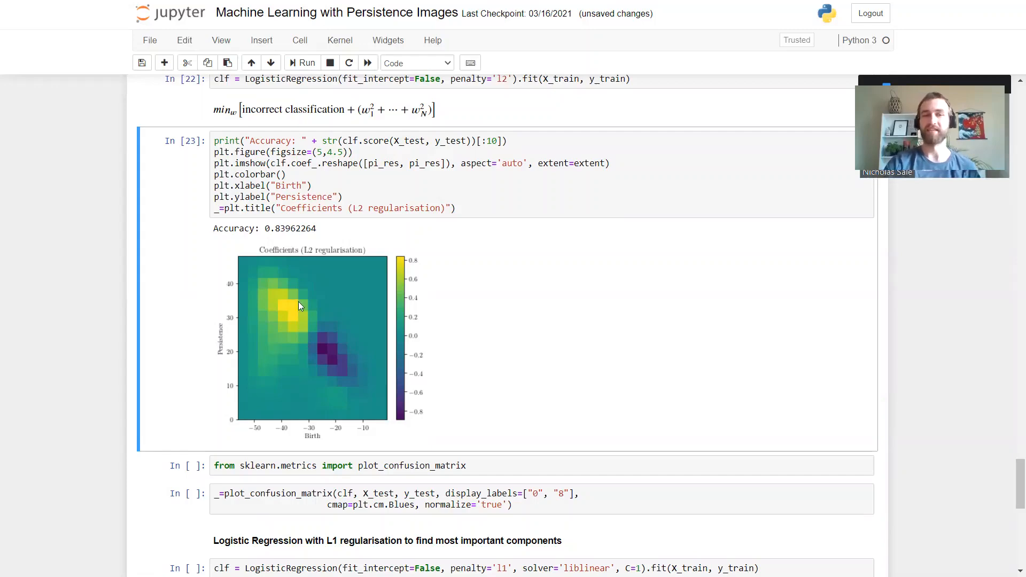
mouse_move(289, 304)
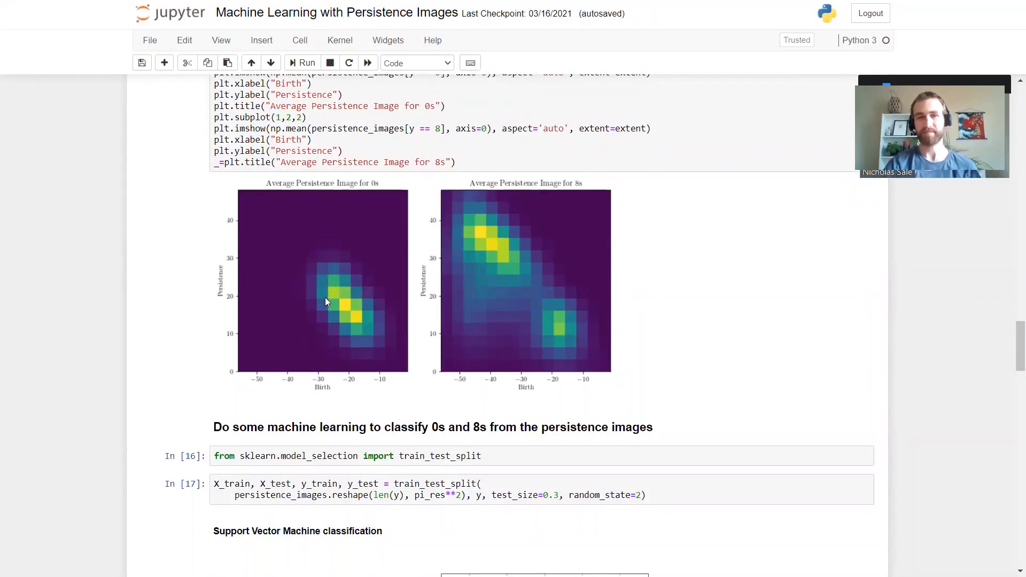
mouse_move(465, 252)
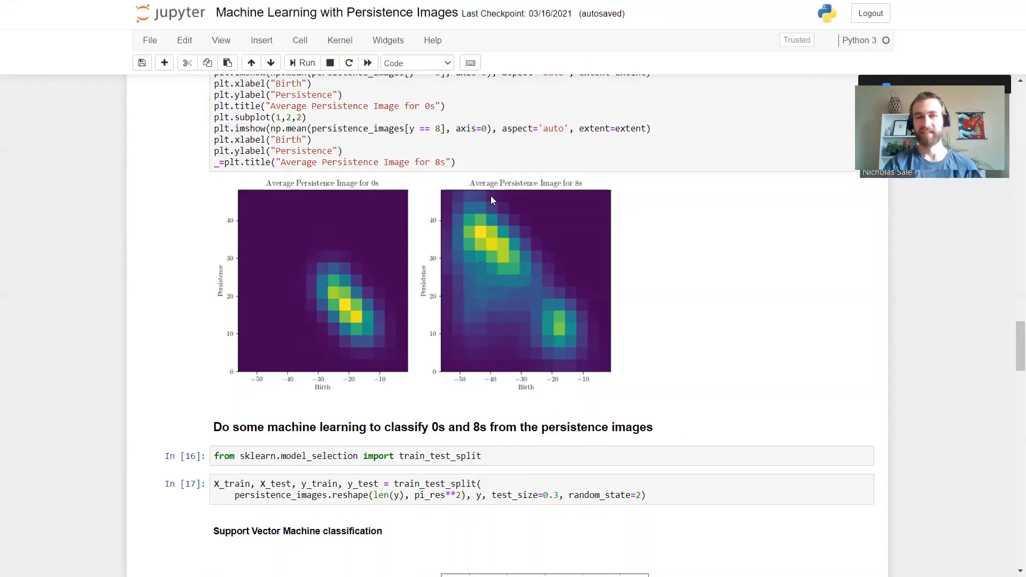
mouse_move(250, 251)
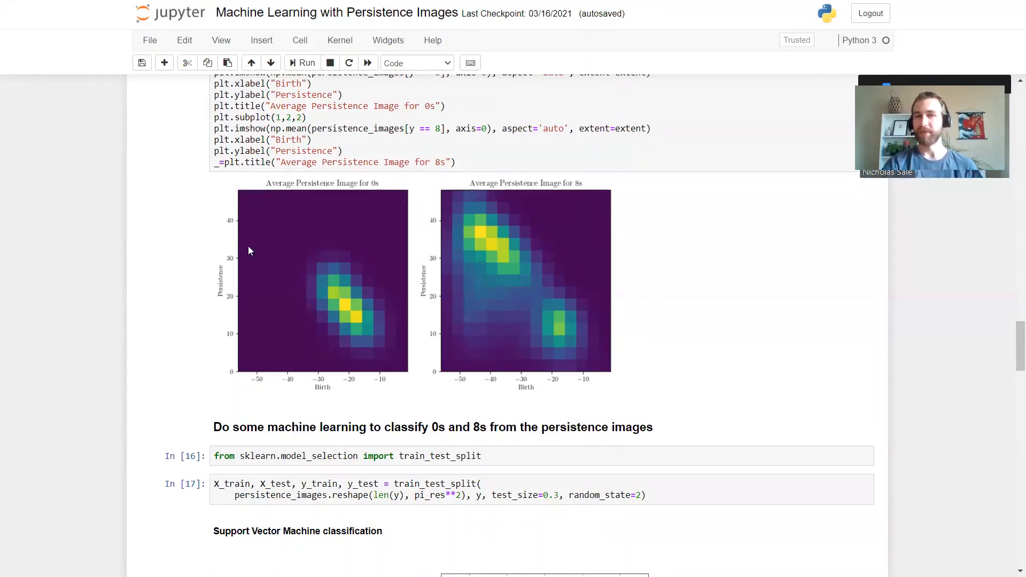
mouse_move(372, 360)
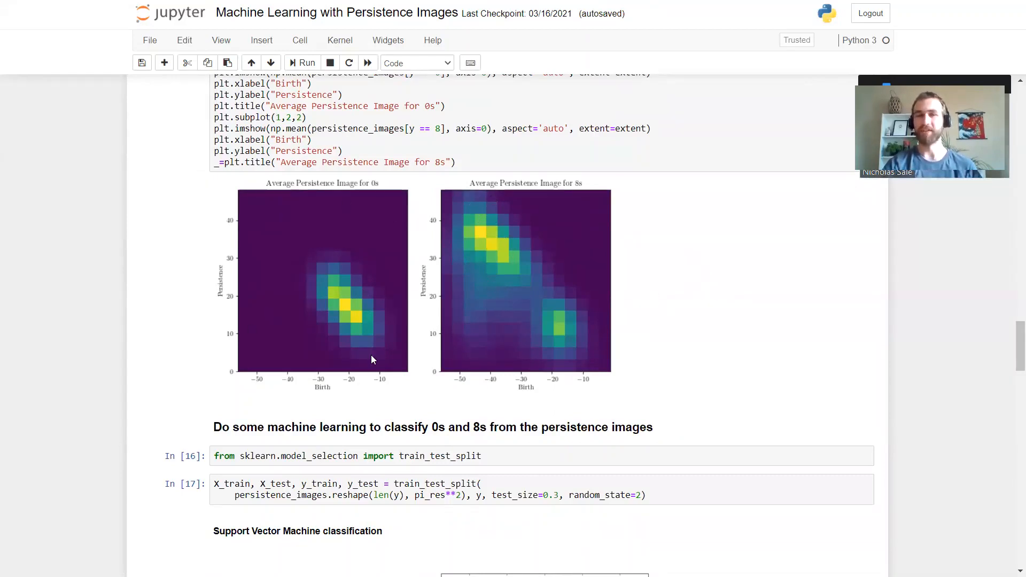
mouse_move(579, 195)
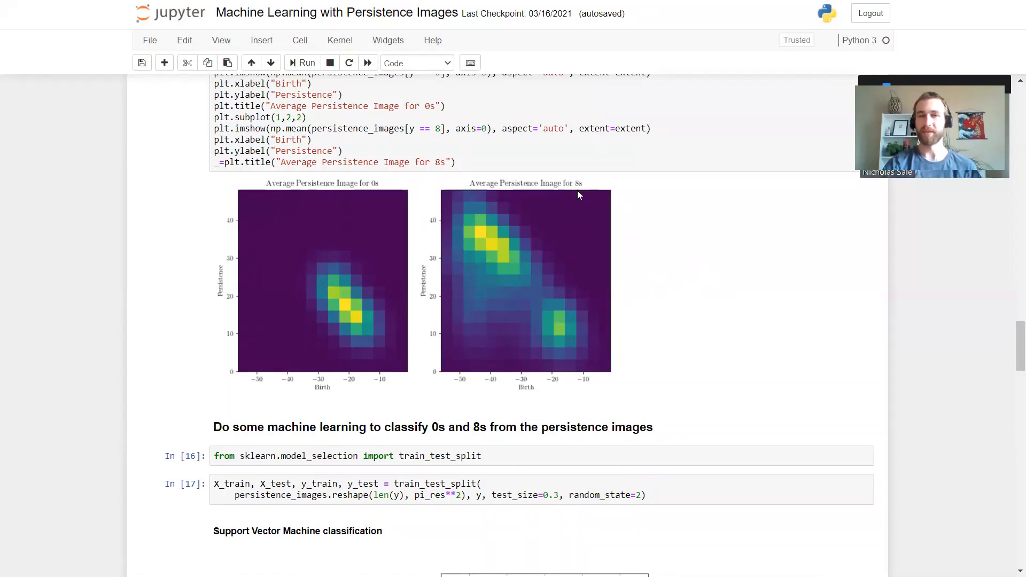
scroll("down", 3)
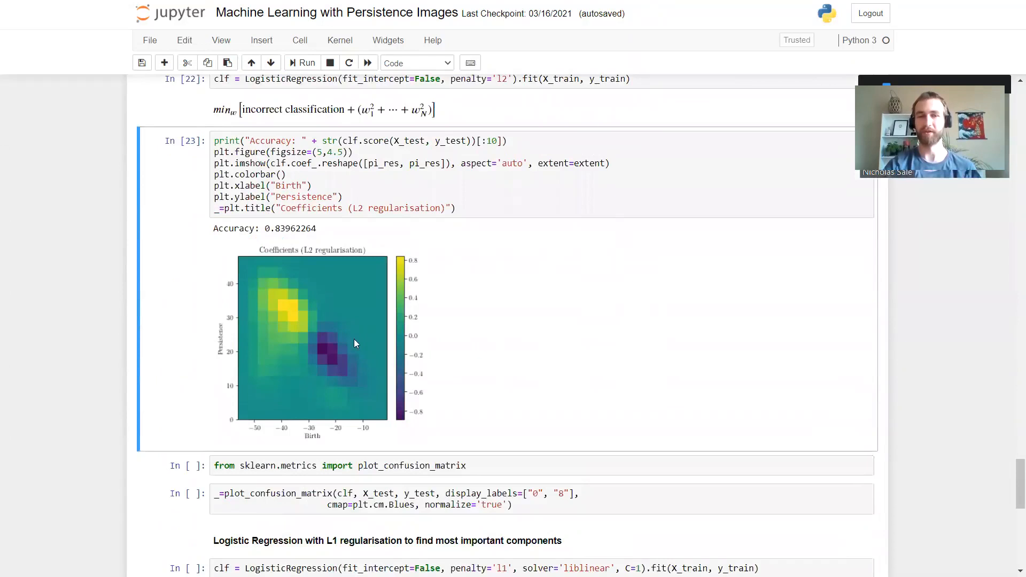
scroll("down", 3)
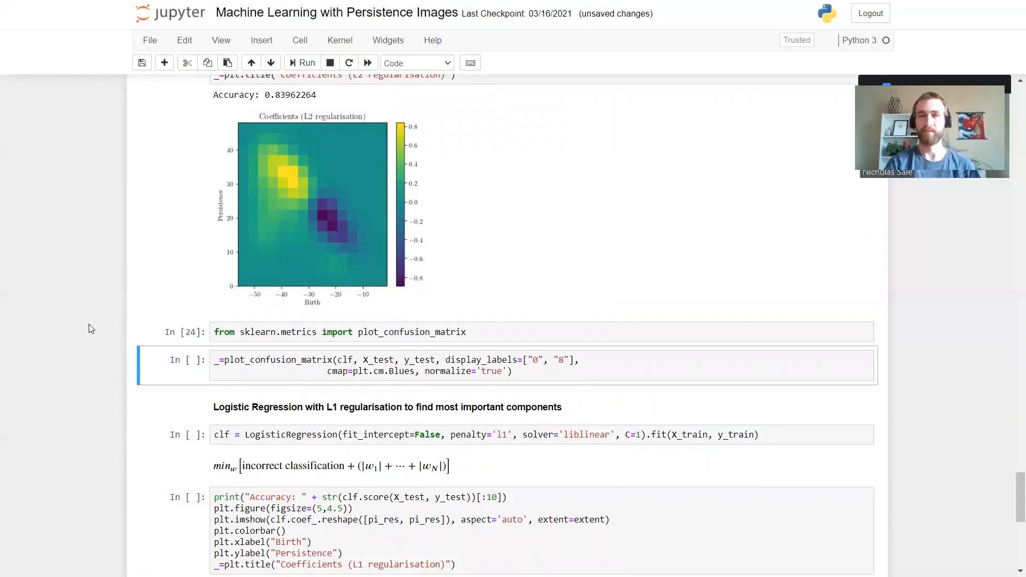
- Run plot_confusion_matrix cells, showing normalised values 1 for zeros and 0.7 for eights
left_click(303, 62)
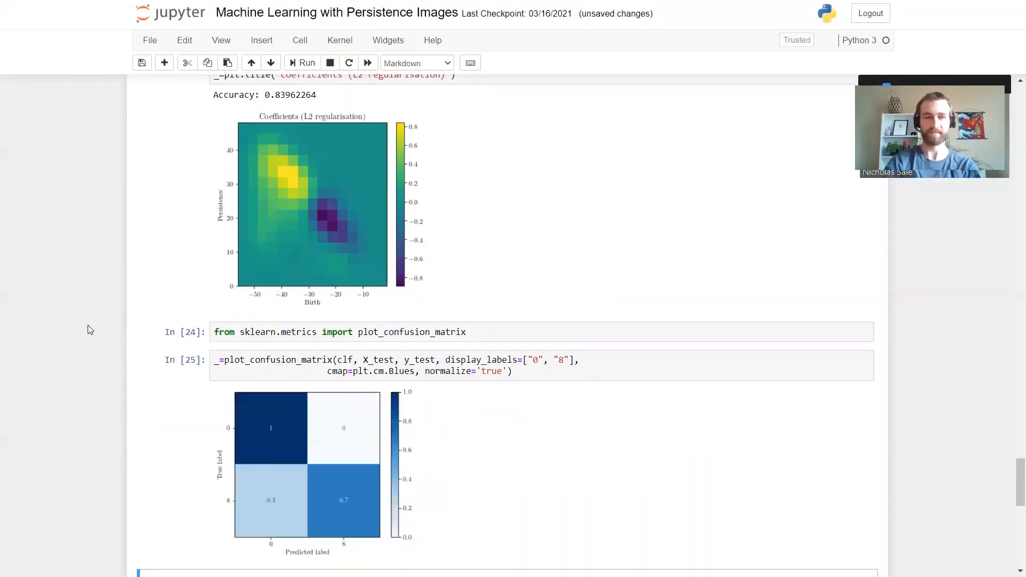
scroll("down", 3)
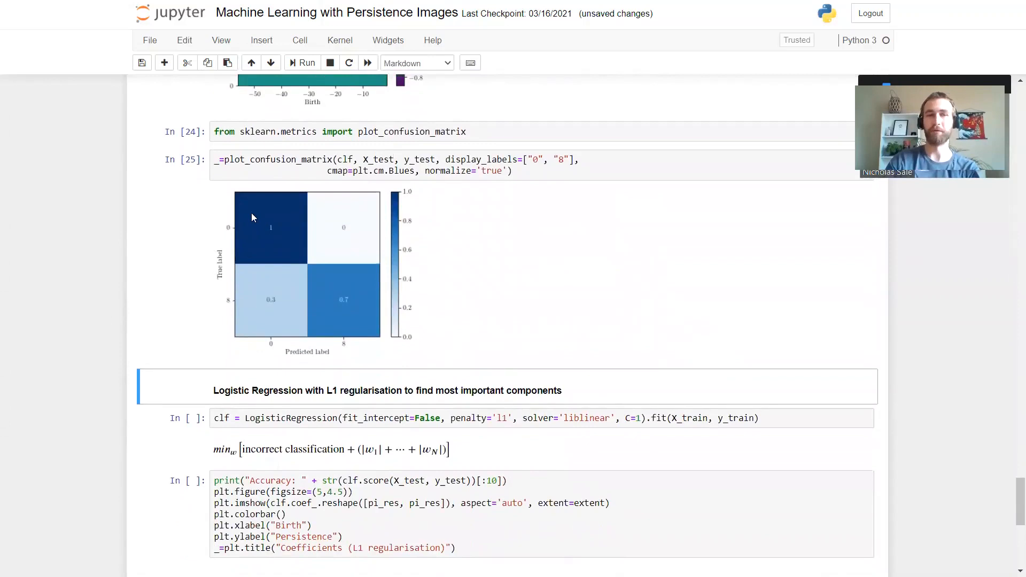
mouse_move(280, 223)
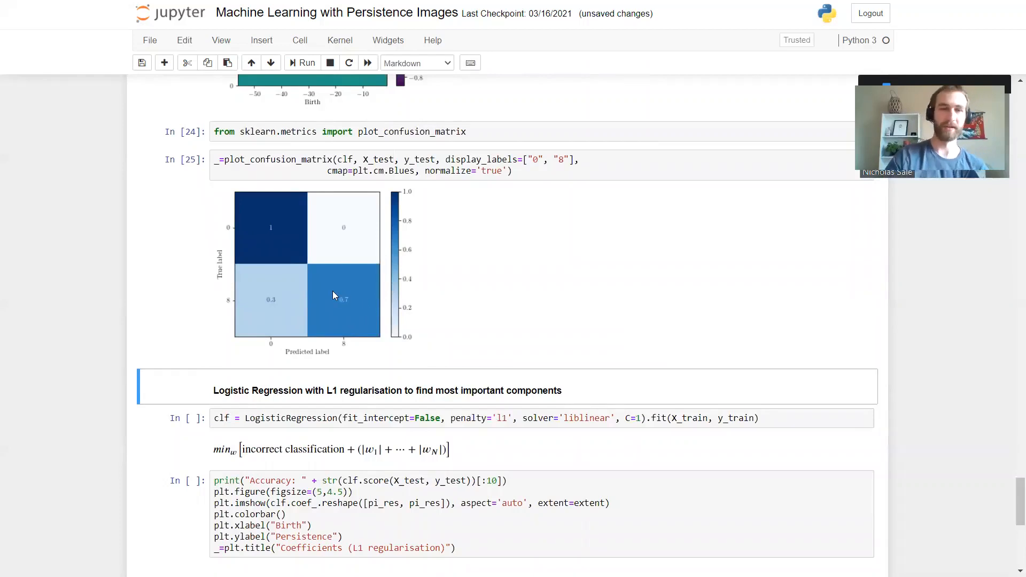
mouse_move(275, 292)
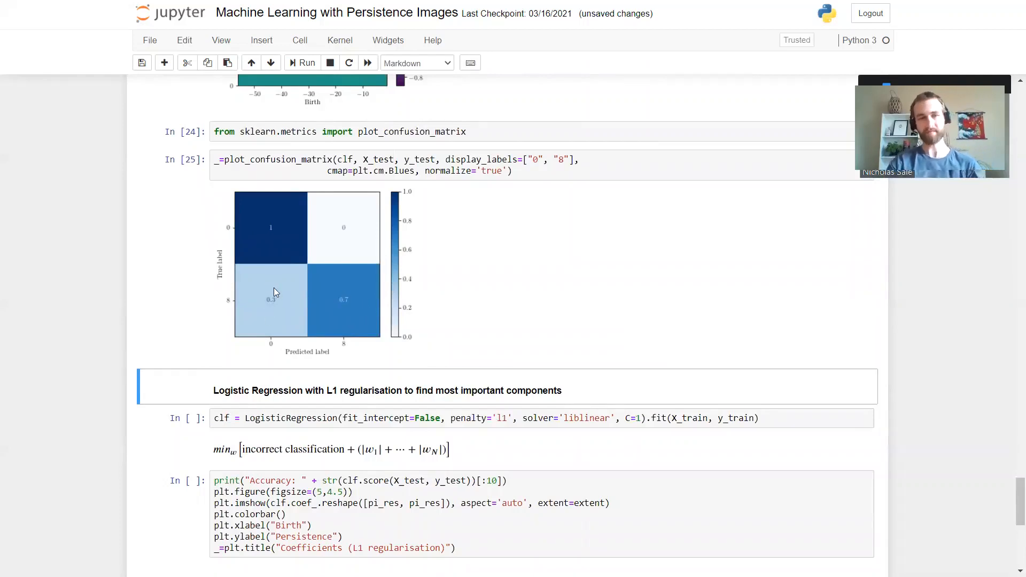
mouse_move(278, 293)
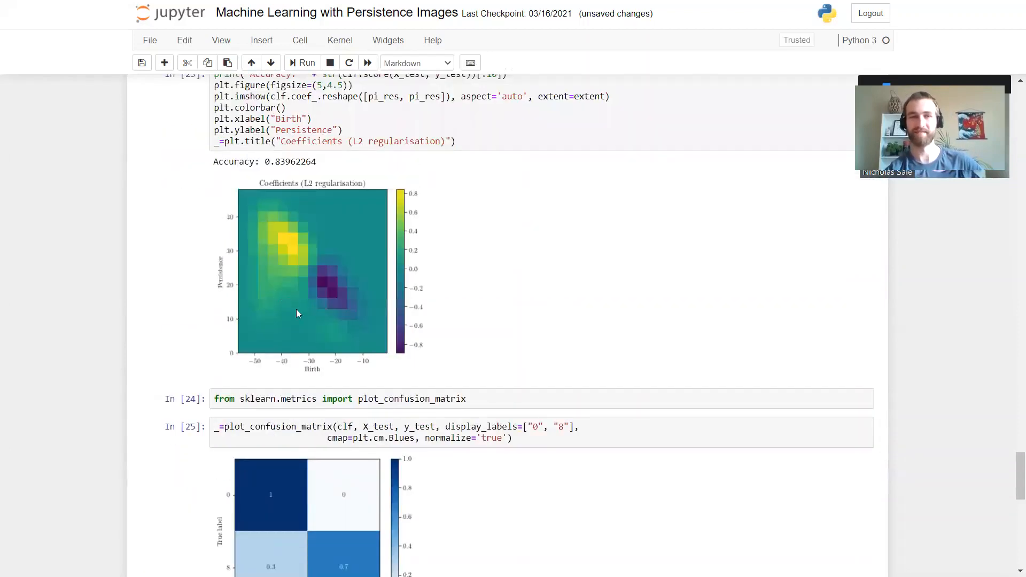
mouse_move(340, 303)
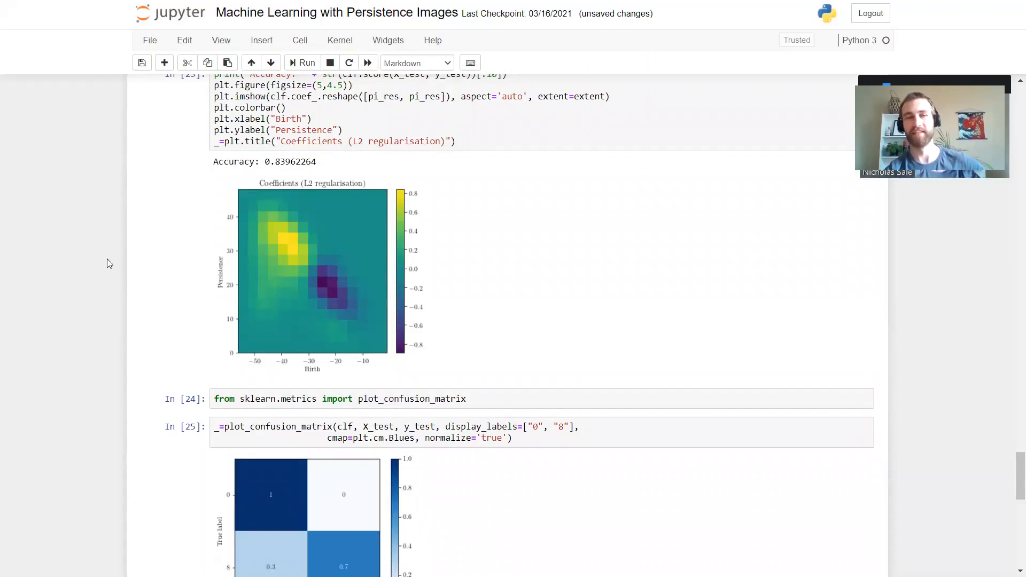
- Fit LogisticRegression with penalty='l1' and the liblinear solver on the training data
scroll("down", 3)
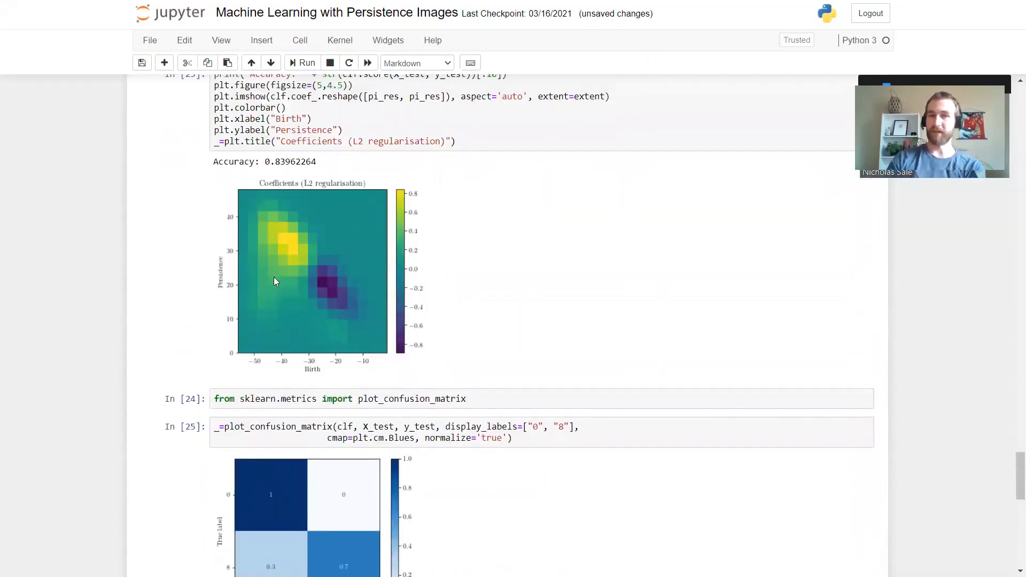
mouse_move(349, 287)
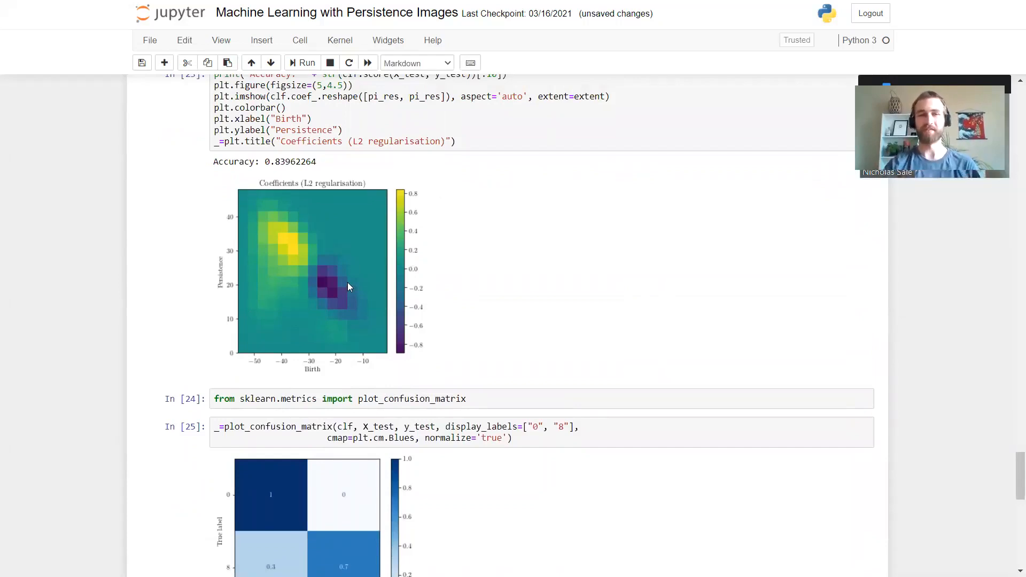
scroll("down", 3)
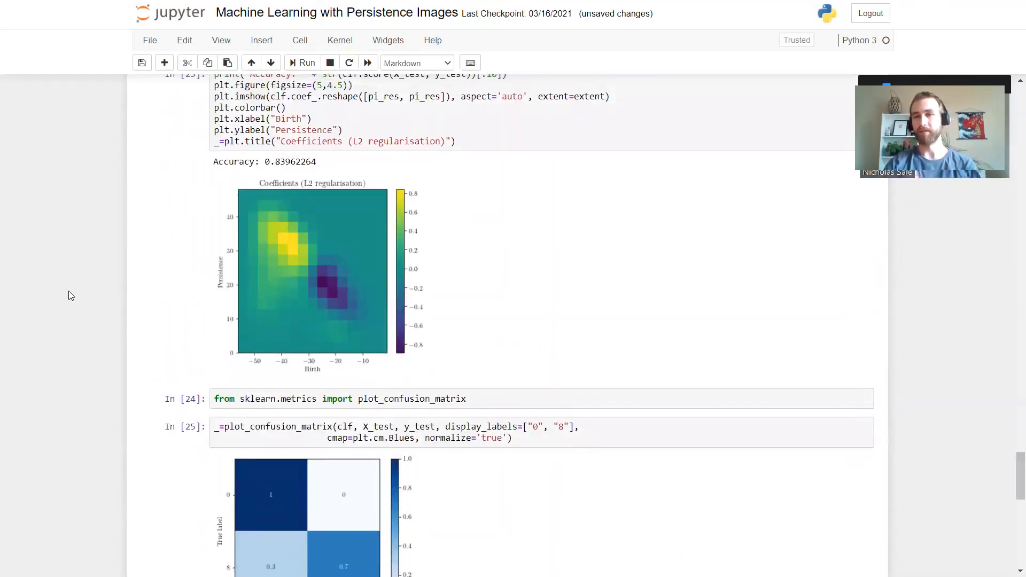
scroll("down", 3)
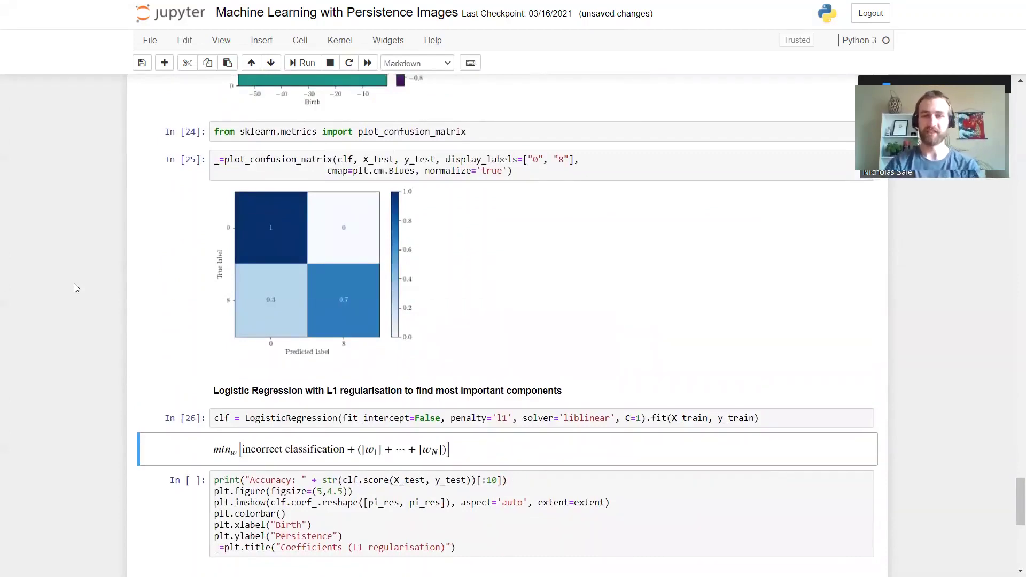
mouse_move(224, 367)
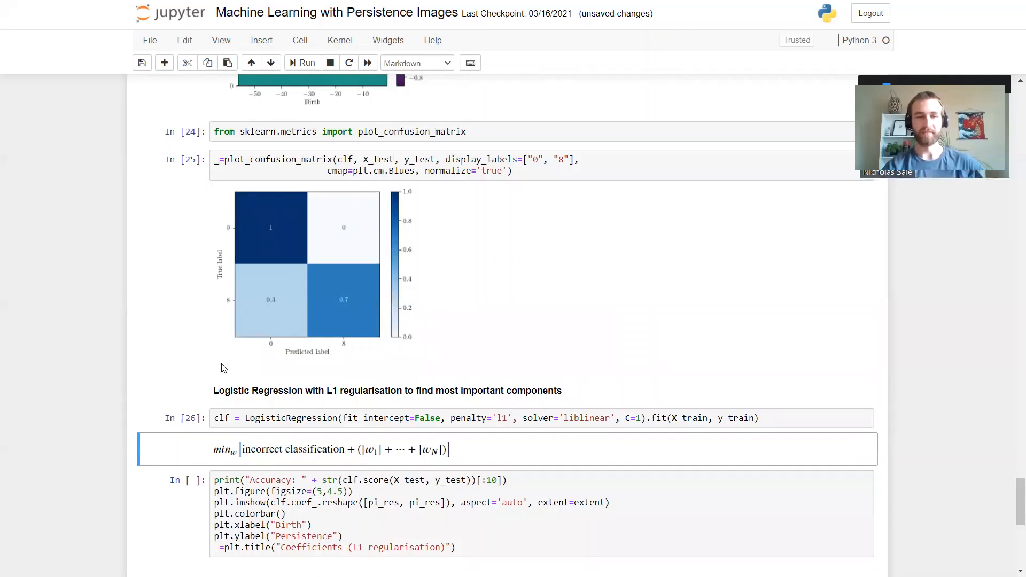
- Plot the L1 model's coefficient heatmap, showing test accuracy 0.70754716
scroll("down", 3)
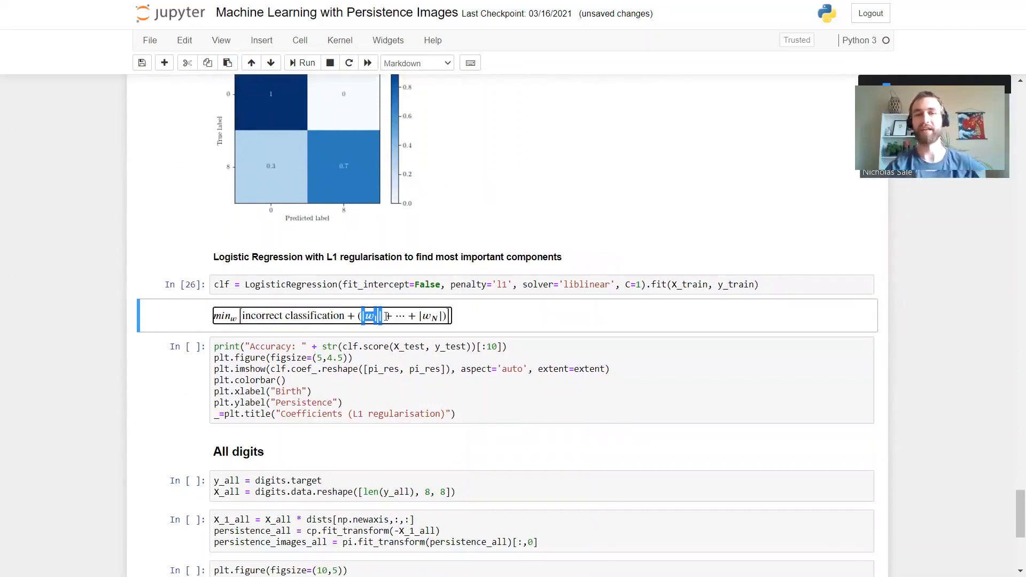
left_click(83, 292)
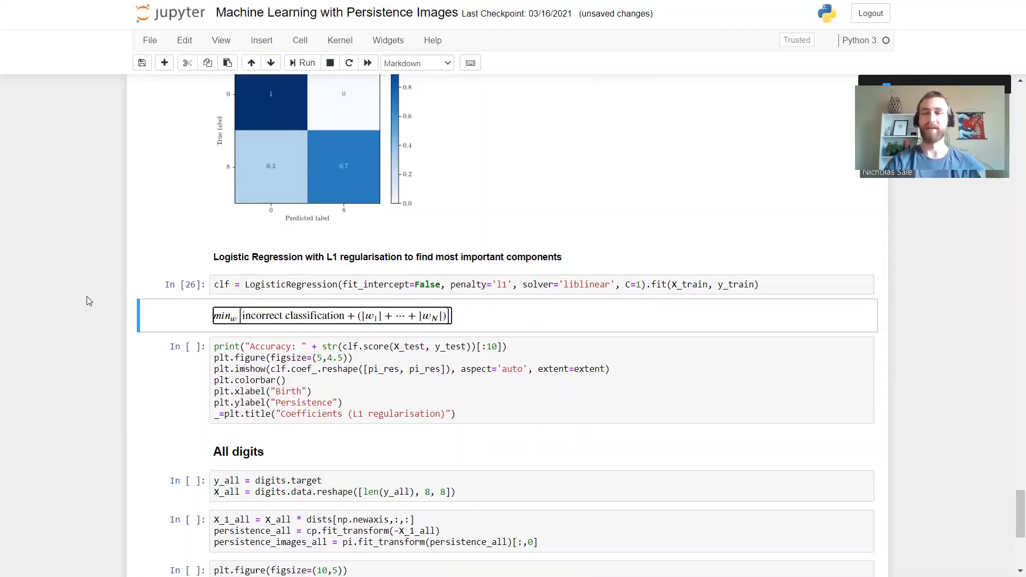
mouse_move(87, 326)
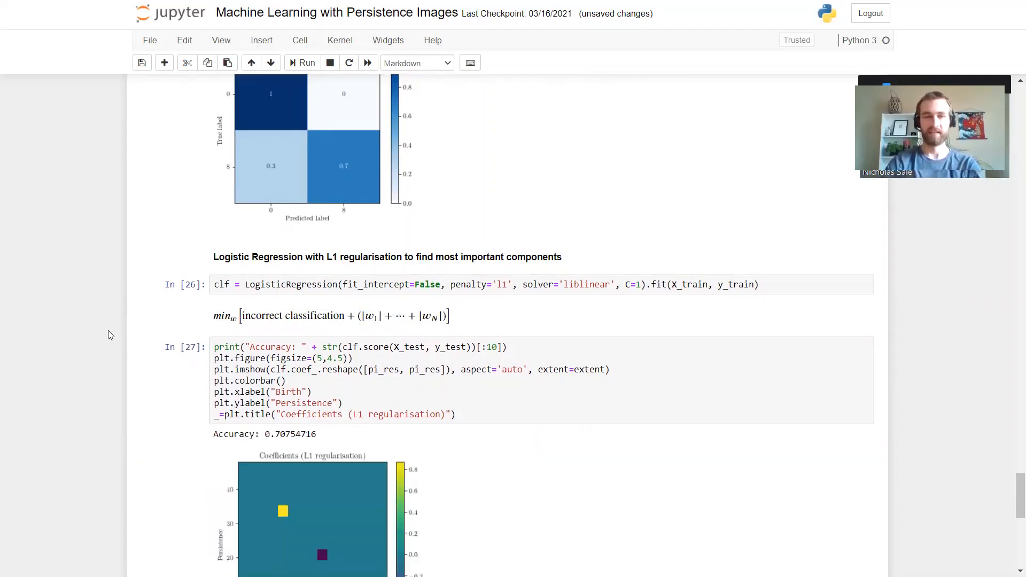
- Scroll to the All digits section and run the y_all / X_all loading cell
scroll("down", 3)
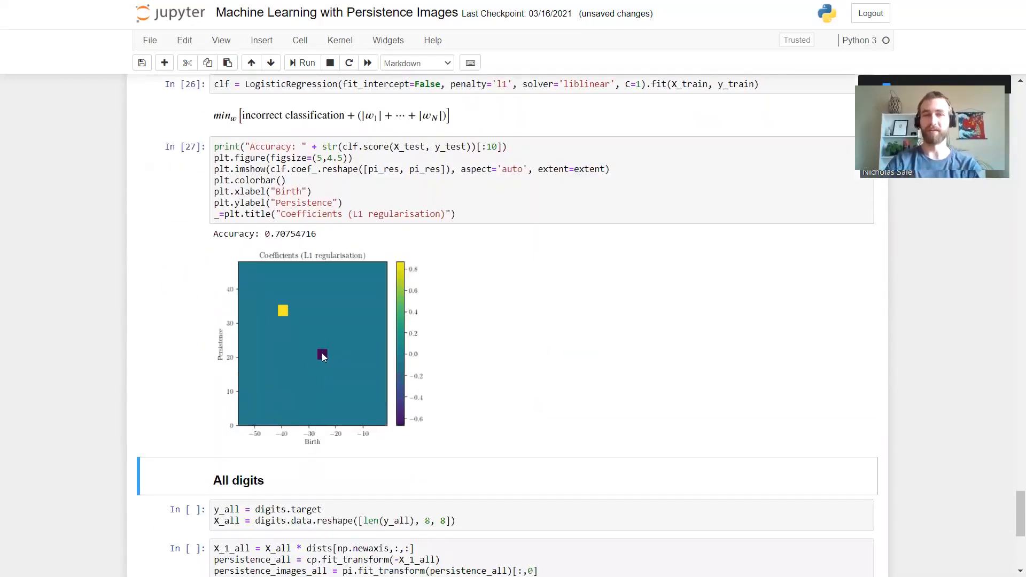
mouse_move(276, 312)
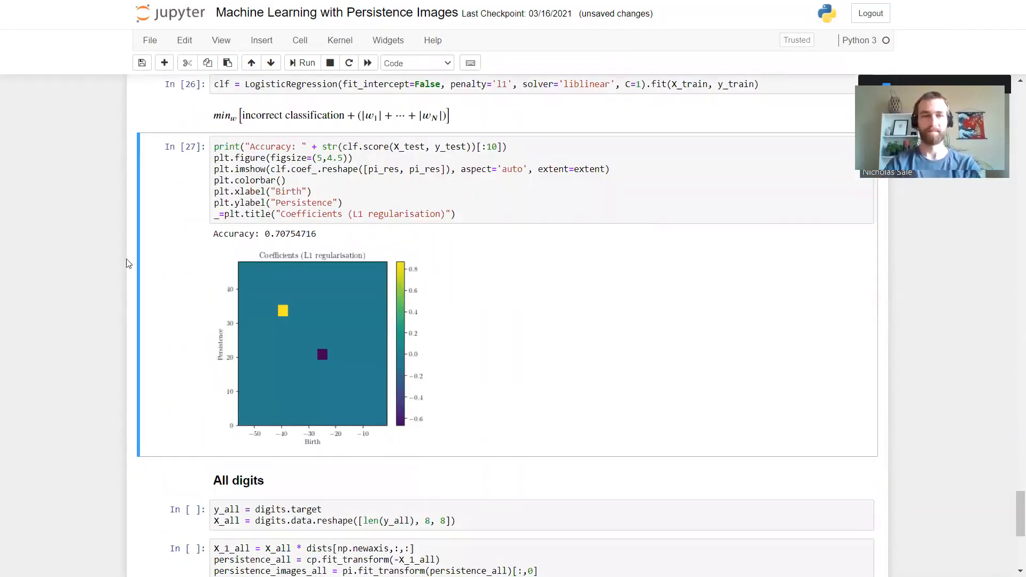
mouse_move(120, 262)
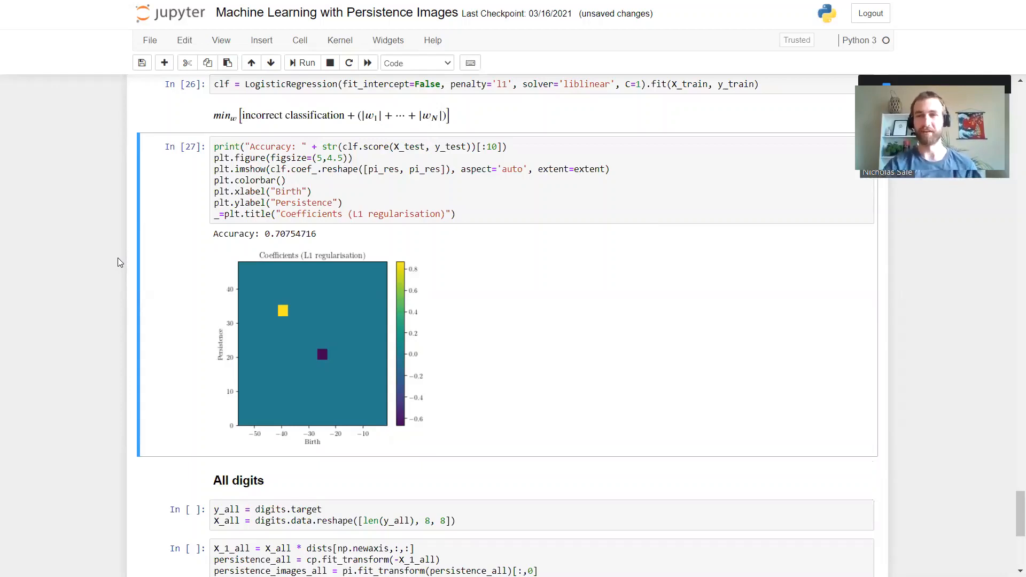
mouse_move(105, 278)
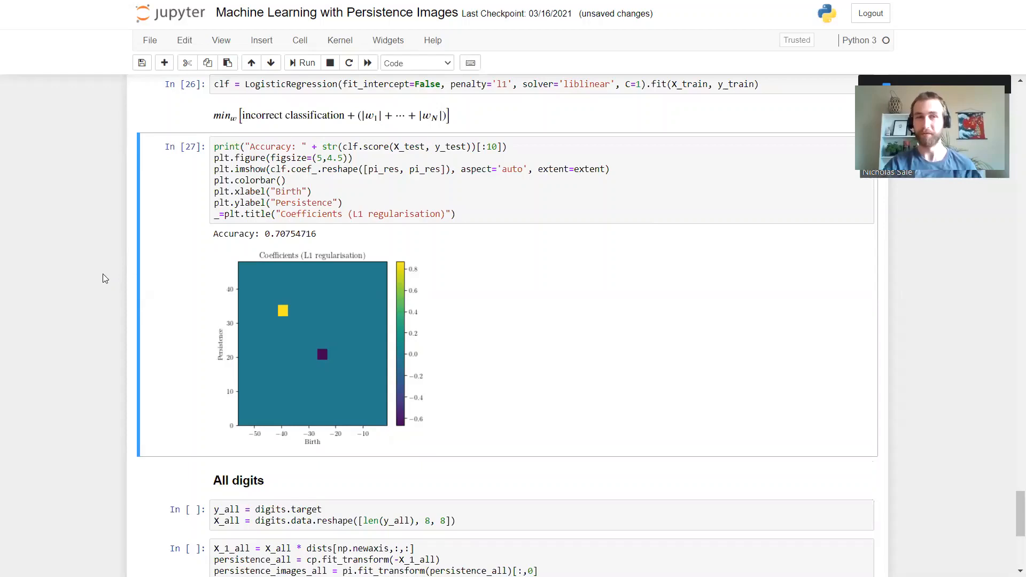
scroll("down", 3)
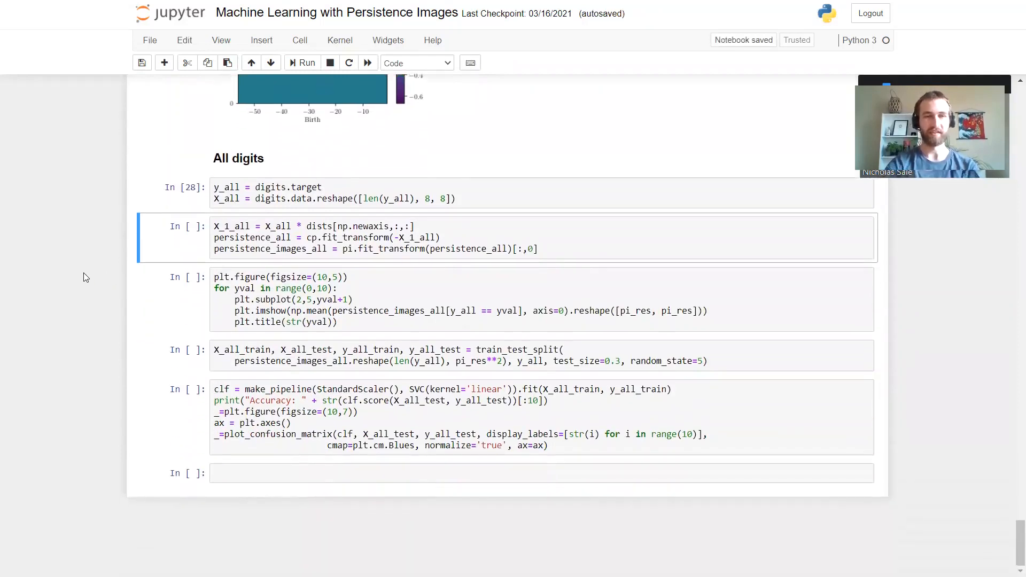
- Run the persistence_all cell and the subplot loop showing average images for digits 0–9
left_click(302, 62)
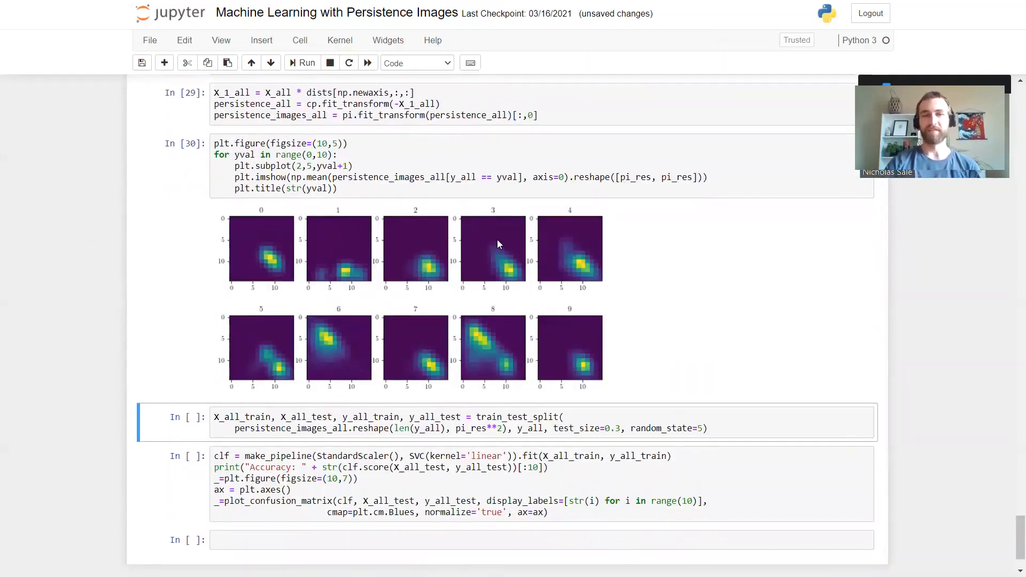
mouse_move(415, 228)
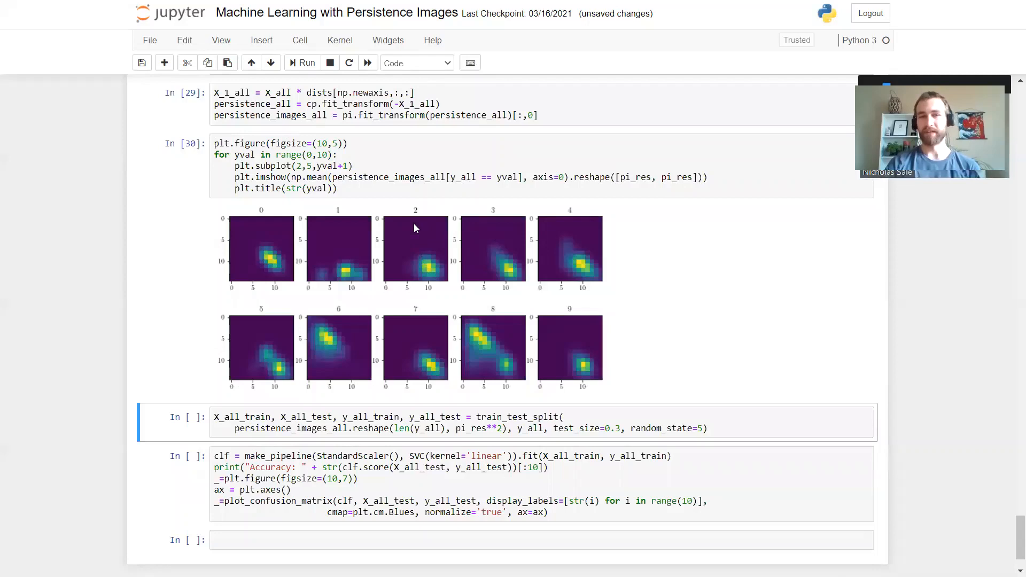
mouse_move(488, 219)
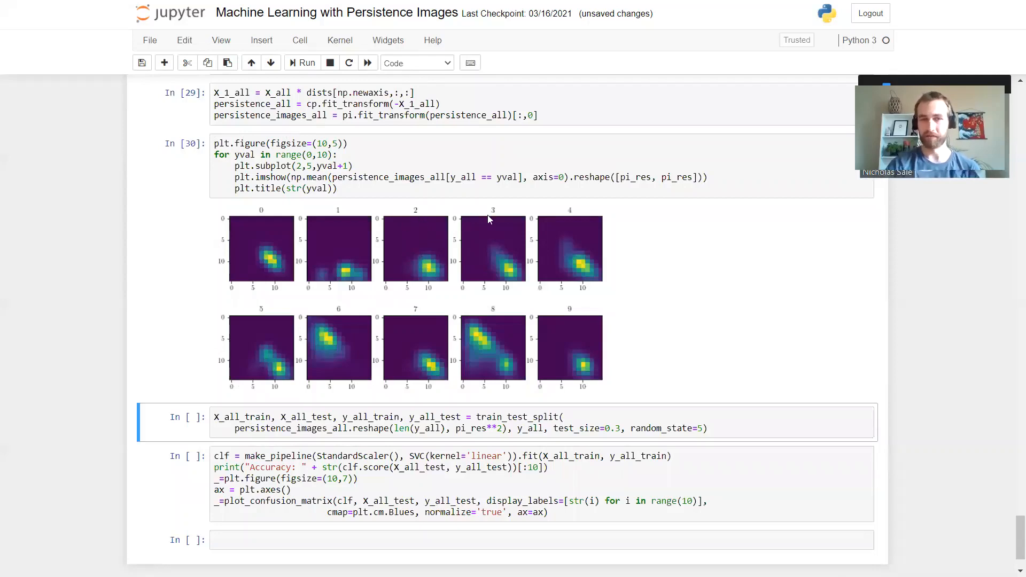
mouse_move(481, 266)
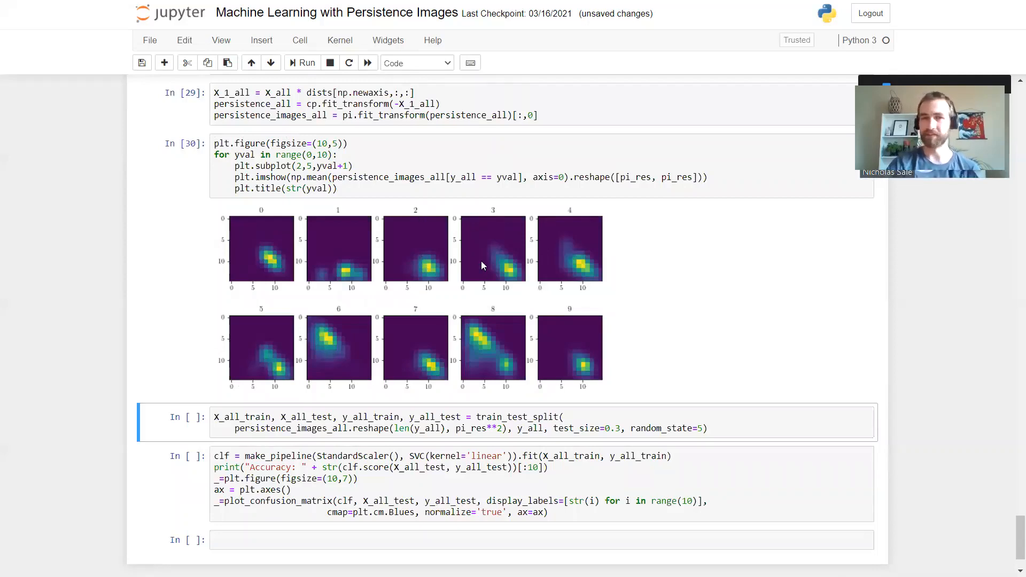
mouse_move(424, 265)
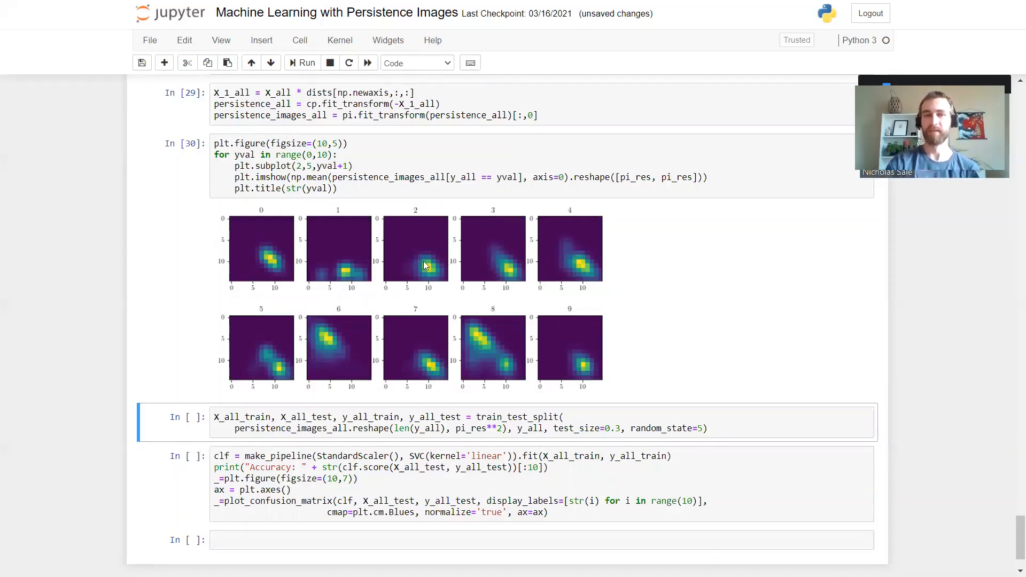
scroll("down", 3)
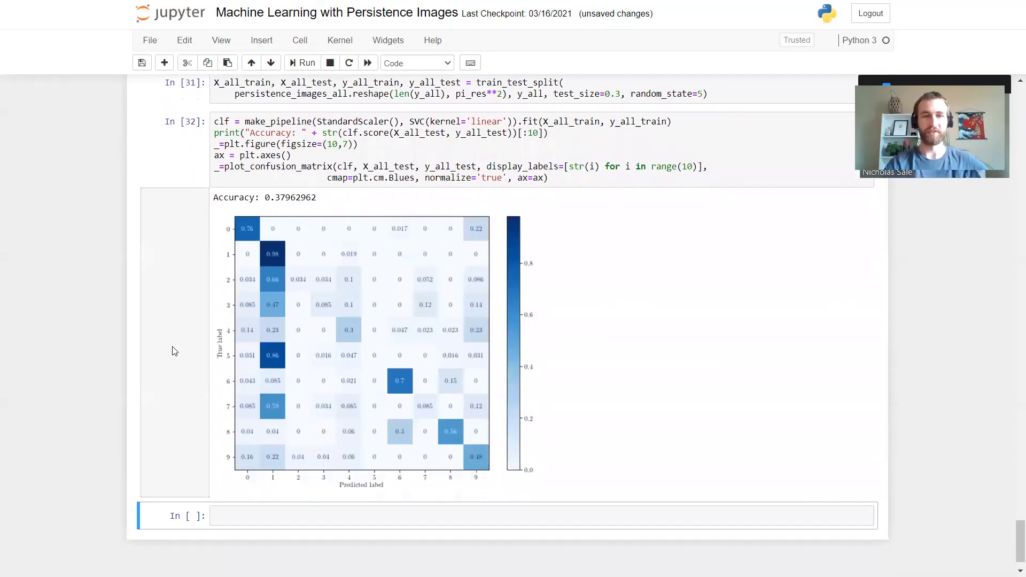
- Scroll to the train_test_split and SVC confusion-matrix cells showing 0.3796 accuracy
scroll("down", 3)
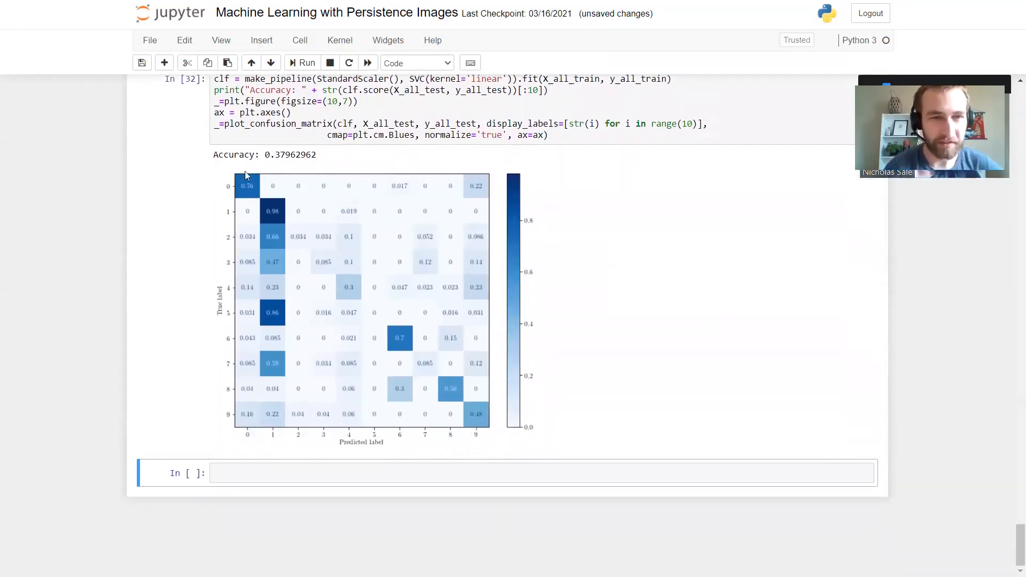
mouse_move(404, 330)
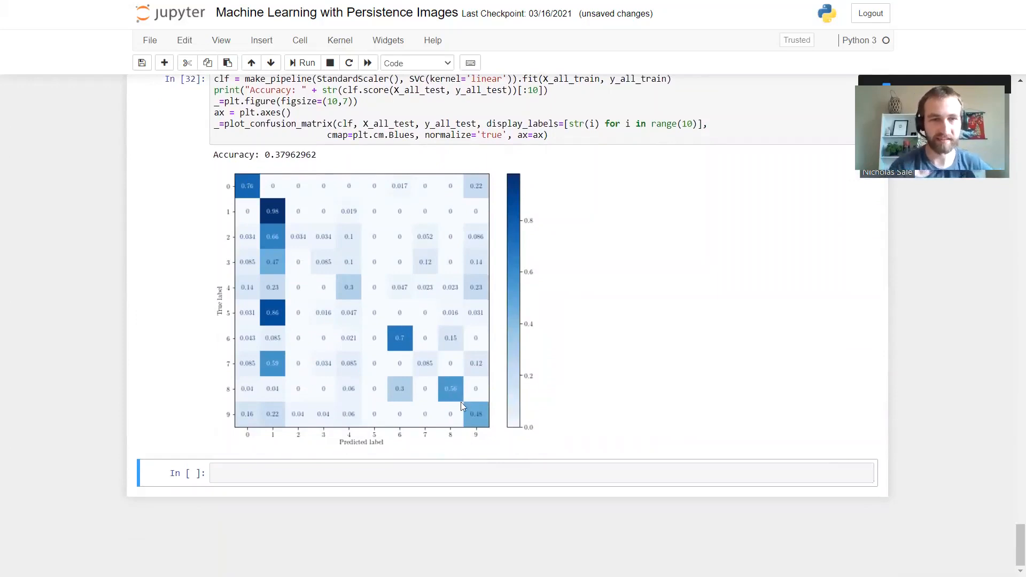
mouse_move(490, 425)
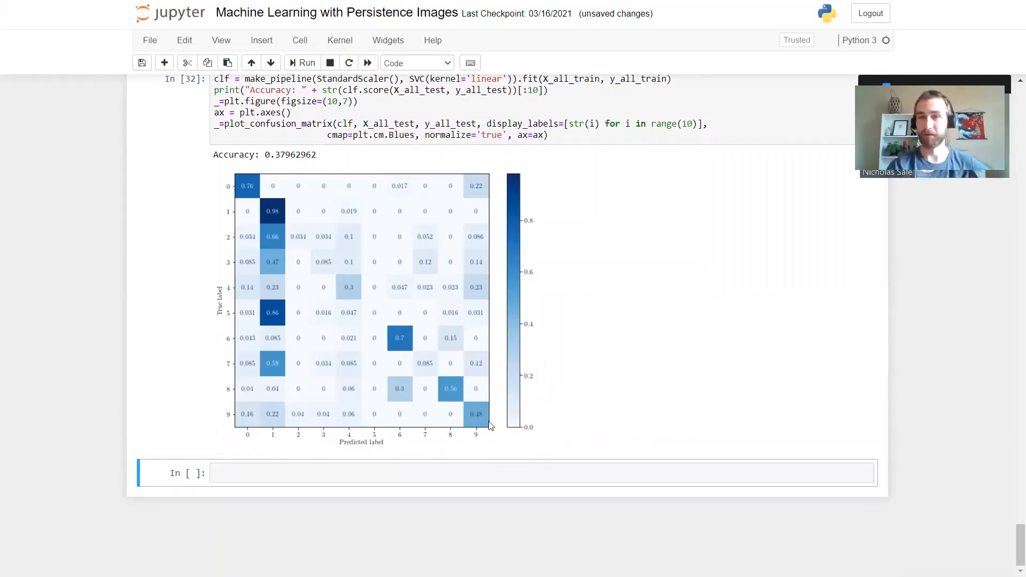
mouse_move(310, 281)
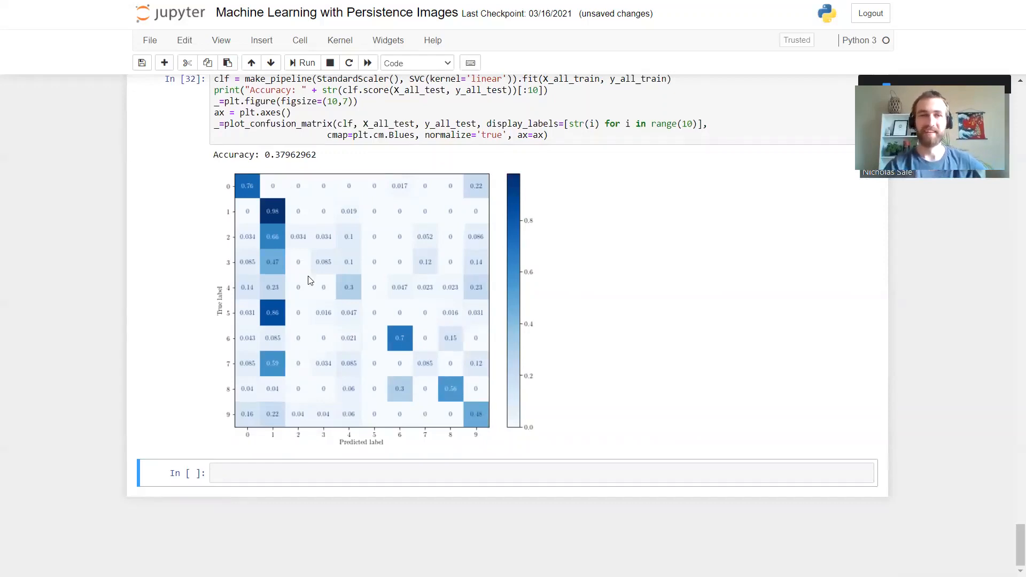
mouse_move(282, 260)
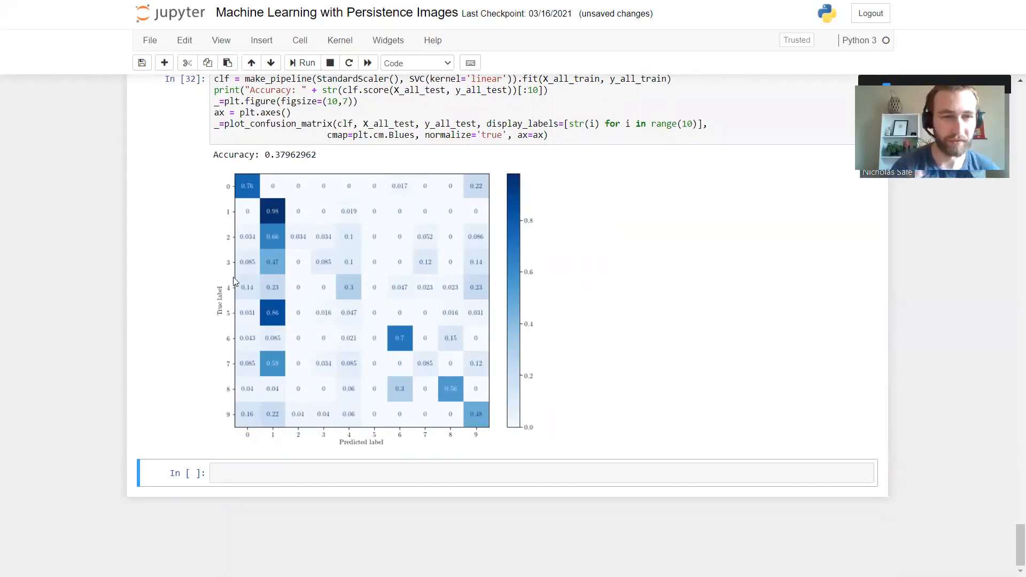
mouse_move(261, 327)
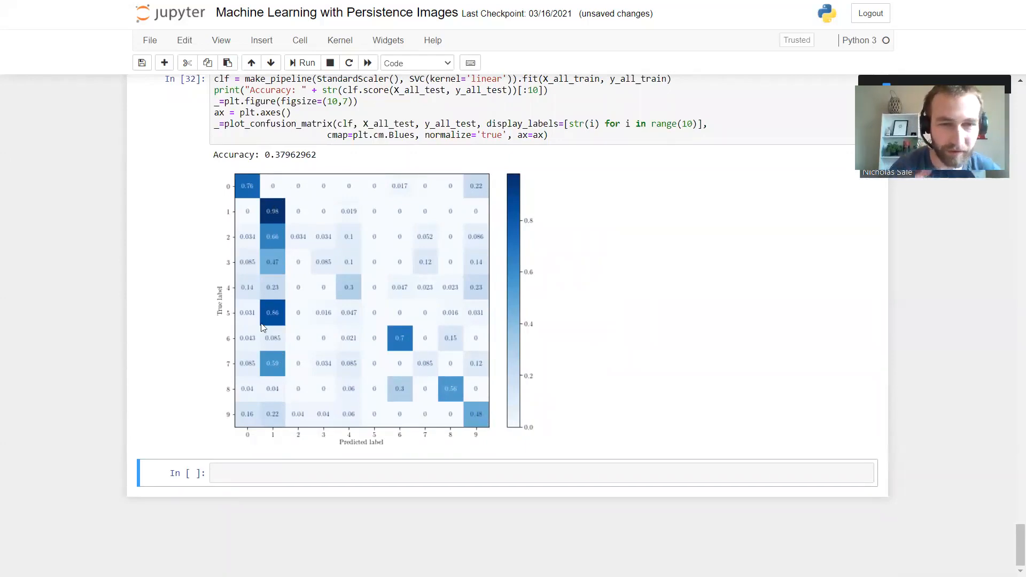
mouse_move(128, 325)
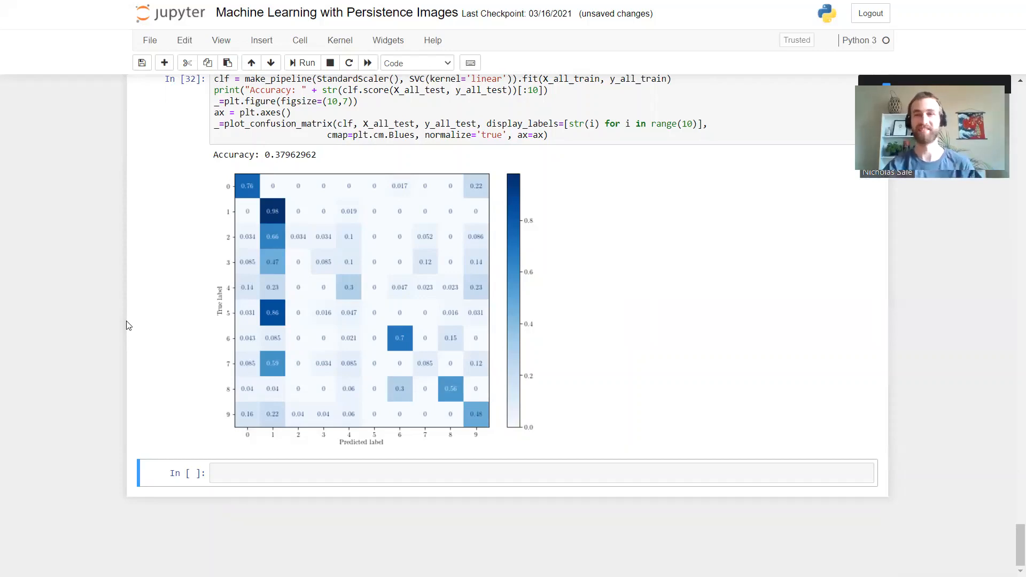
mouse_move(284, 340)
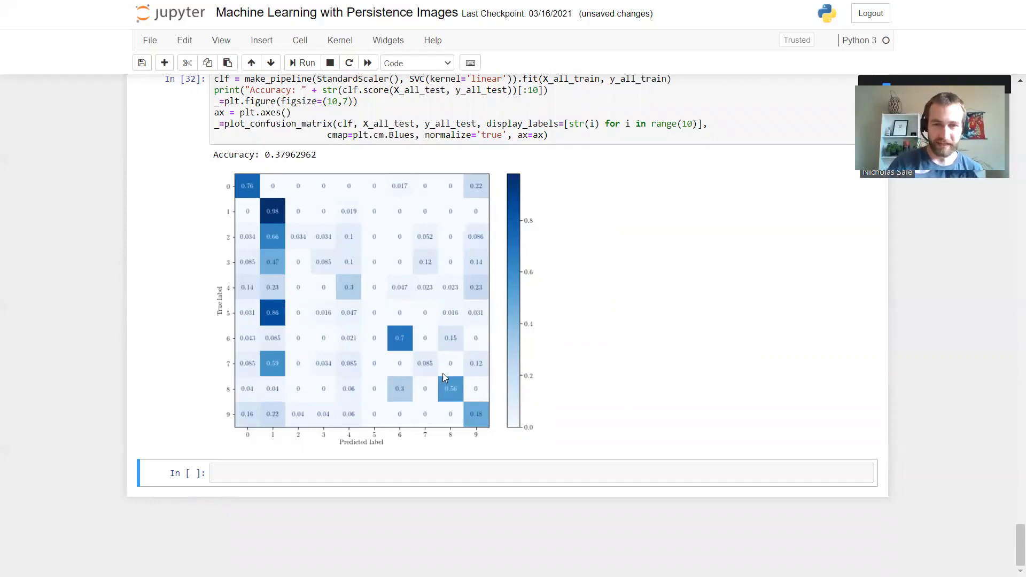
mouse_move(399, 340)
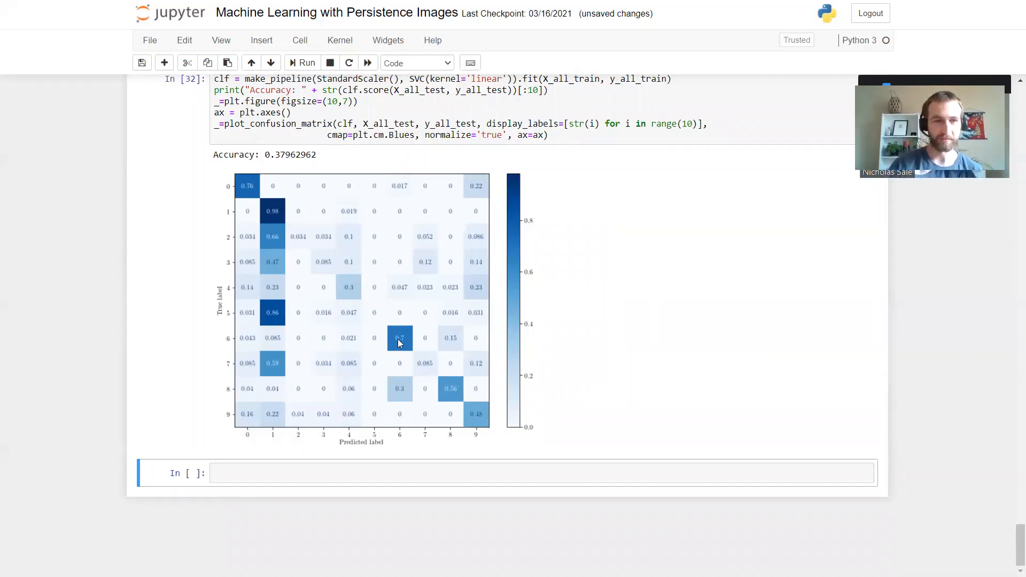
mouse_move(451, 390)
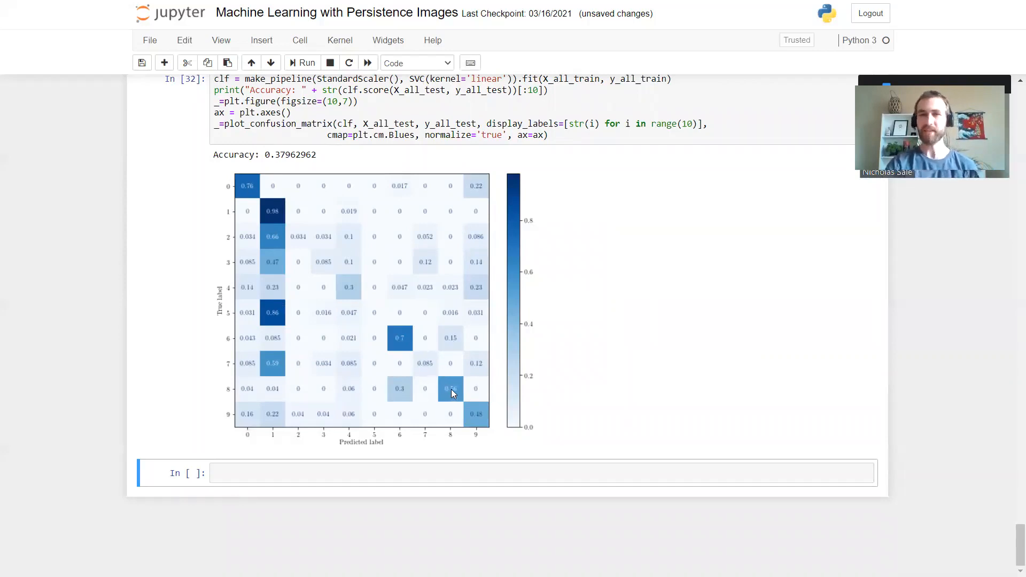
mouse_move(538, 381)
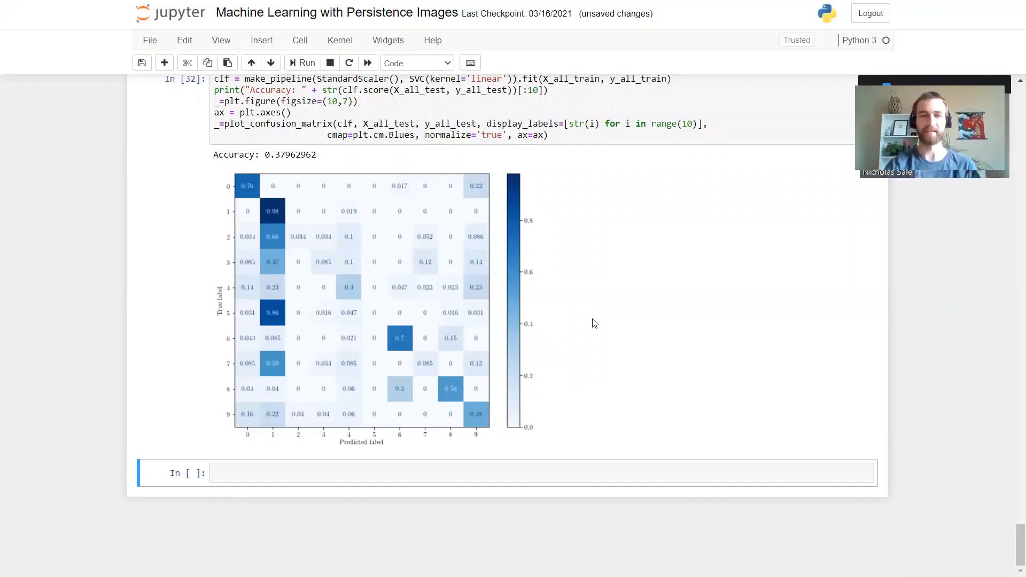
mouse_move(466, 357)
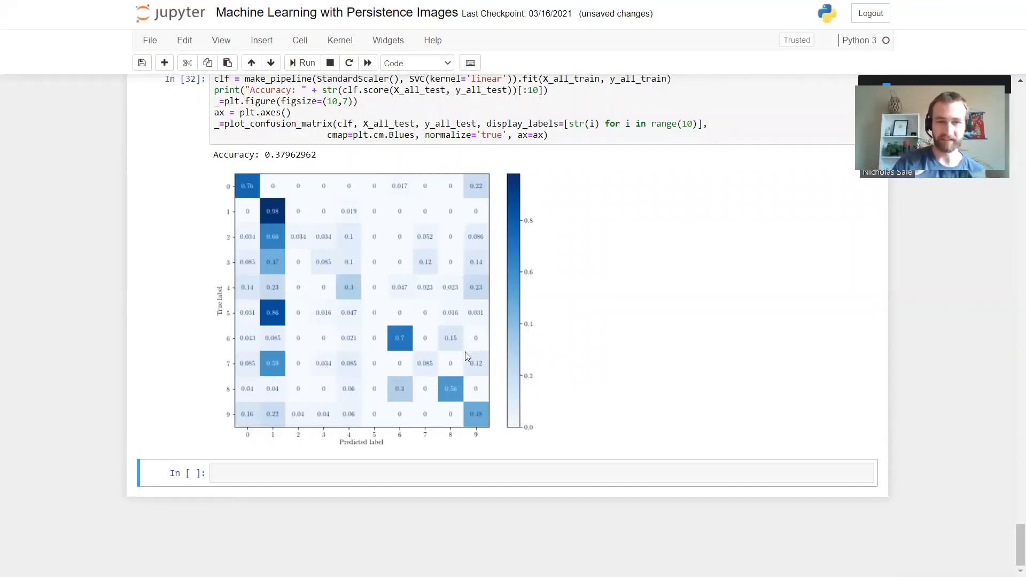
mouse_move(107, 253)
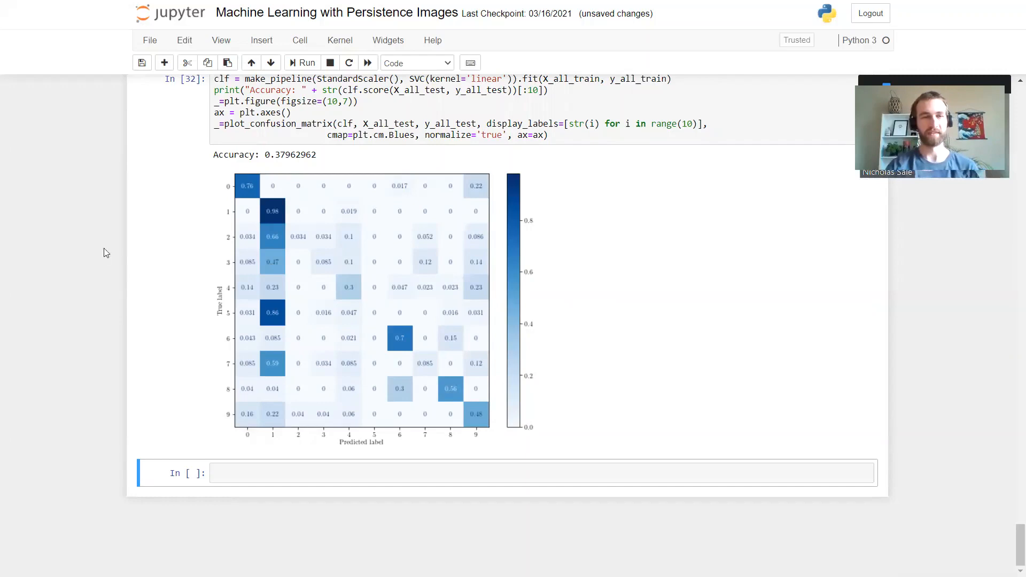
mouse_move(102, 264)
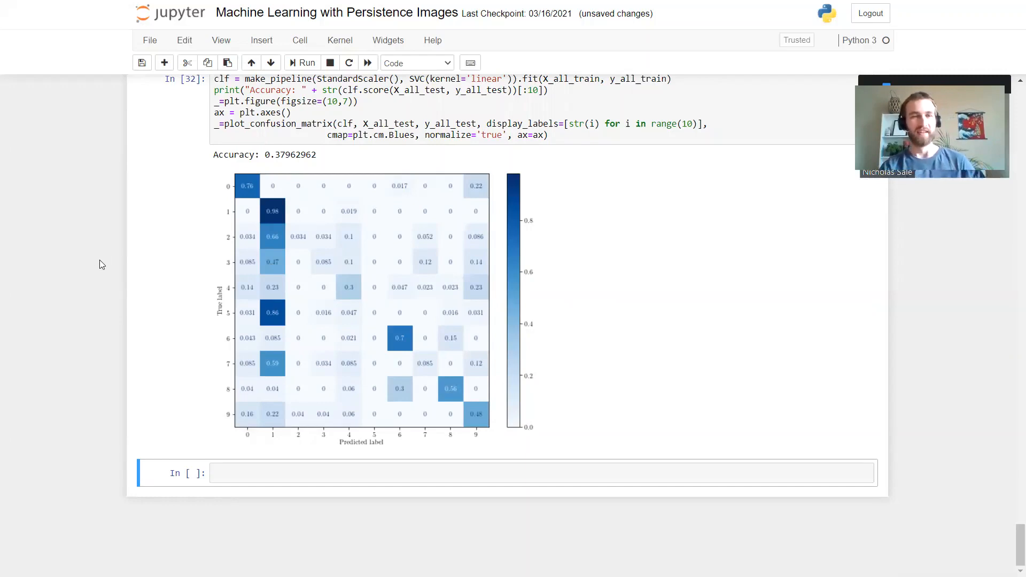